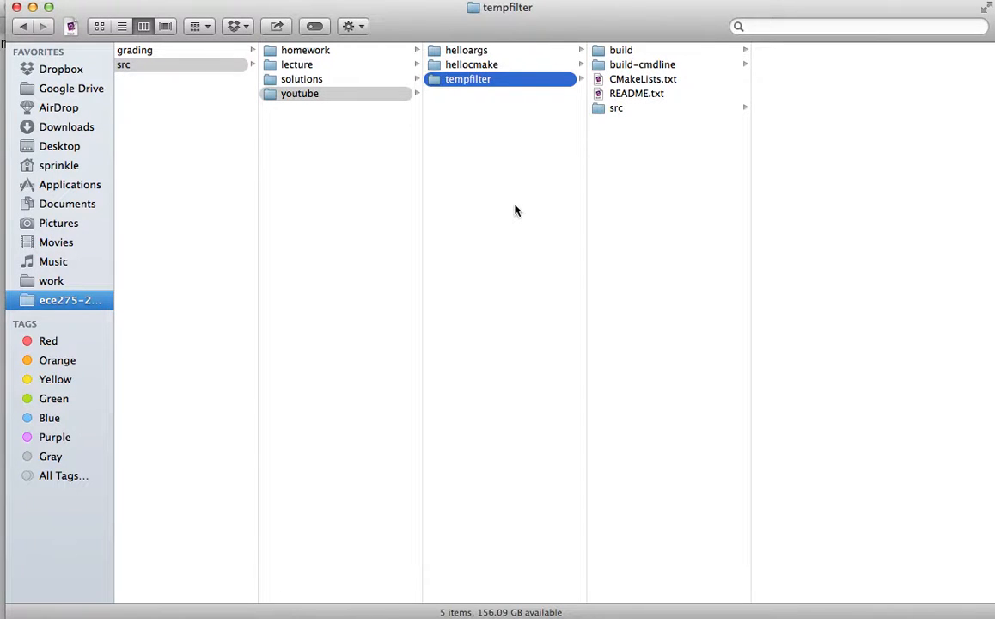
mouse_move(519, 129)
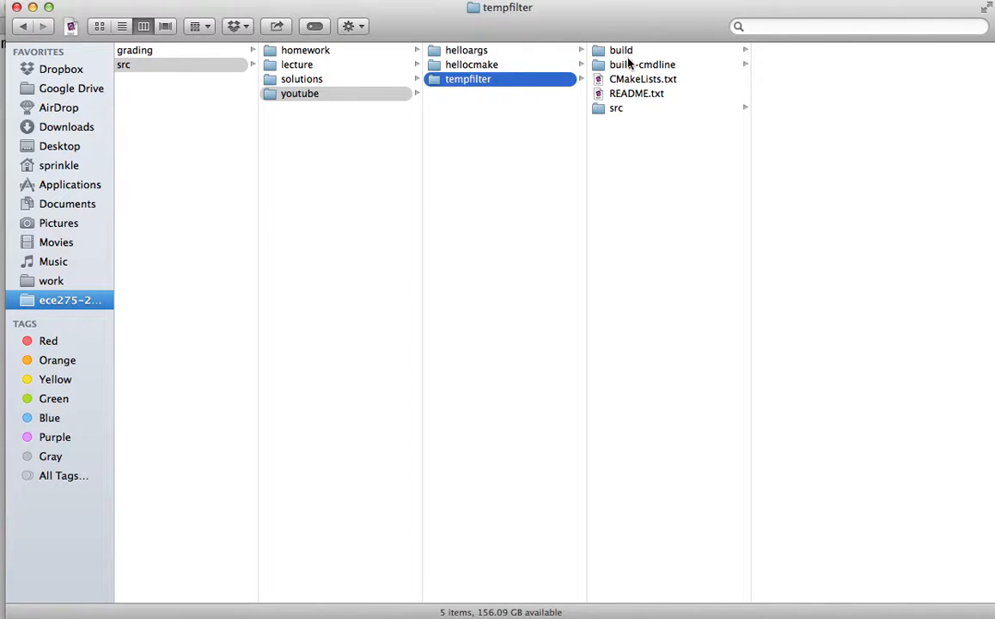
Step: Browse the youtube folder and the tempfilter project to see its build folders
left_click(621, 50)
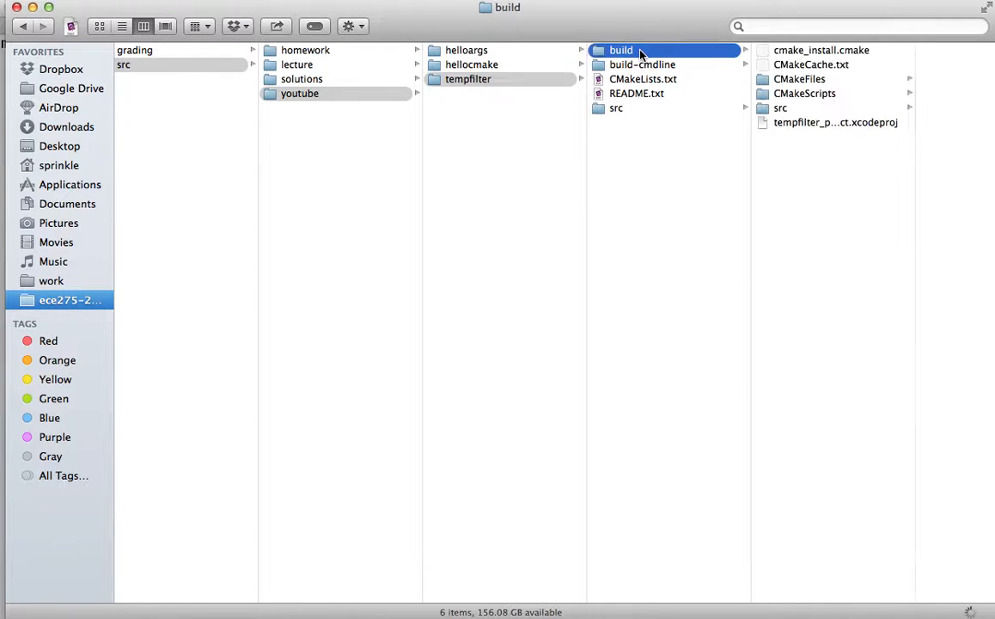
left_click(467, 79)
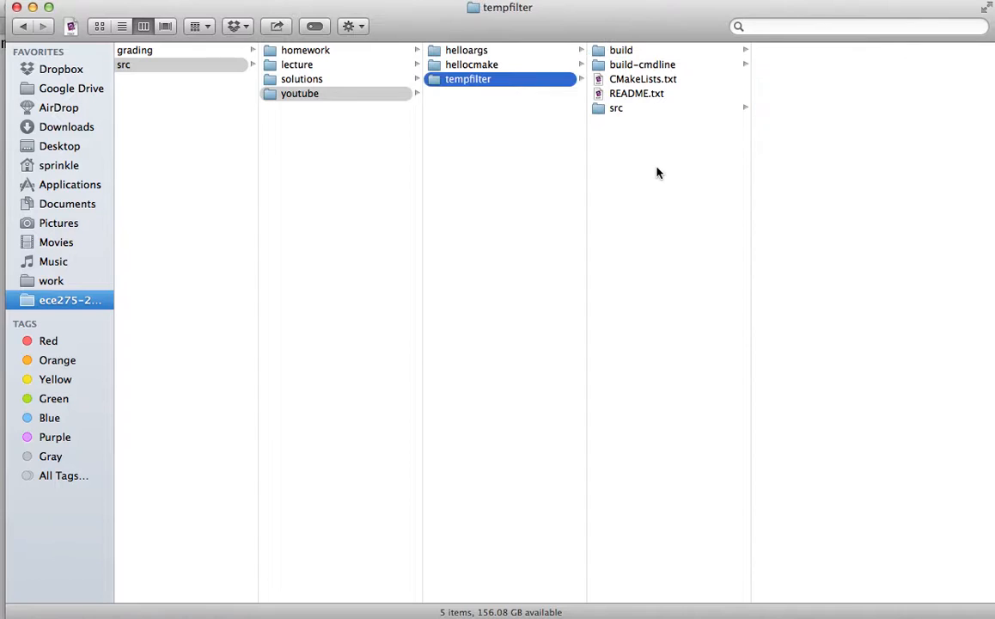
left_click(621, 50)
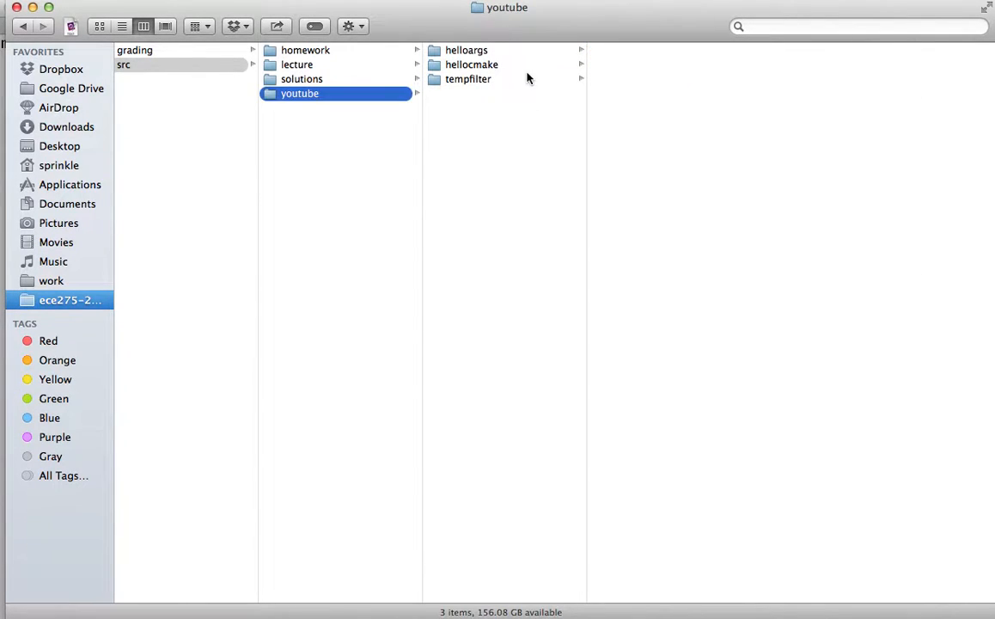
left_click(468, 79)
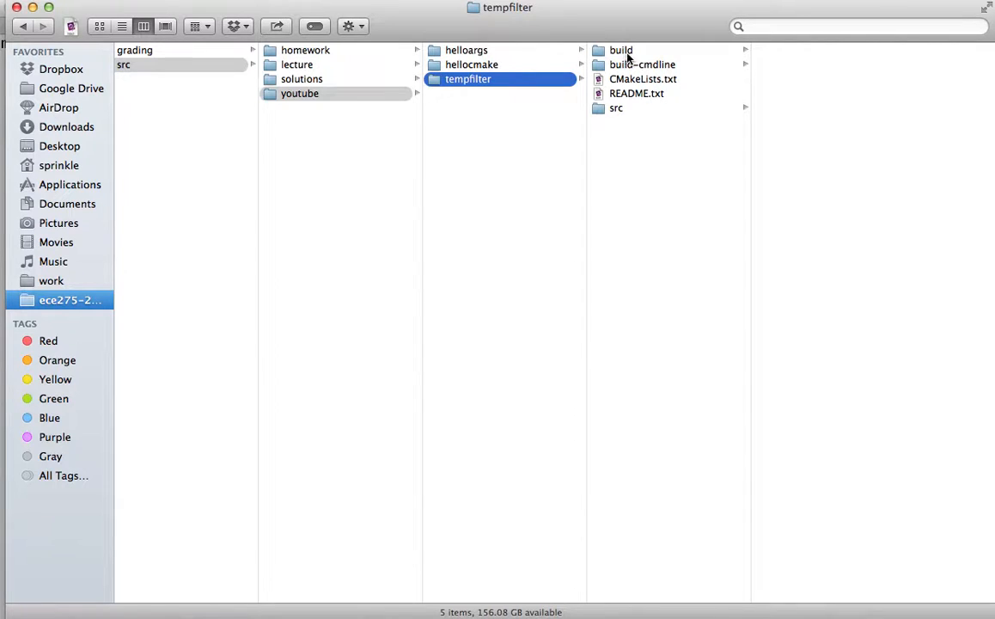
Step: Move build and build-cmdline to Trash and rename the project with the student-id prefix
left_click(620, 50)
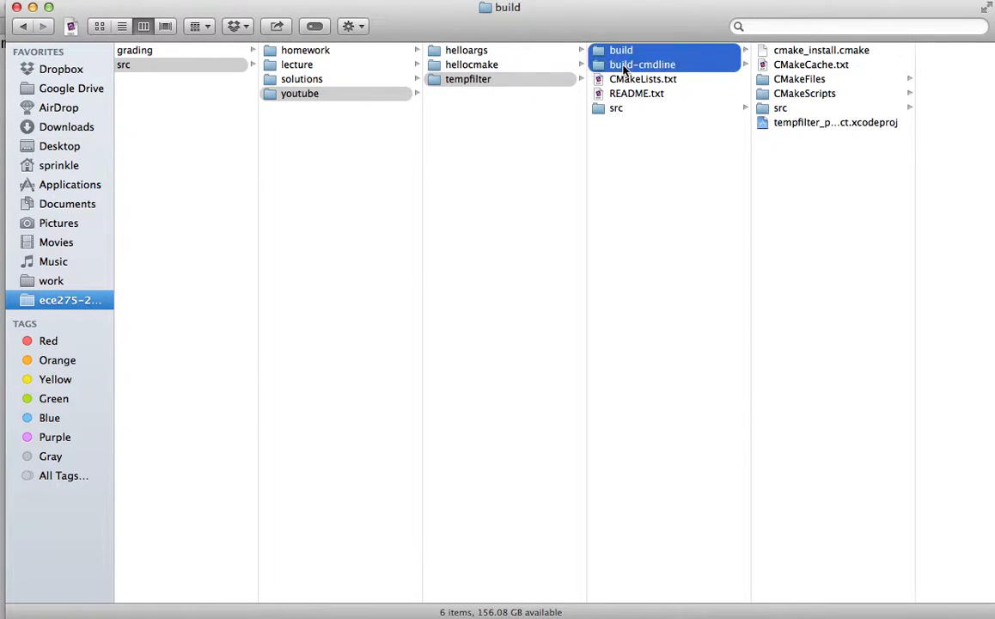
right_click(642, 65)
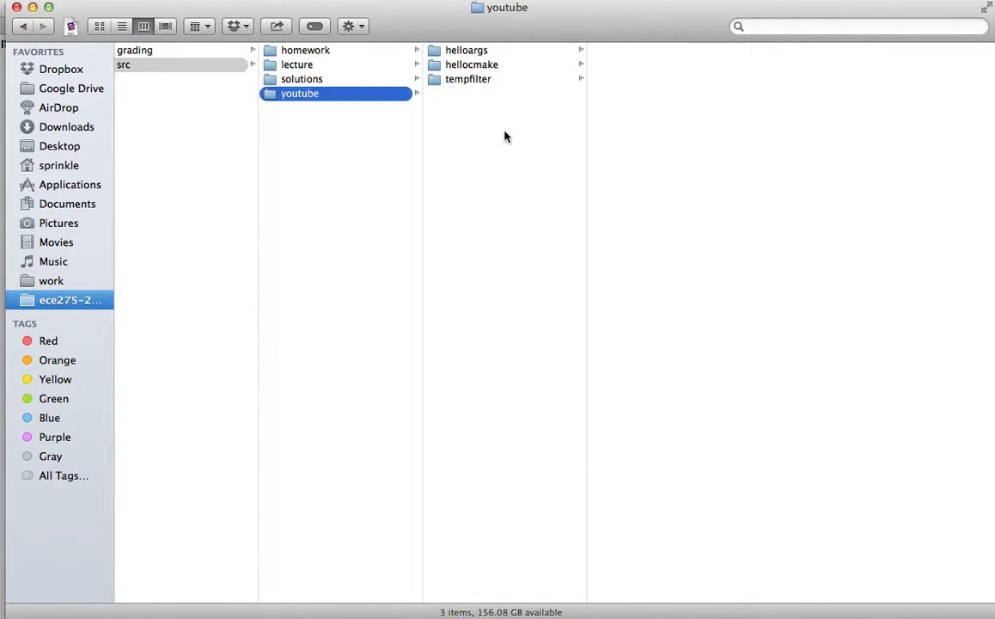
left_click(467, 79)
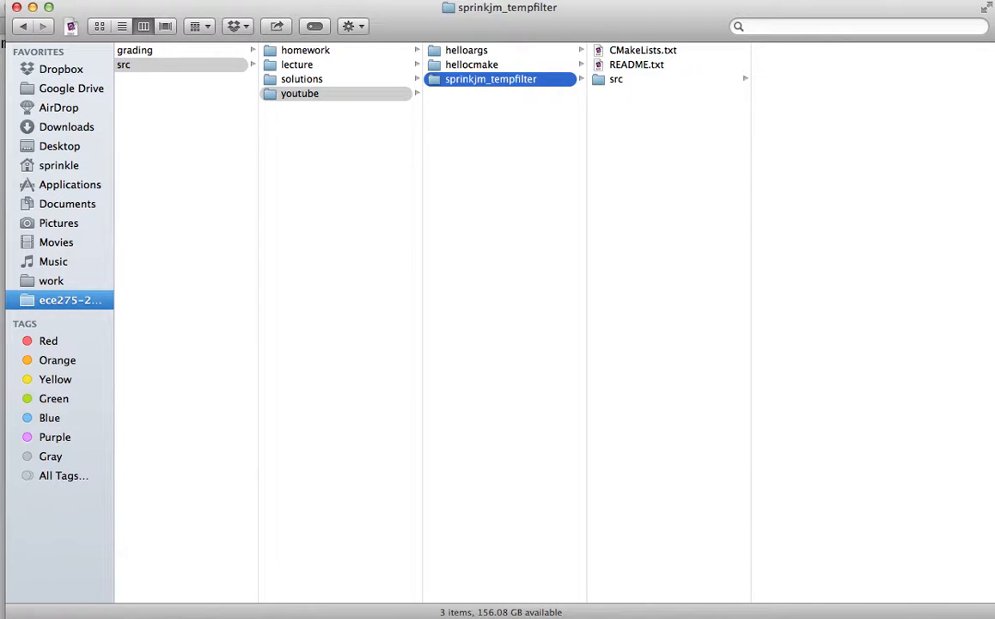
Step: Compress the renamed project folder into sprinkjm_tempfilter.zip in the youtube folder
left_click(299, 93)
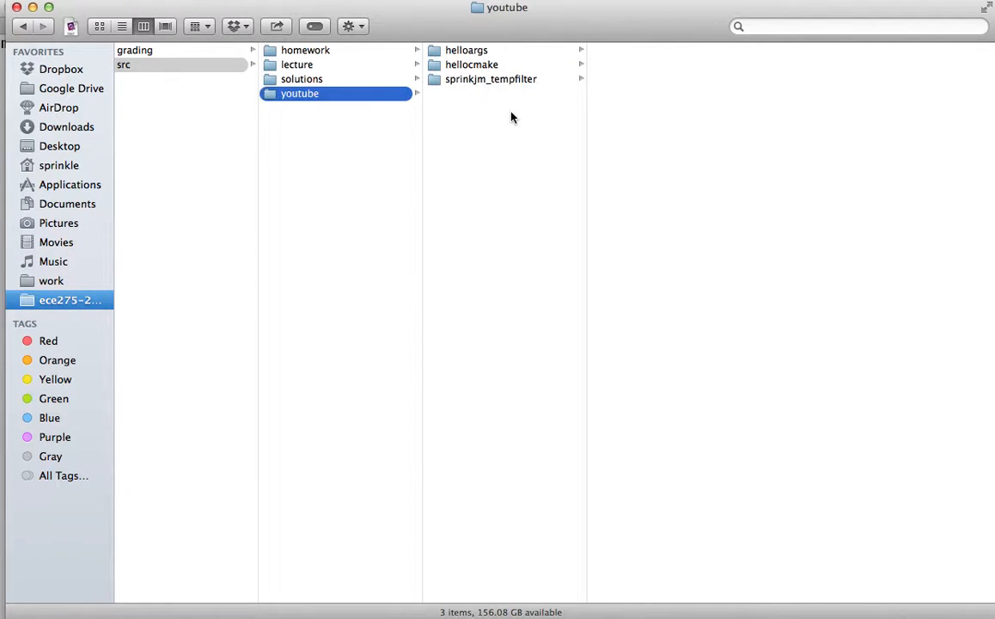
right_click(492, 79)
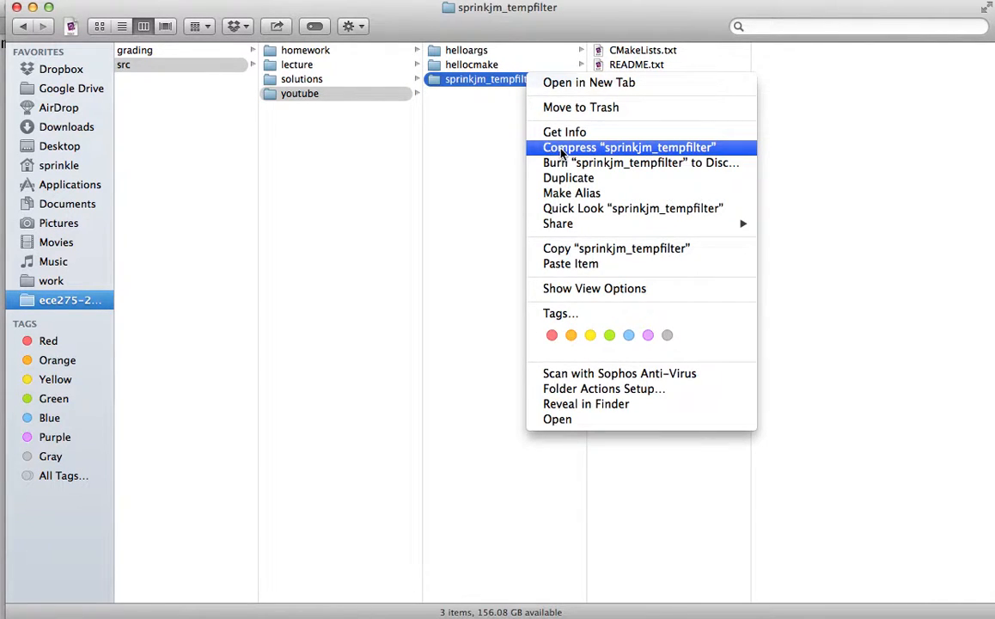
left_click(629, 148)
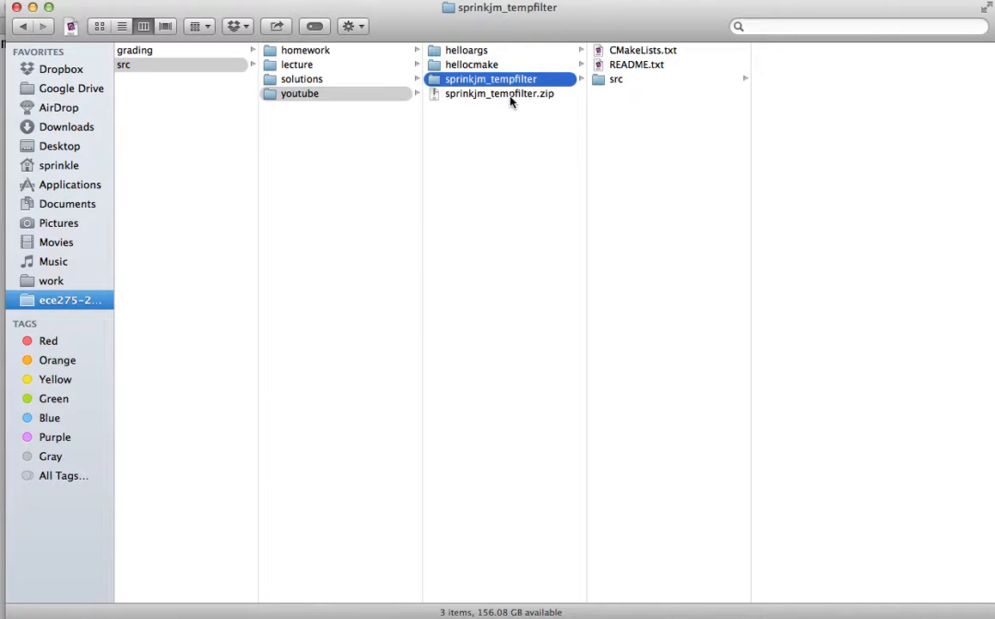
left_click(299, 92)
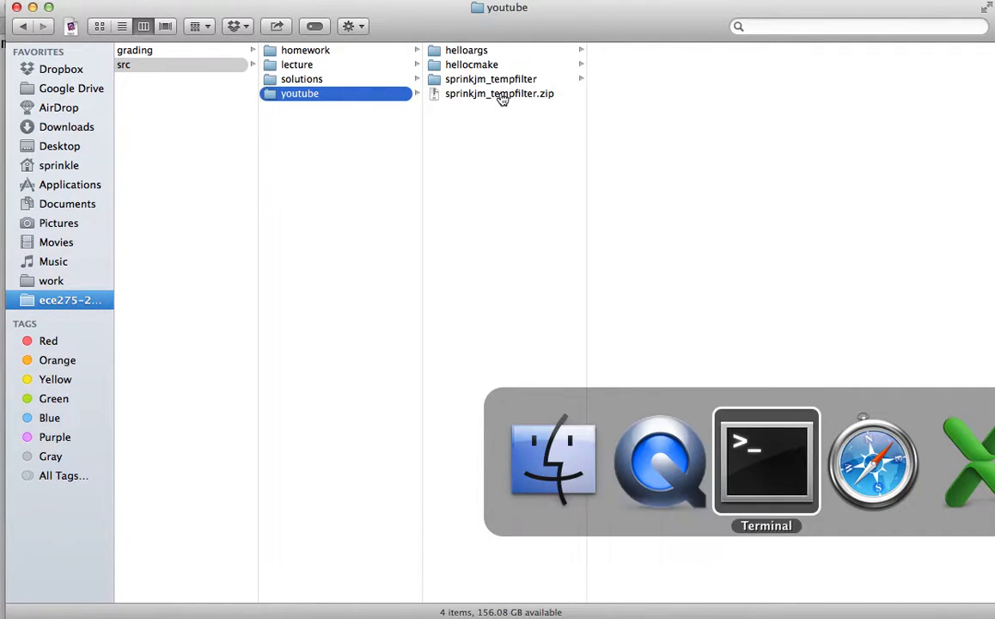
left_click(765, 460)
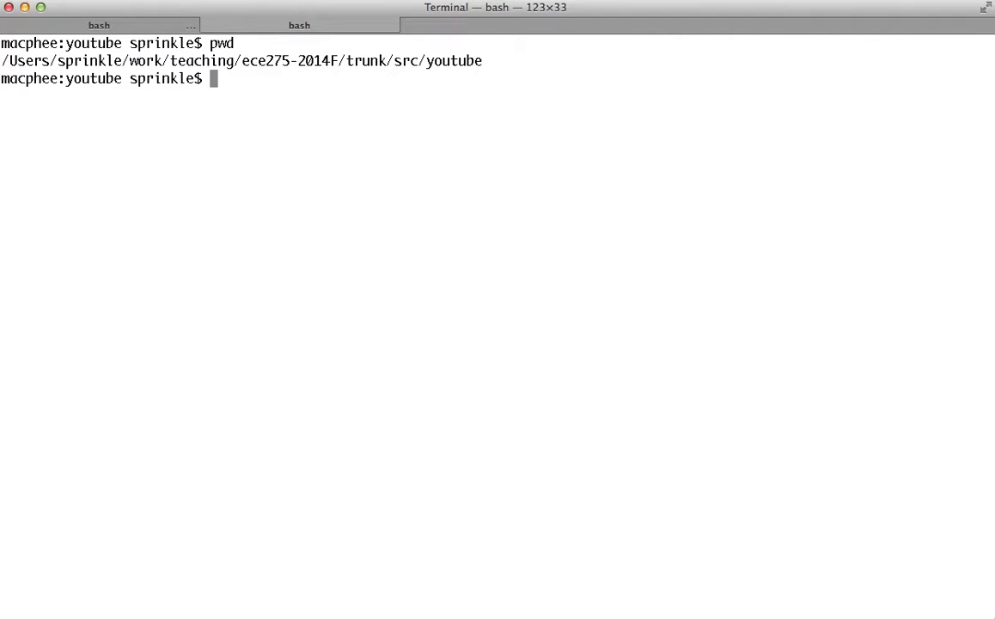
type("ls")
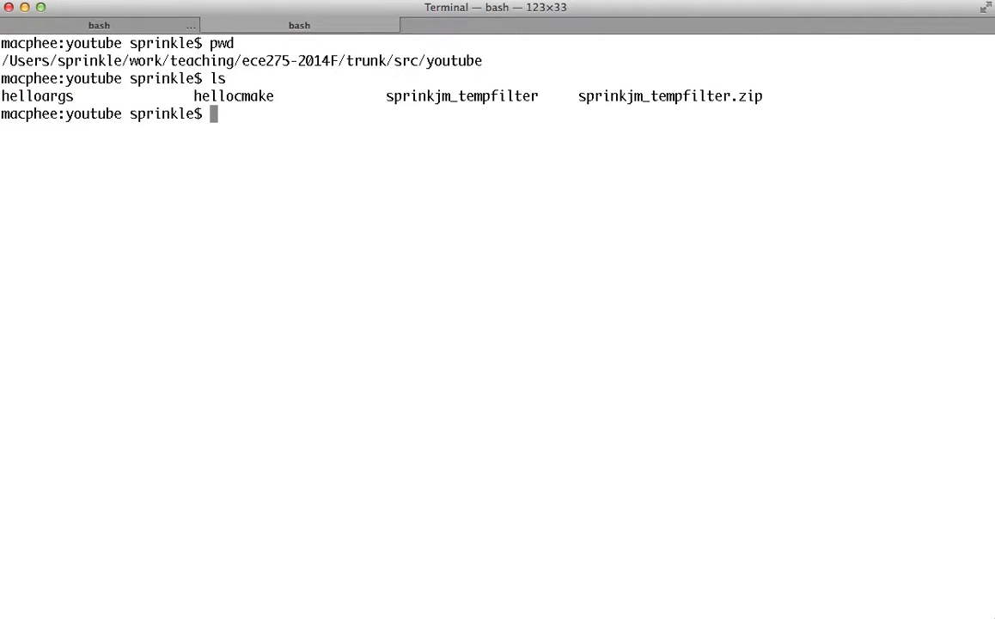
type("scp")
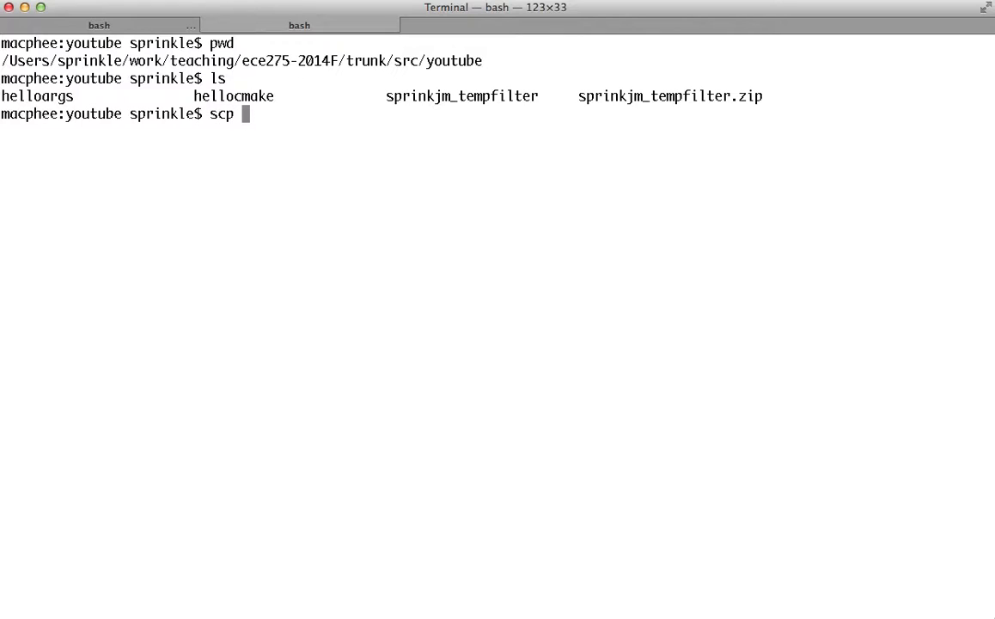
type("sprinkjm_tempfilter.")
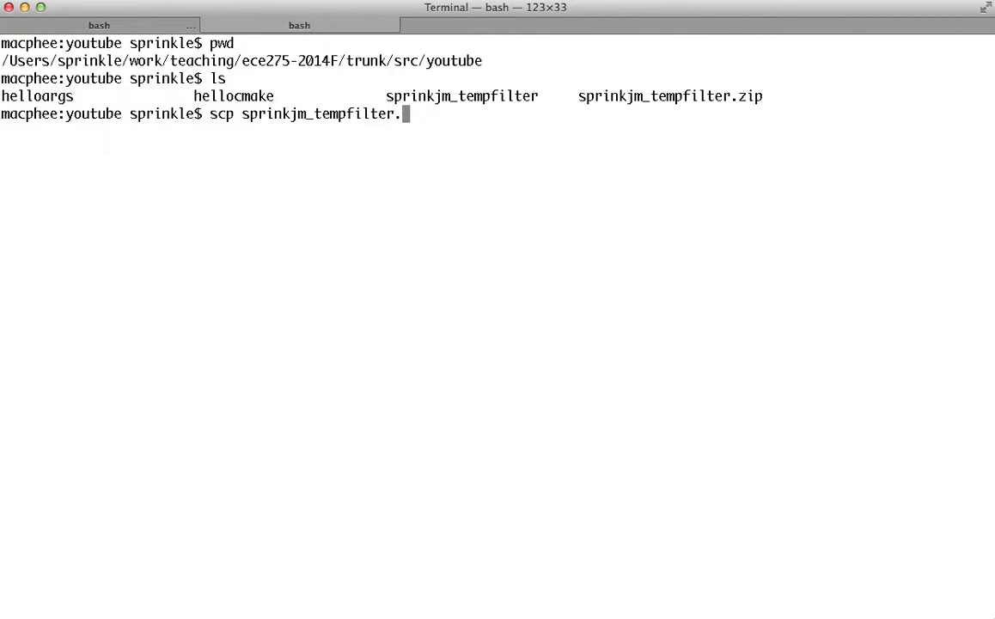
type("zip")
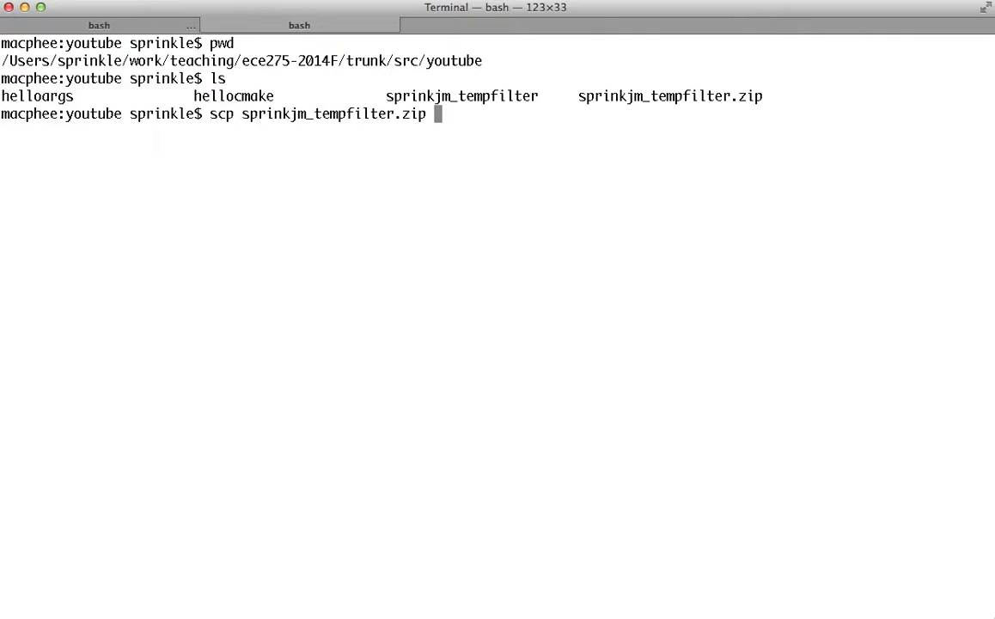
type("sprin")
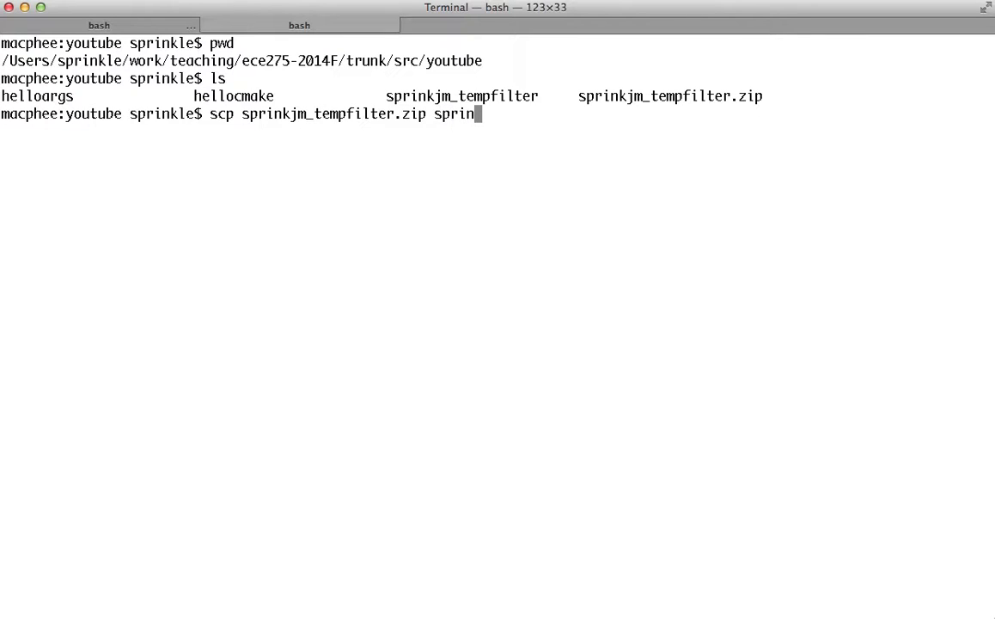
type("jm@ece3.")
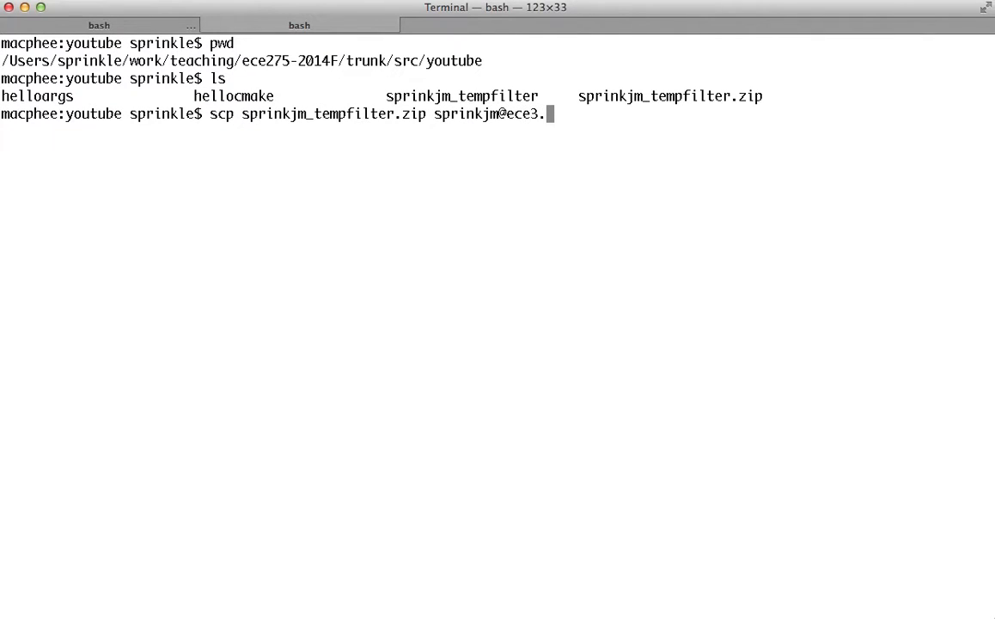
type("ce.arizona.e")
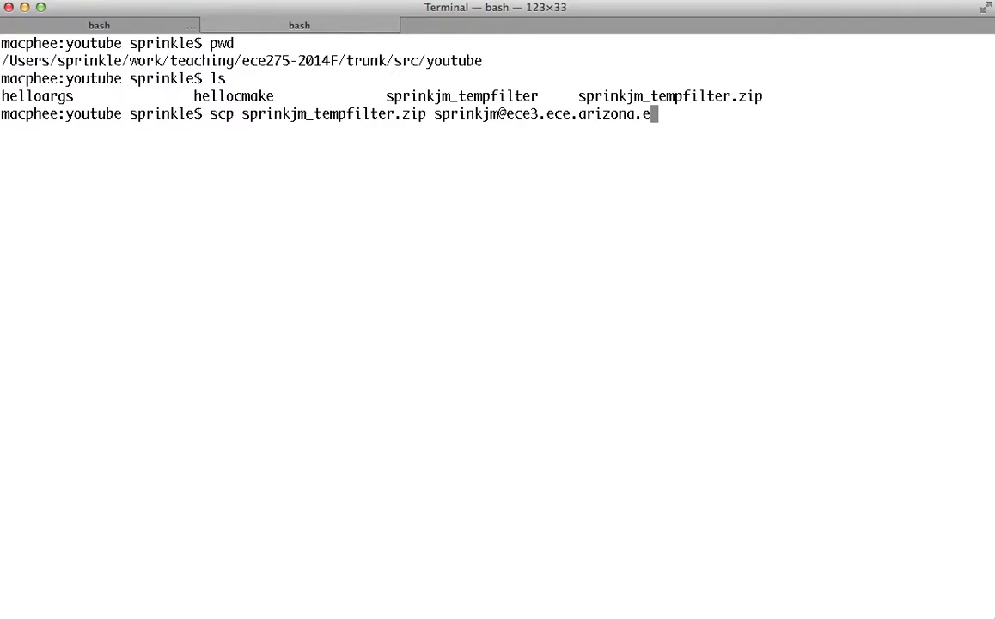
type("du:~")
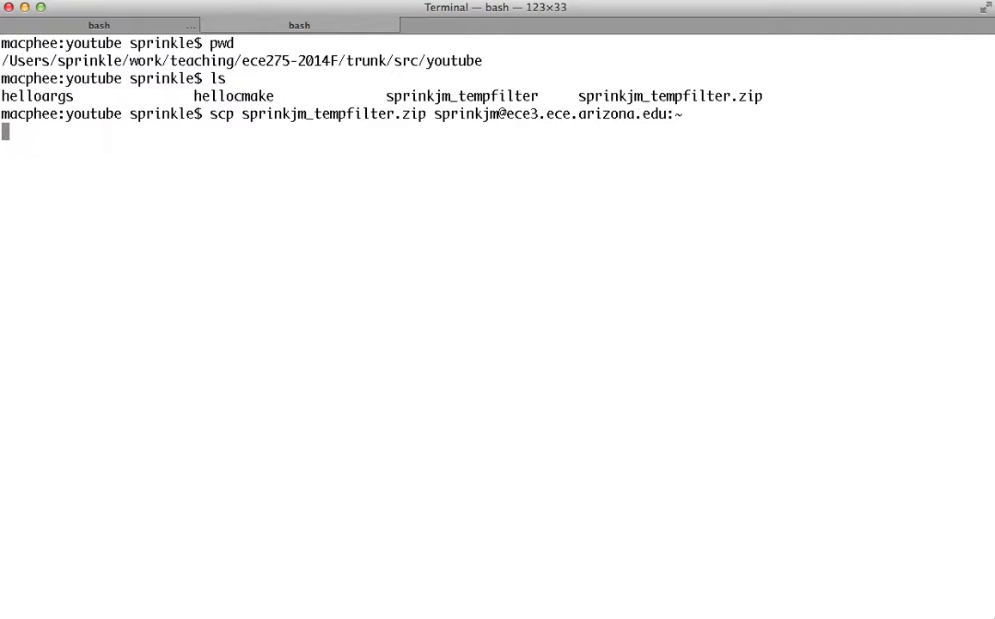
key("Return")
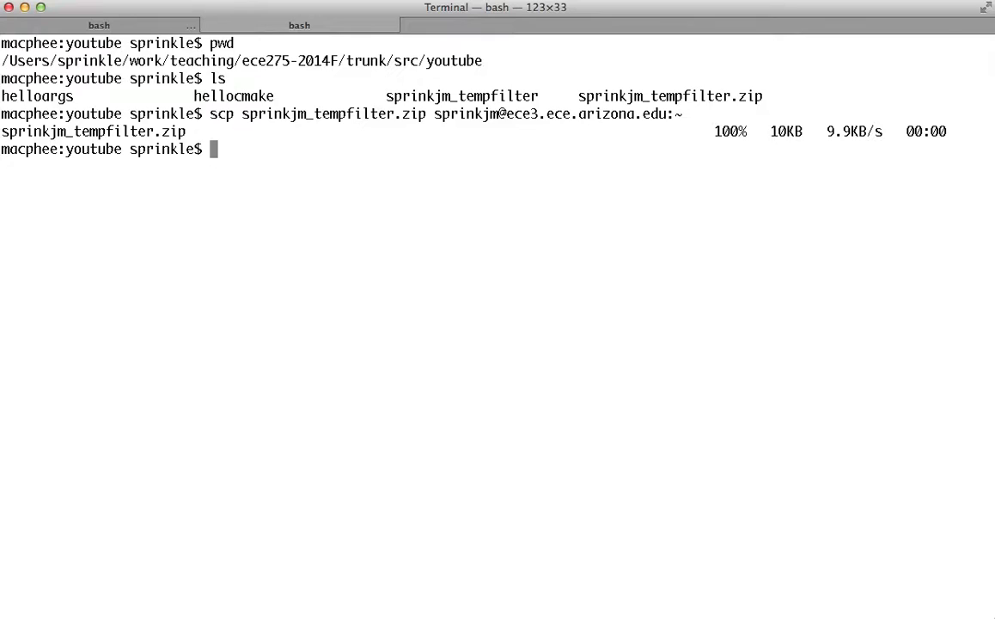
Step: ssh into ece3.ece.arizona.edu as sprinkjm
type("s")
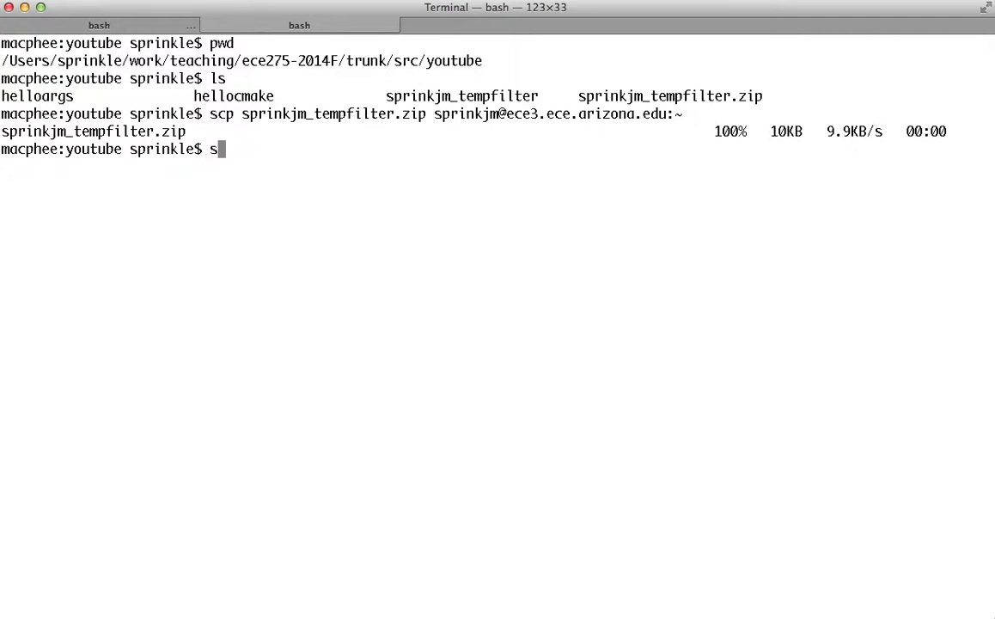
type("sh")
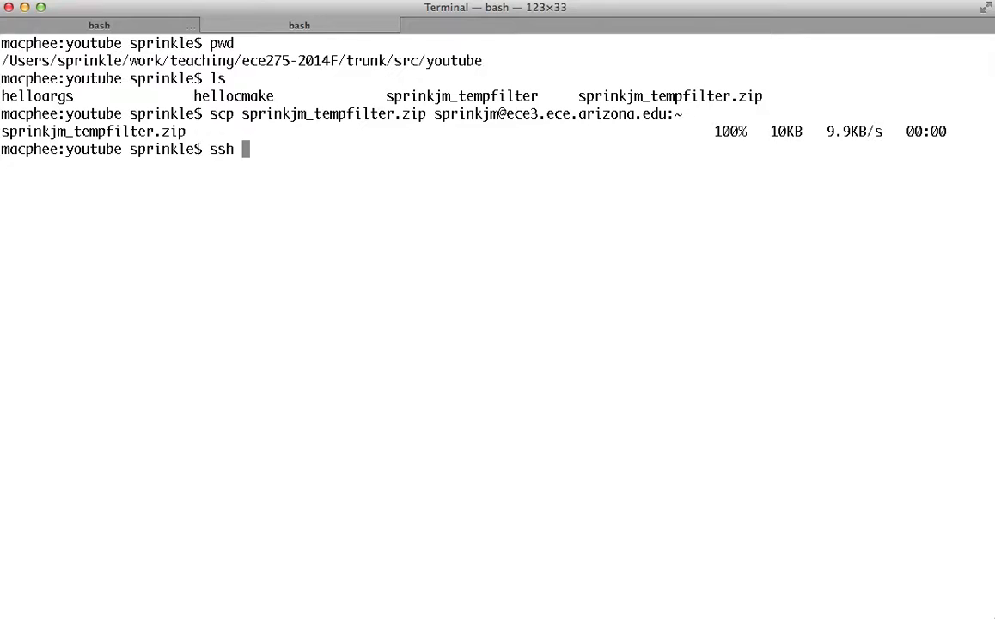
type("sprinkjm")
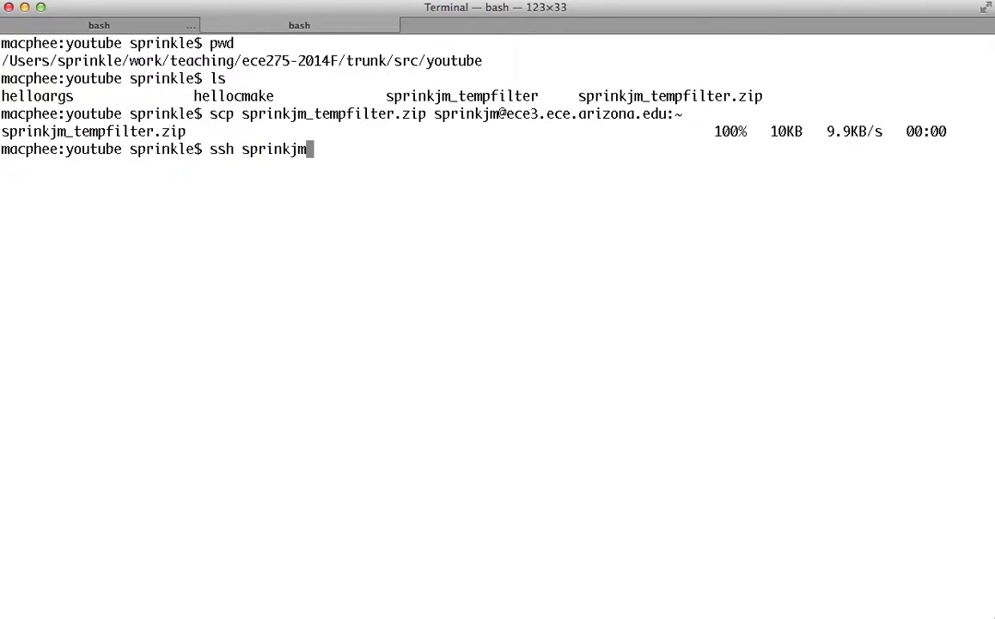
type("@e")
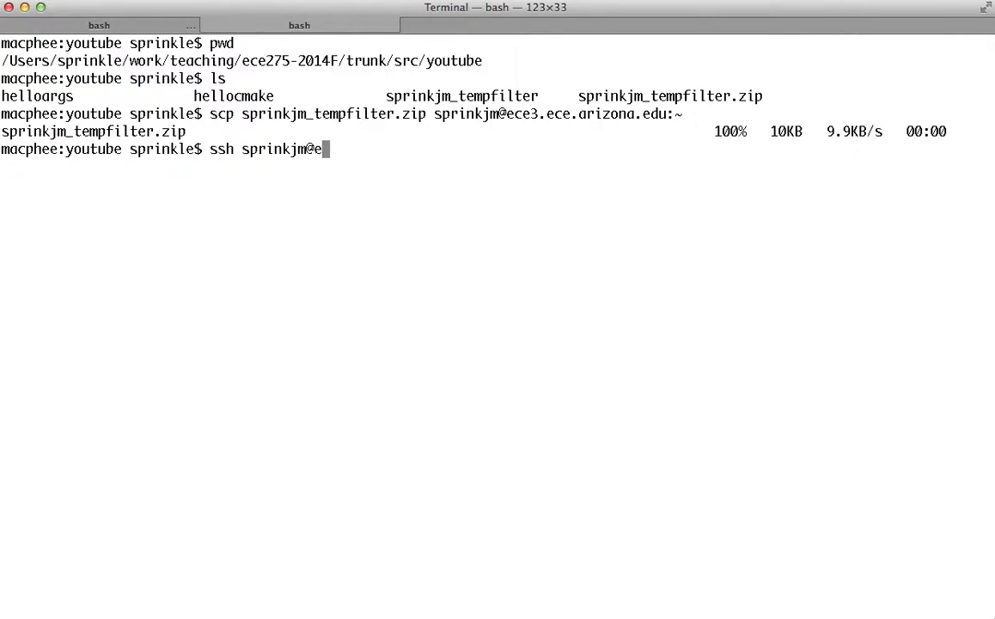
type("e3.ece.arizona.edu")
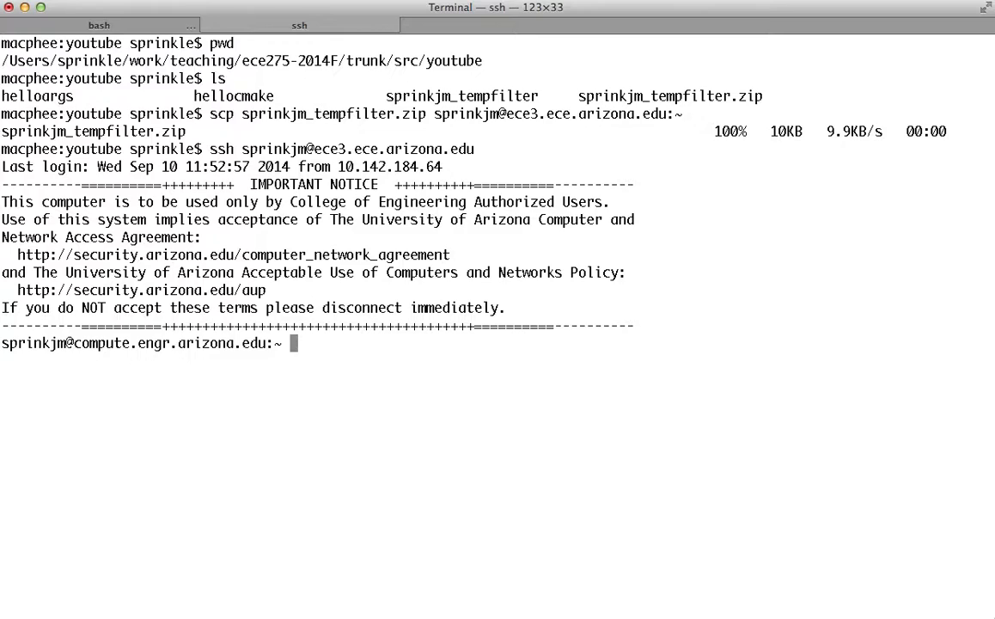
Step: Confirm with pwd and ls sprinkjm* that the zip is in the remote home directory
type("pwd")
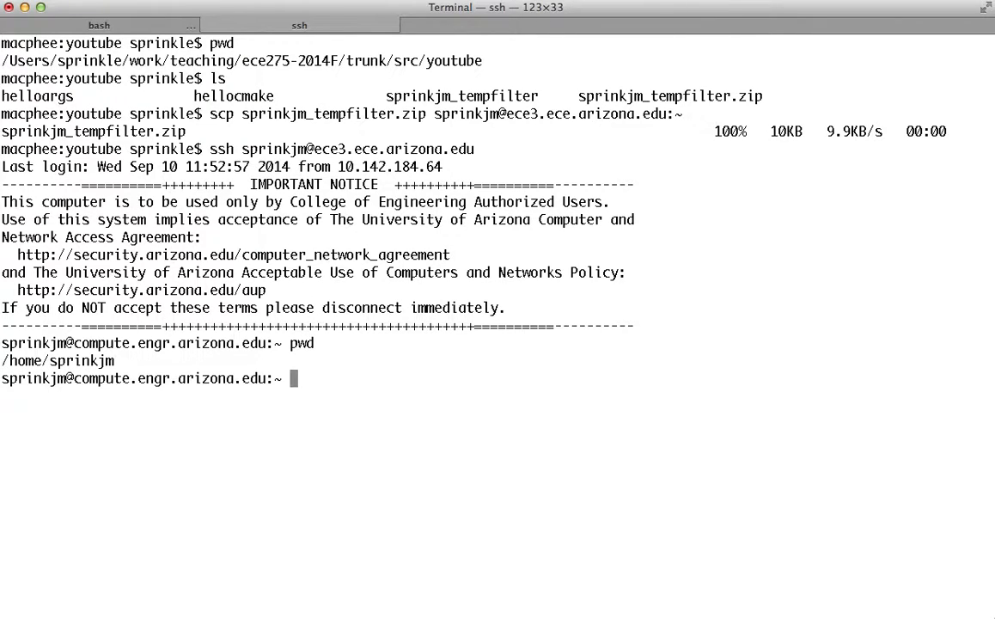
type("ls sprin")
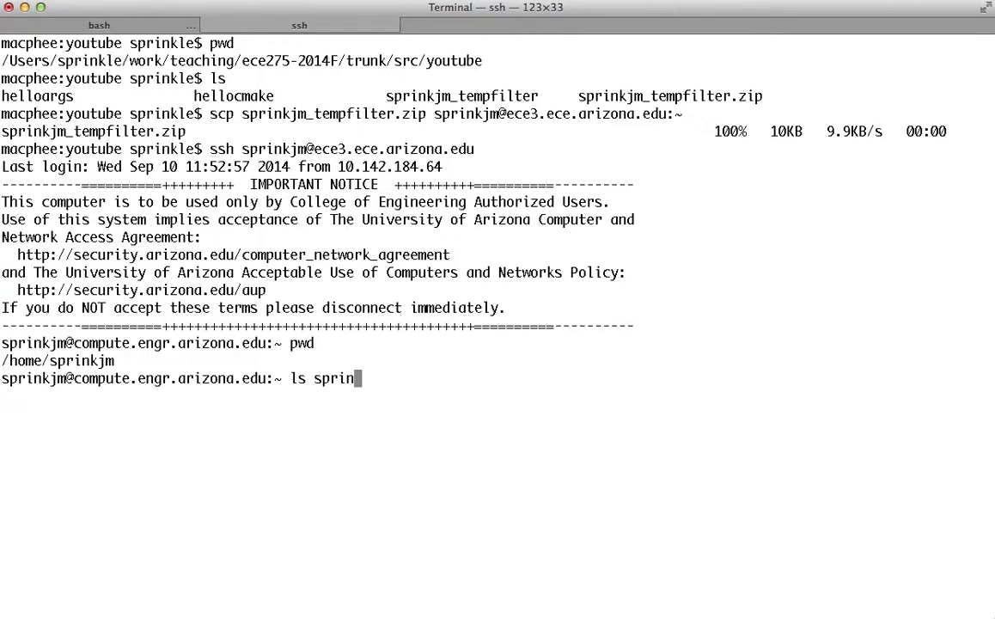
type("kjm*")
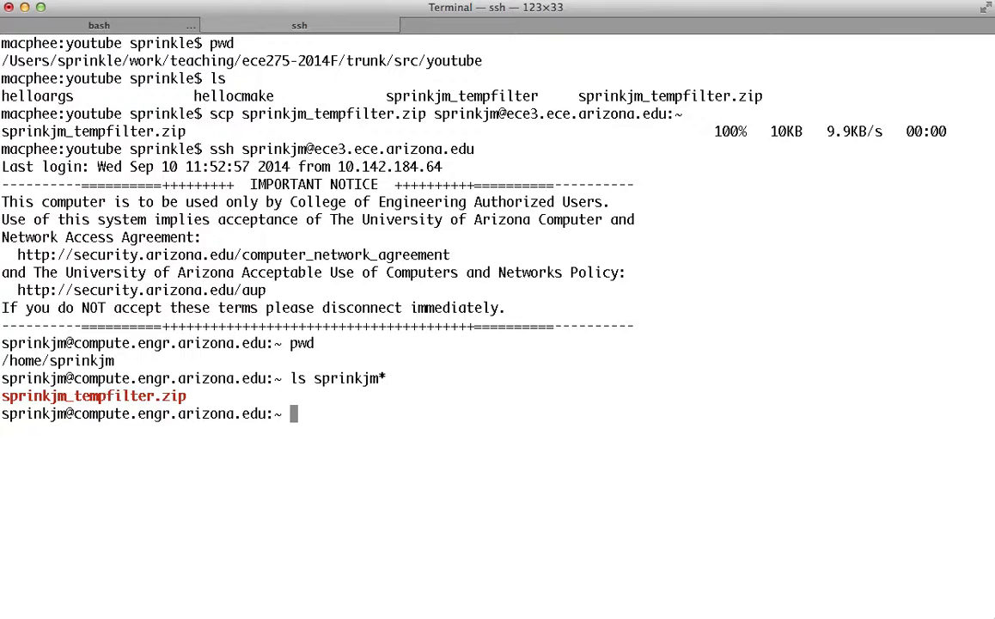
Step: Move sprinkjm_tempfilter.zip into ece275 on the server and list ece275 to verify
type("ls ece275")
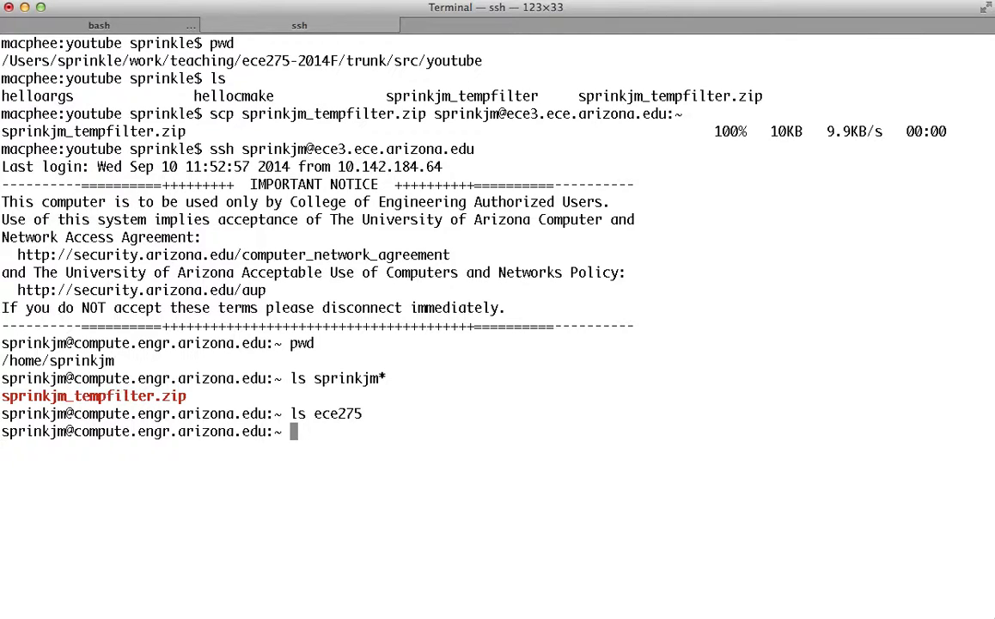
type("m")
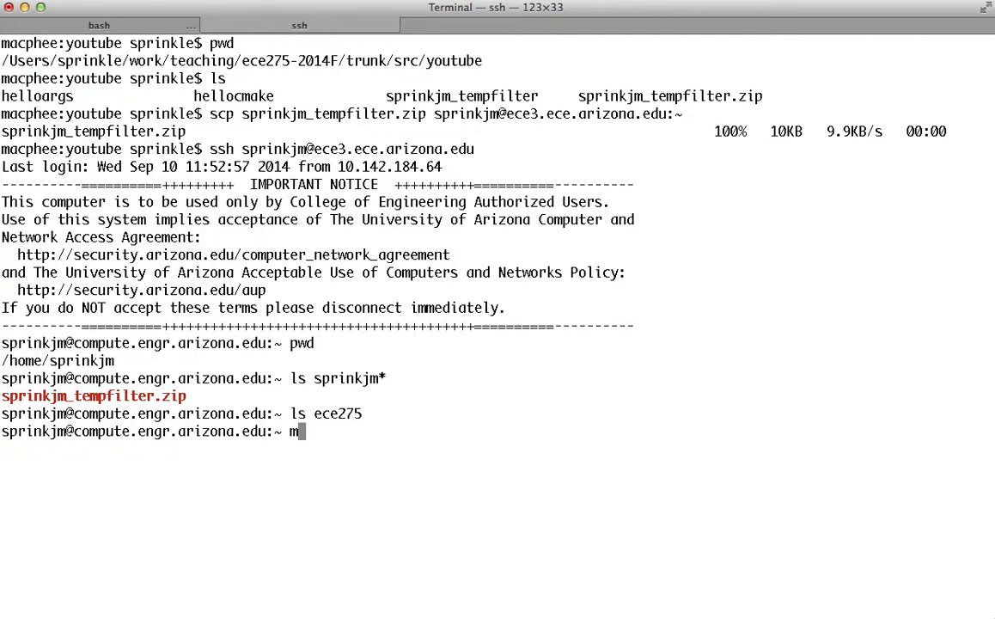
type("v sprinkjm_tempfilter.zip")
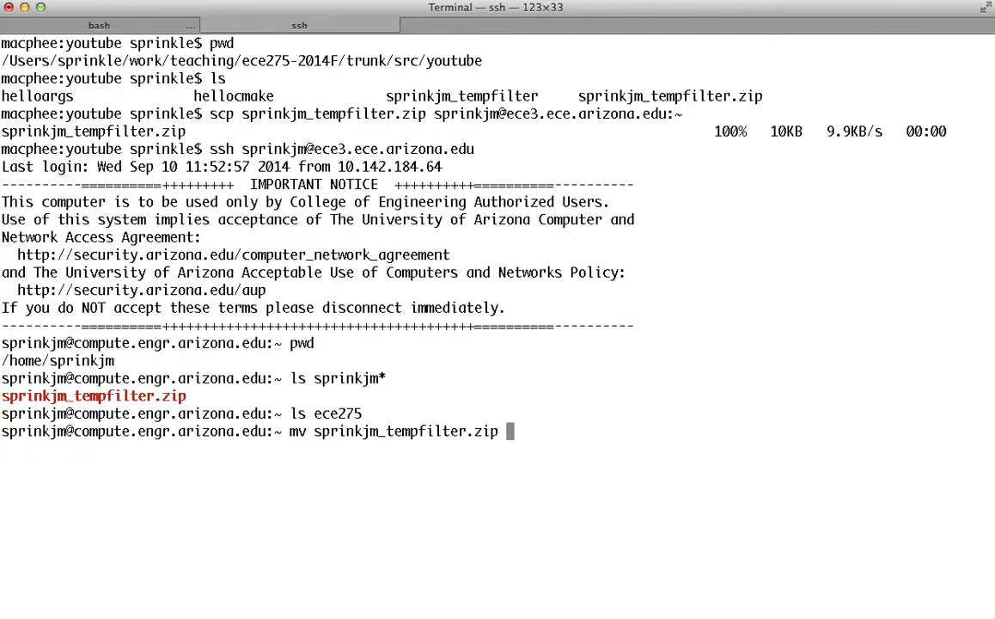
type("ece275")
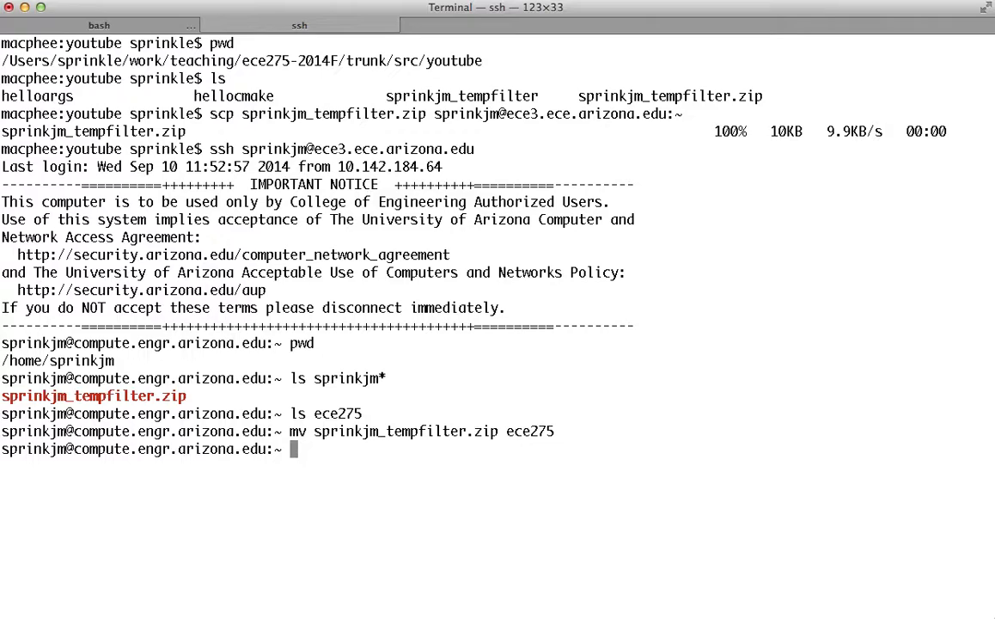
type("ls ece275/")
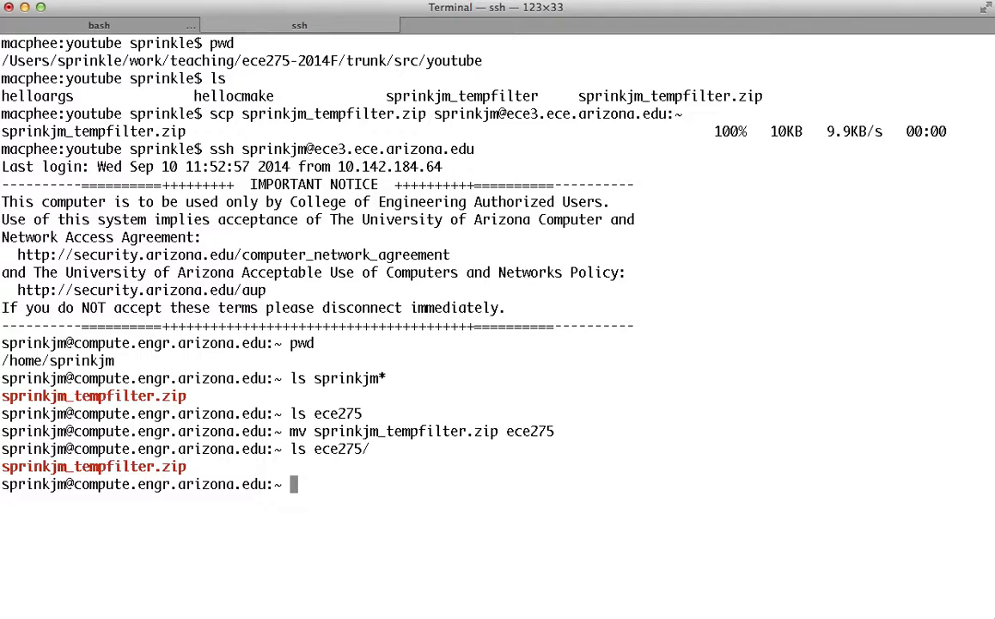
type("cd")
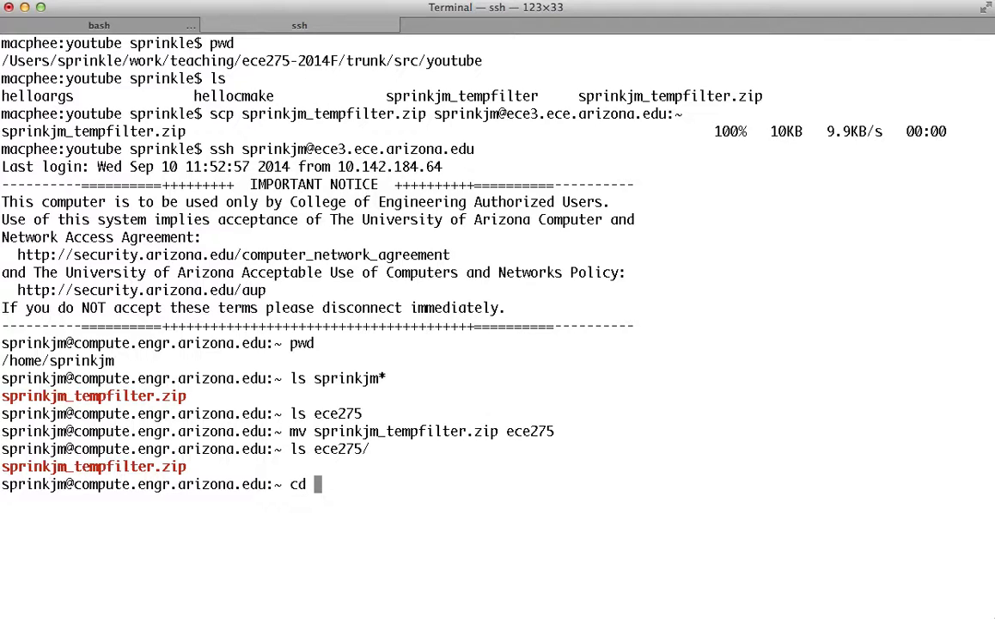
Step: Unzip sprinkjm_tempfilter.zip inside the ece275 directory
type("ece275")
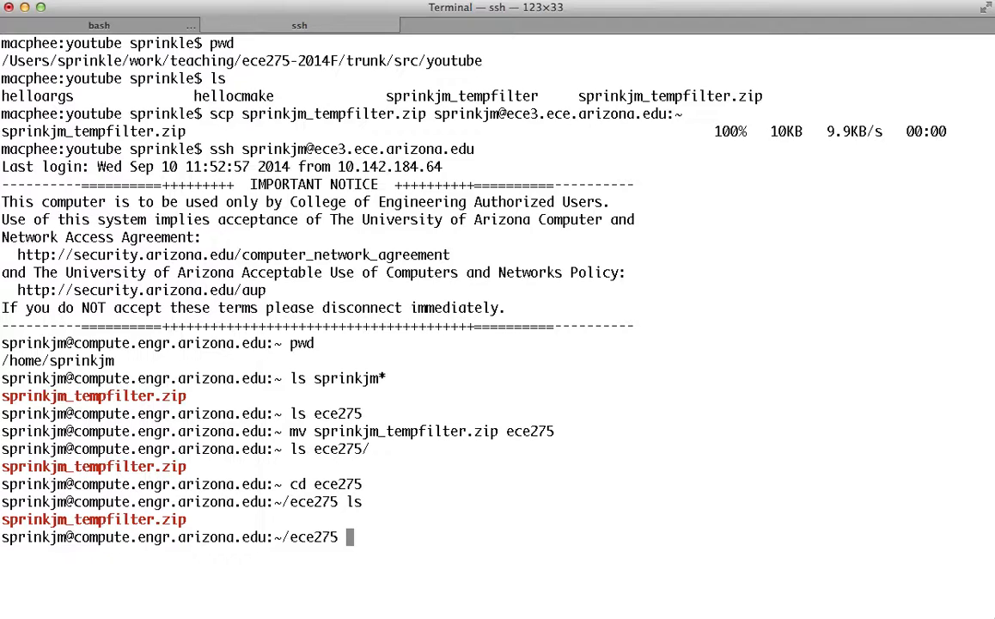
type("unzip")
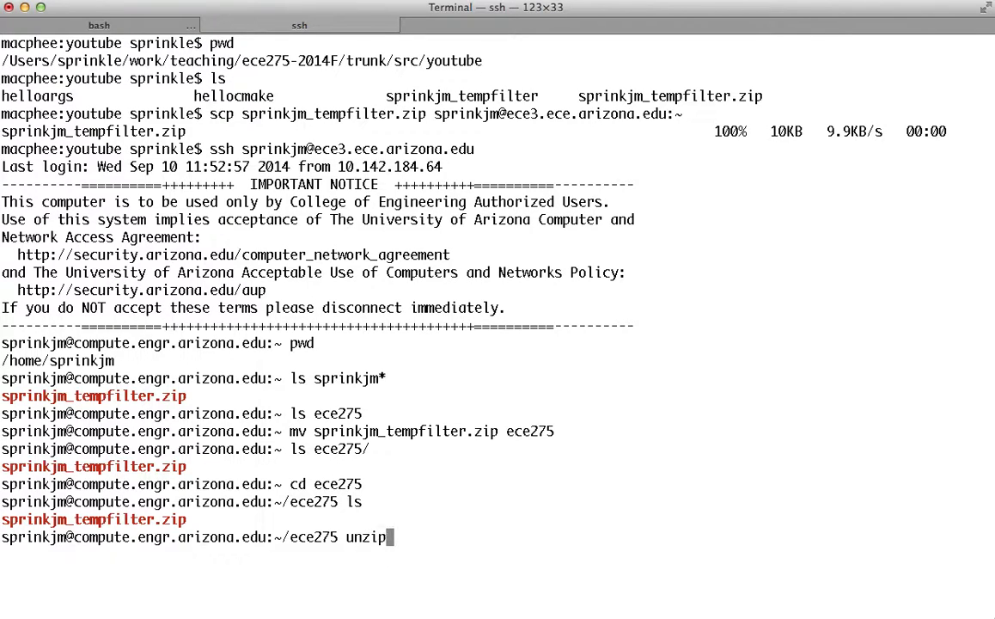
type("sprinkjm")
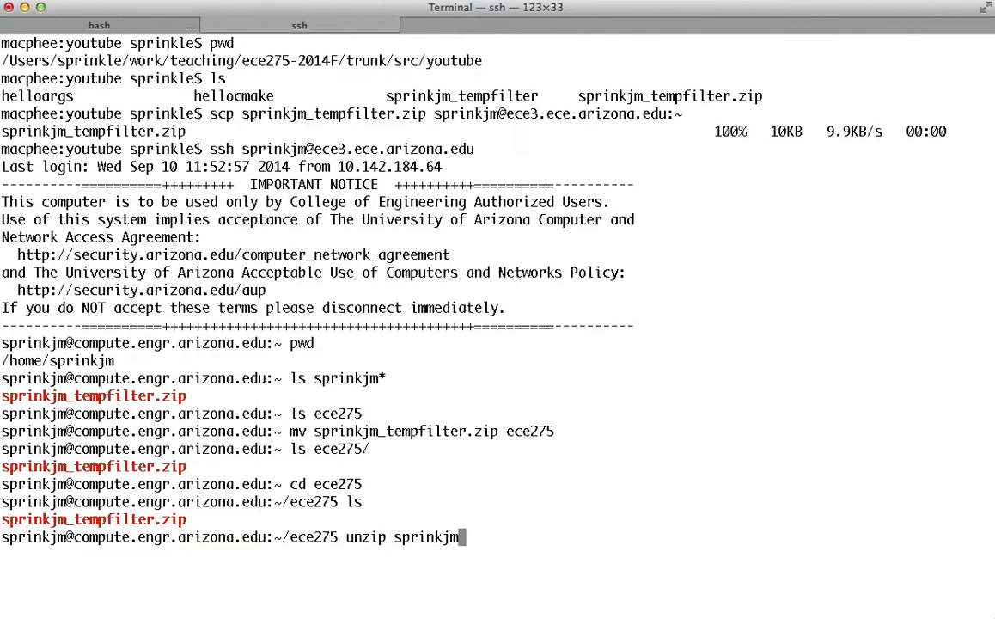
type("_tempfilter.zip")
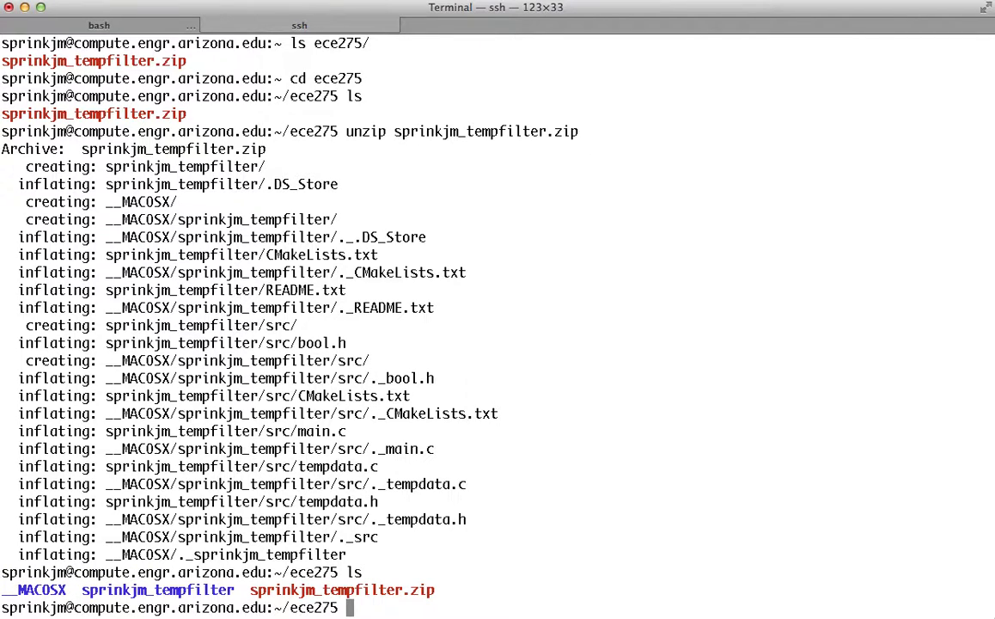
Step: Enter the extracted sprinkjm_tempfilter folder listing CMakeLists.txt, README.txt and src
type("cd sprinkjm_tempfilter")
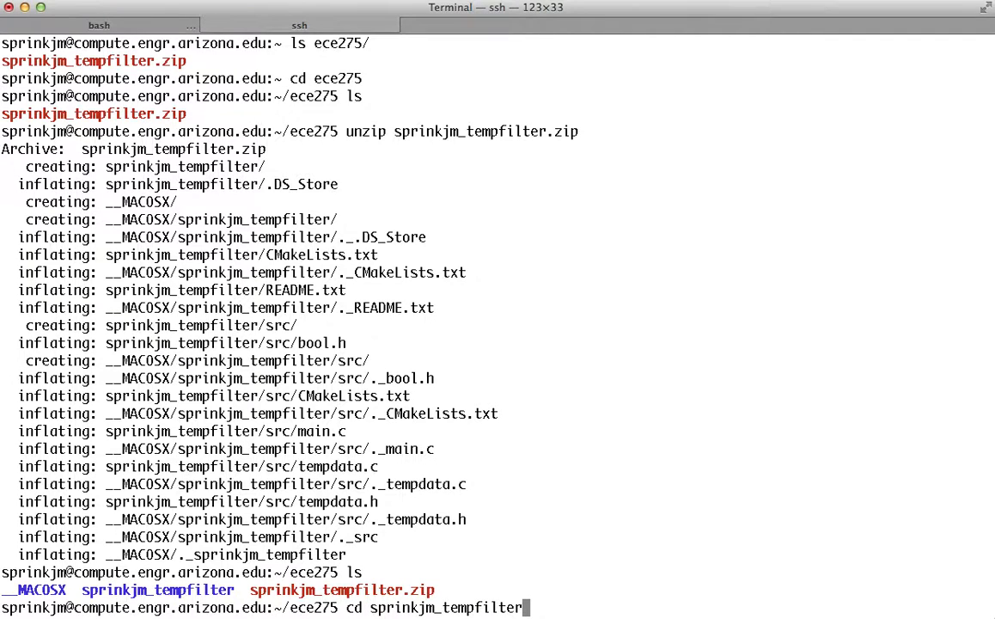
key("Return")
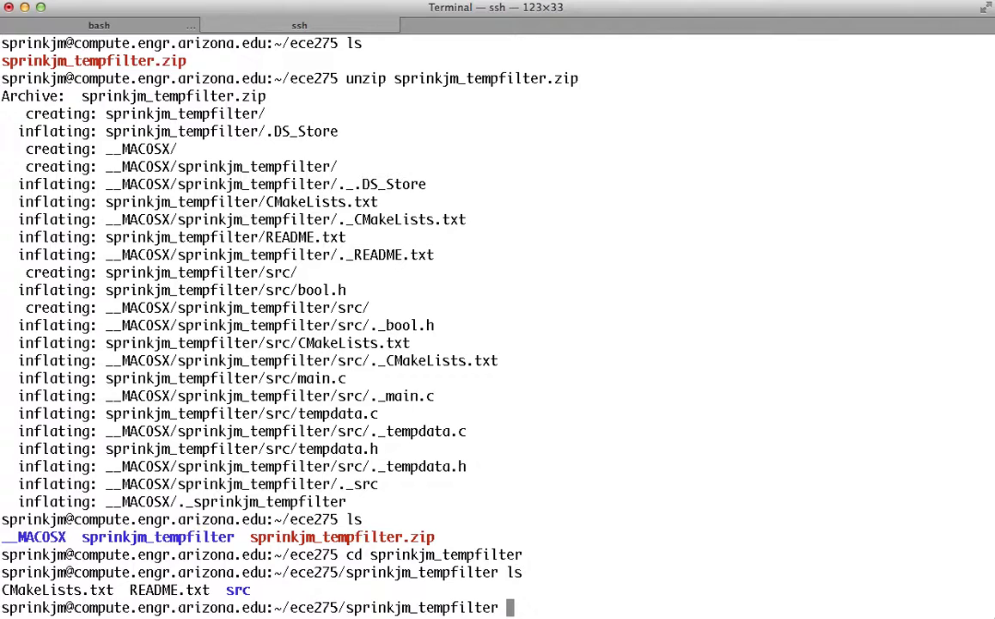
Step: Create a build directory and configure and build tempfilter with cmake .. and make
type("mkdir build")
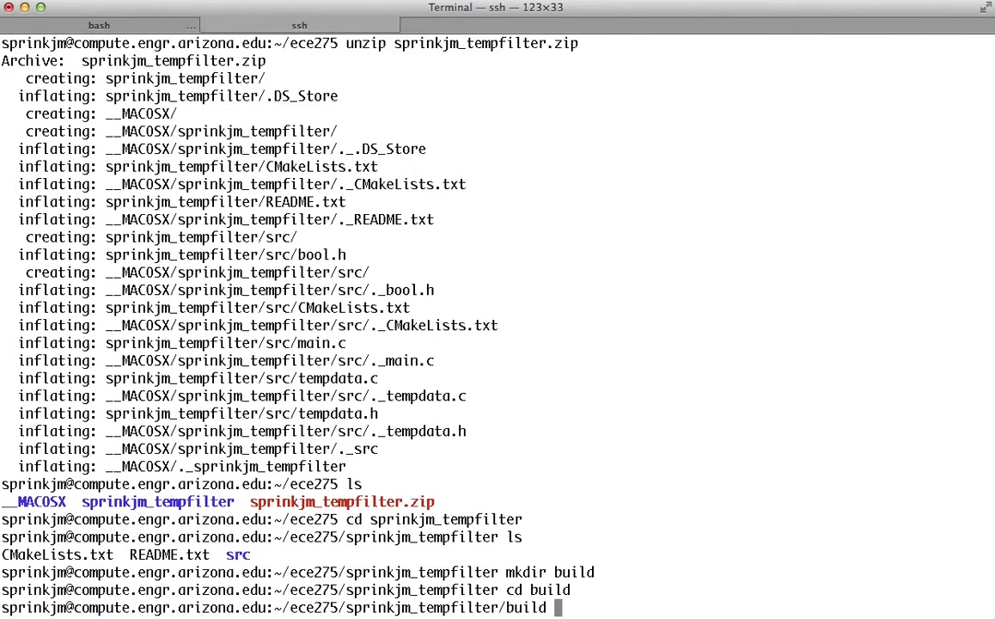
type("cmake ..")
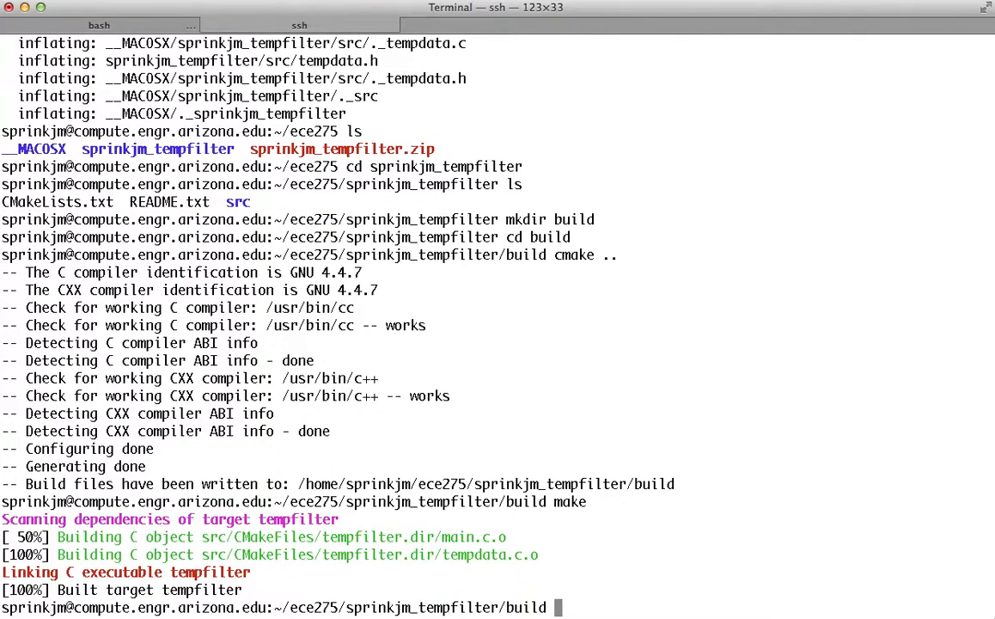
Step: Run ./src/tempfilter to see its usage message for input and output files
type(".")
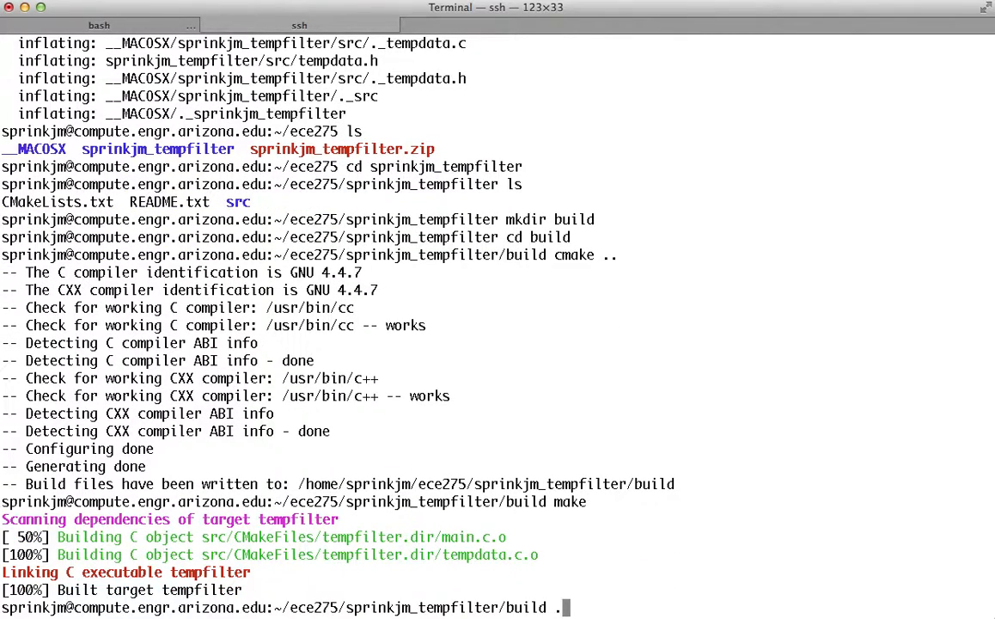
type("/s")
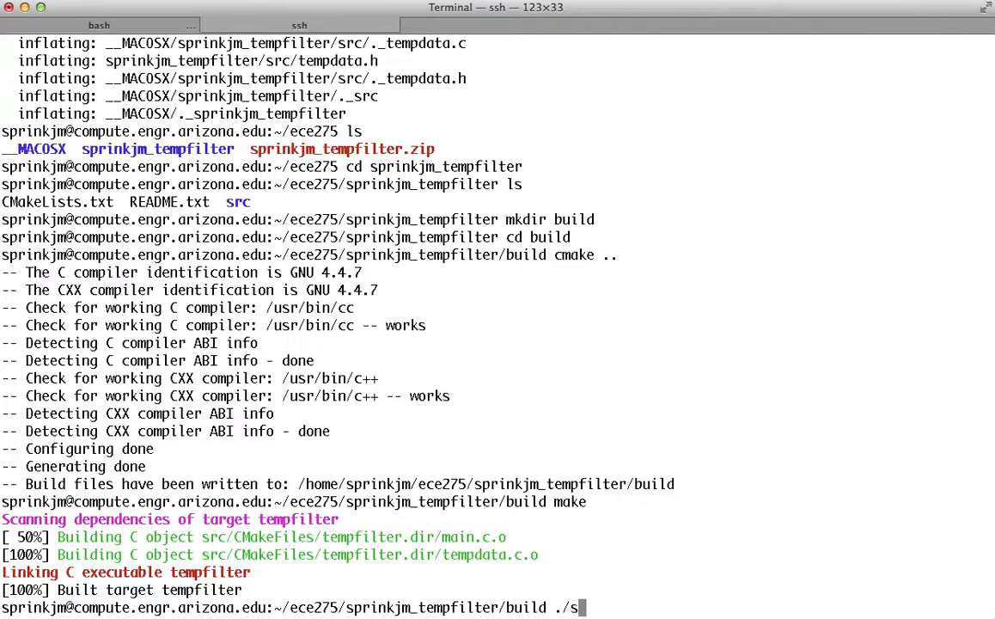
type("rc/")
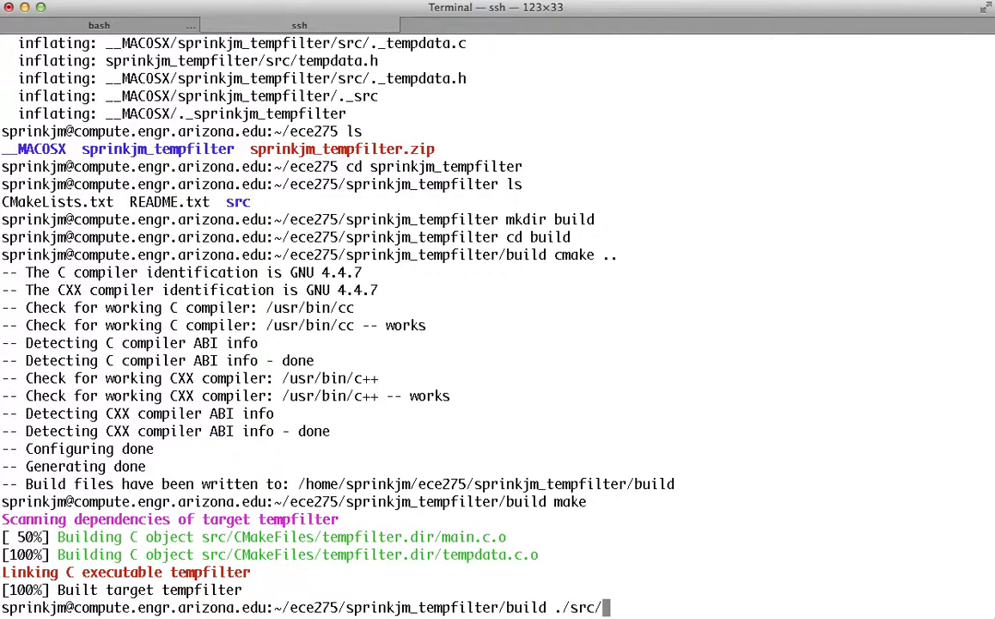
type("tempfilter")
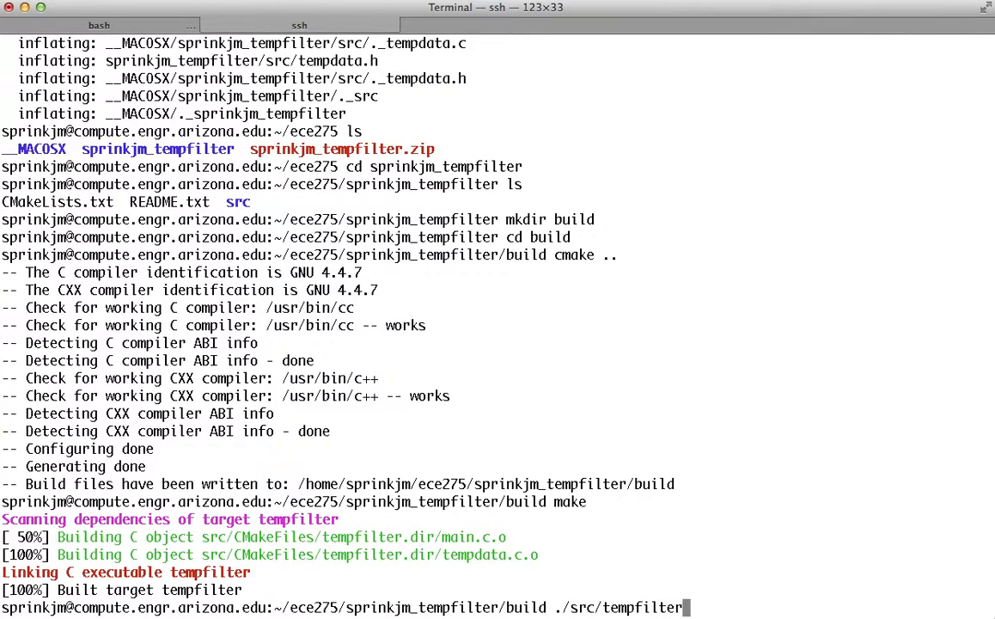
key("Return")
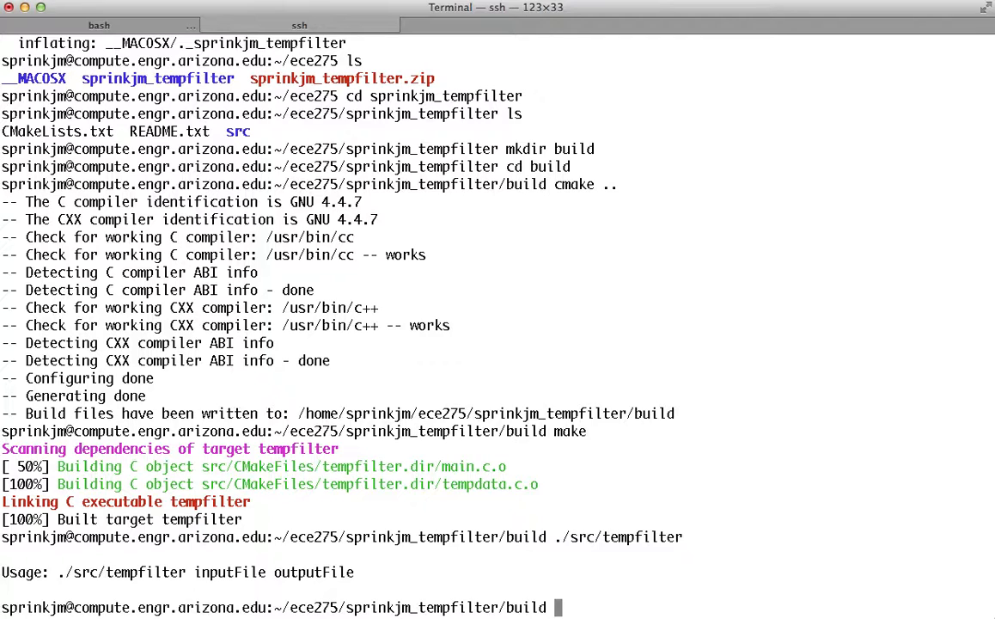
Step: Exit the ECE3 session and browse Finder to the sprinkjm_tempfilter solution's test folder
type("exit")
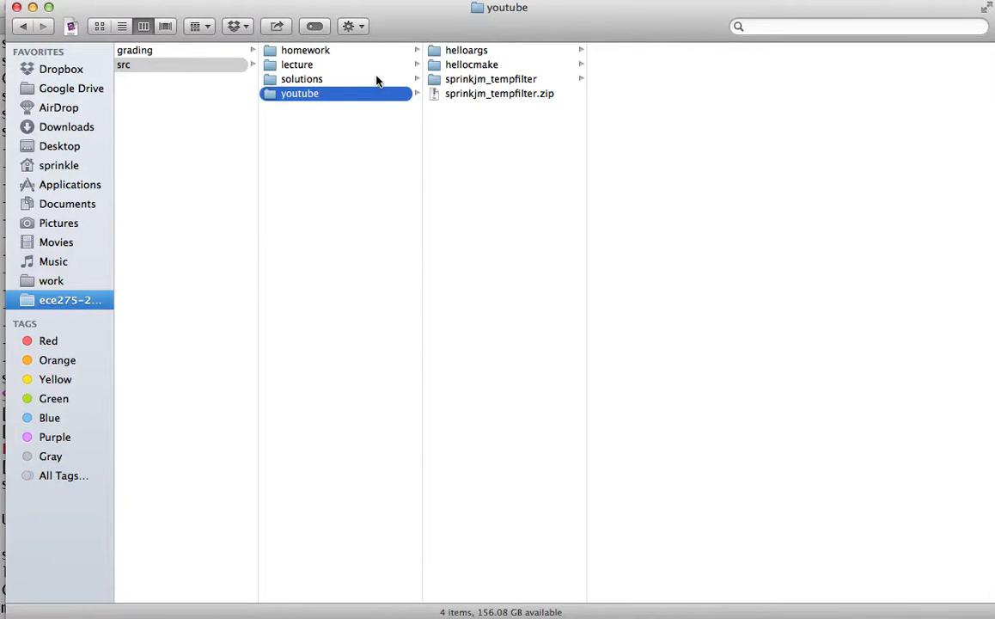
left_click(301, 79)
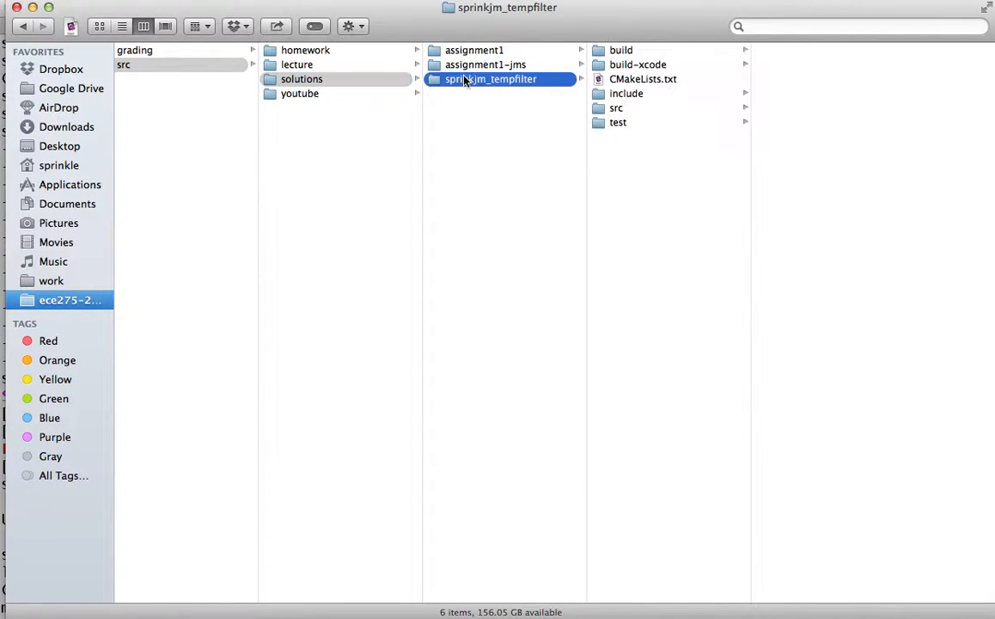
left_click(617, 122)
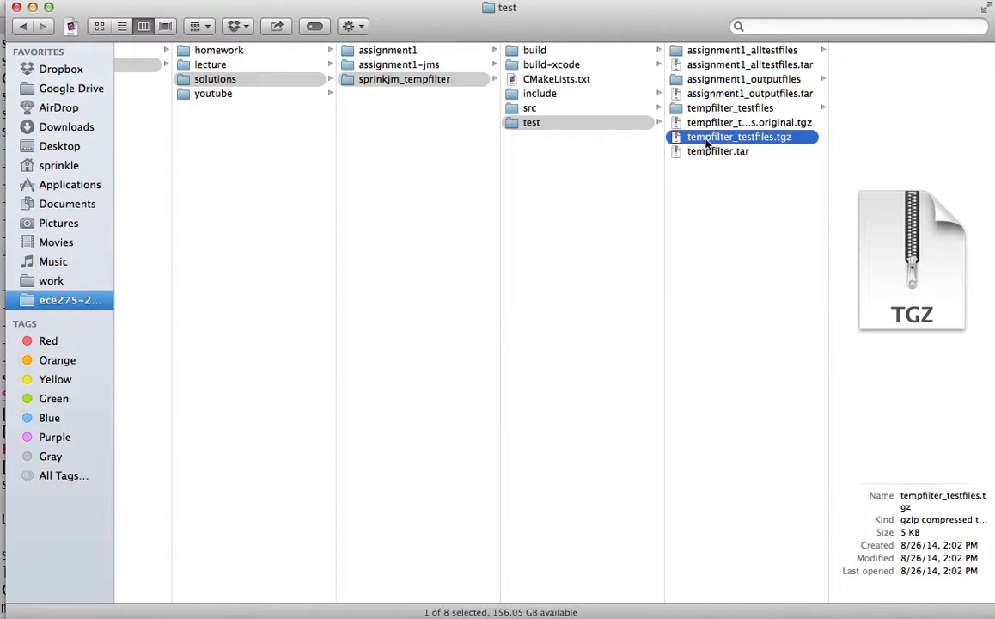
mouse_move(677, 143)
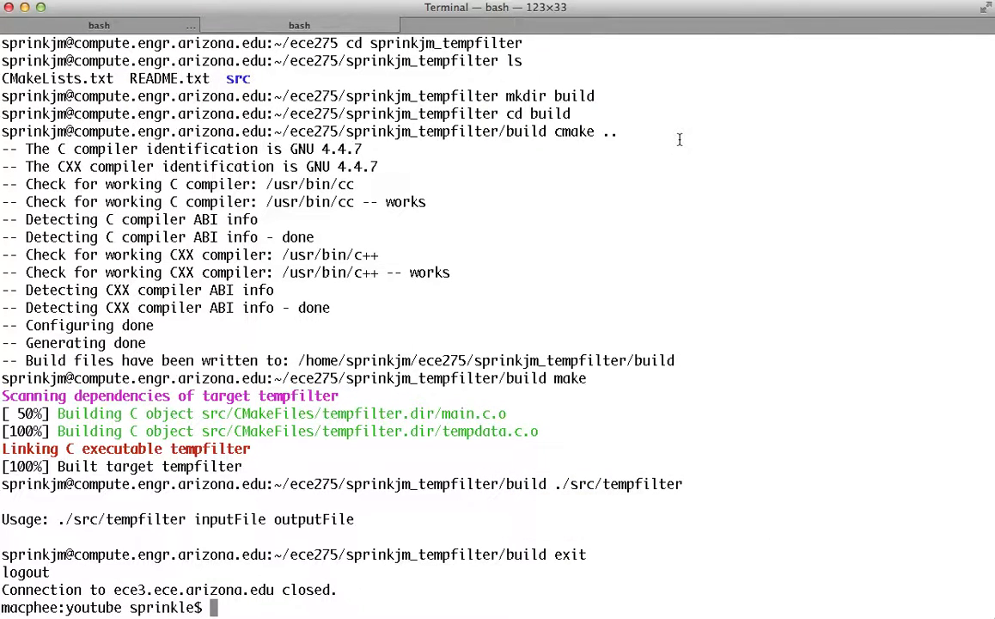
type("cd")
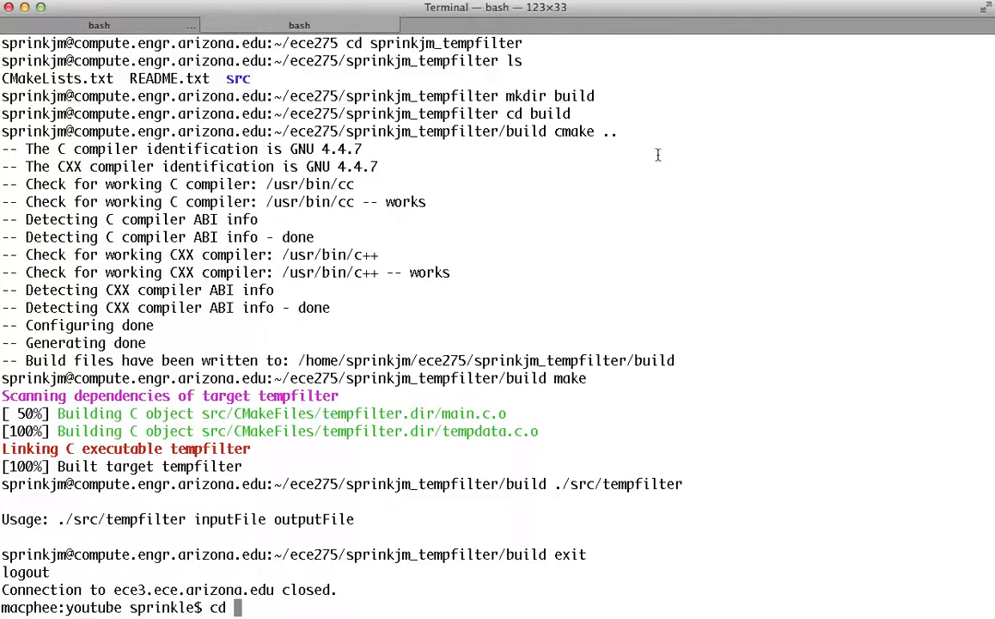
mouse_move(313, 512)
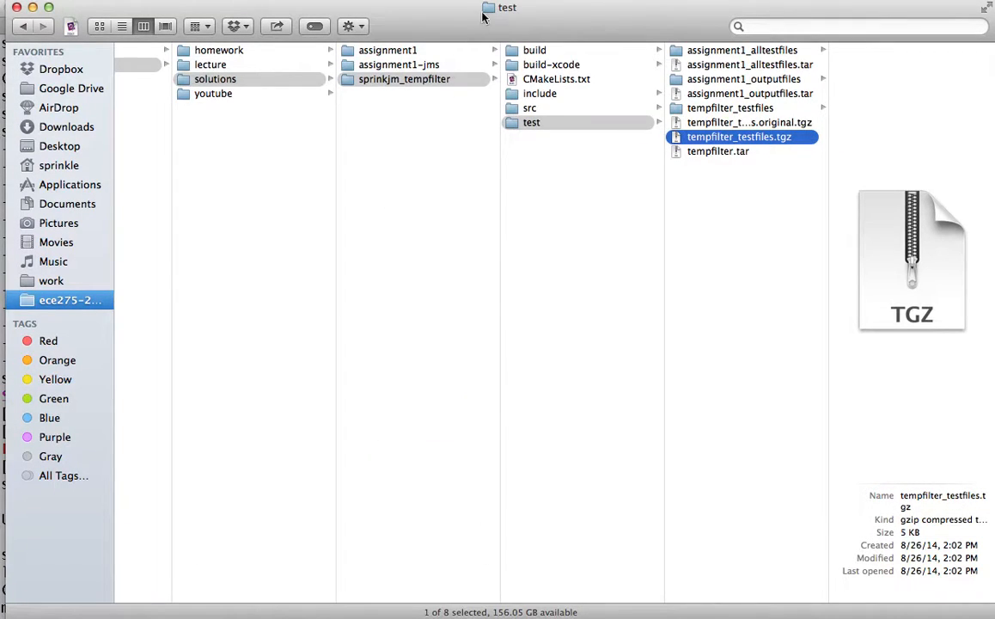
mouse_move(512, 31)
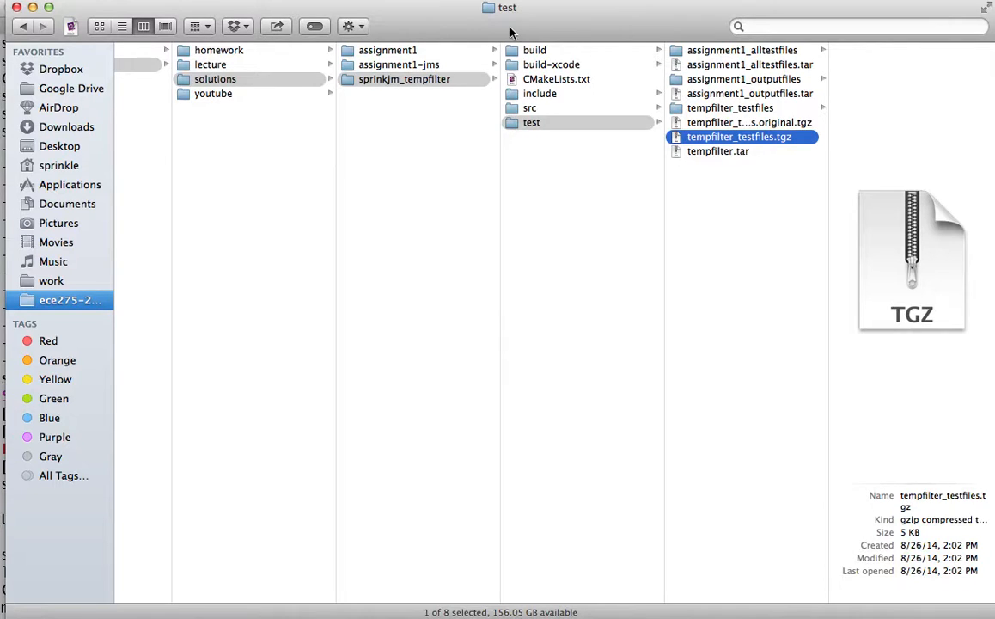
mouse_move(488, 8)
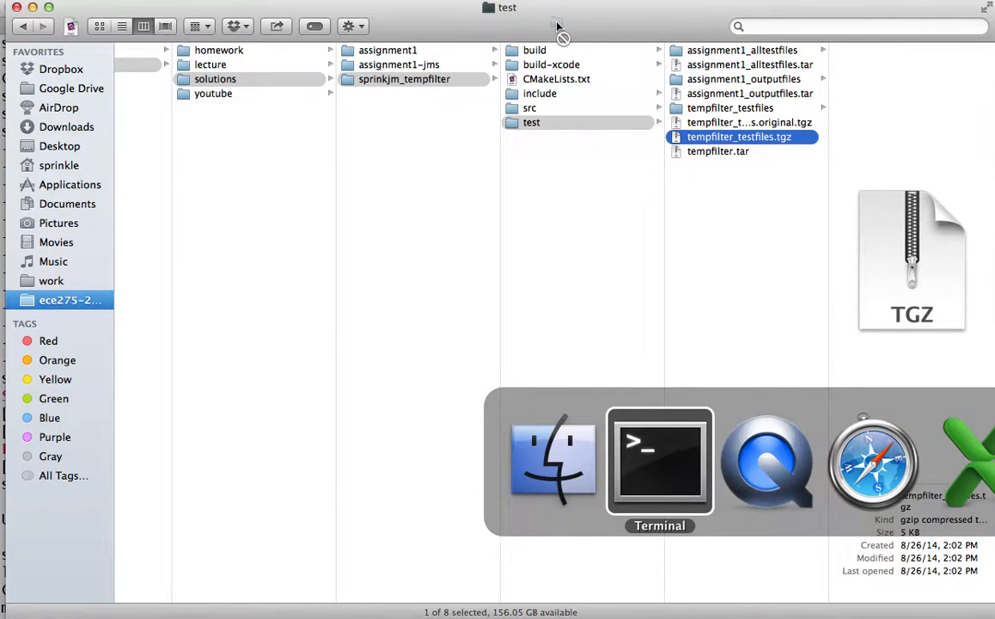
Step: cd into the local solutions/sprinkjm_tempfilter/test directory and list its test archives
left_click(659, 460)
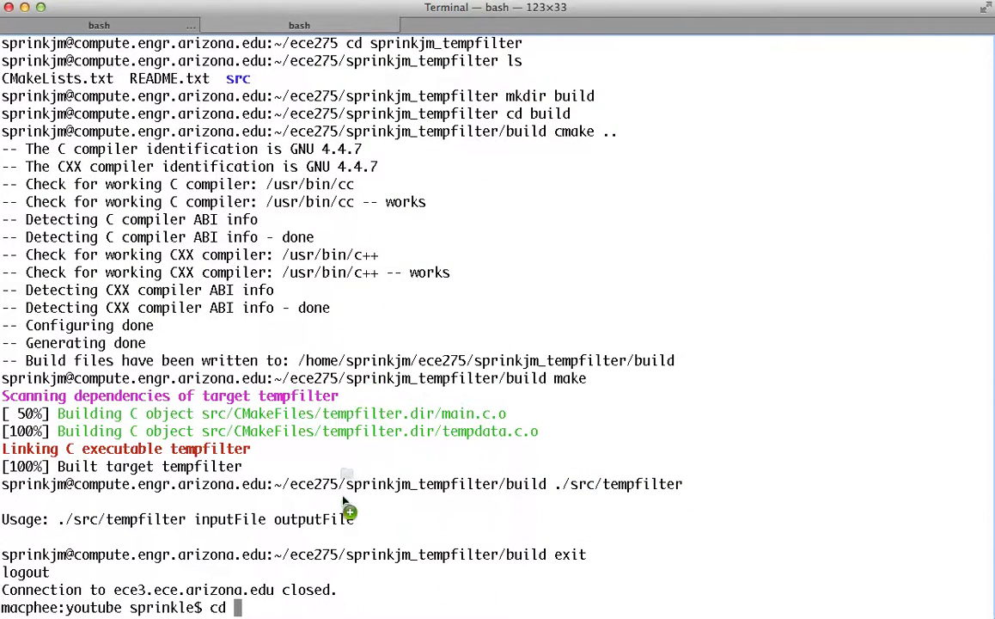
type("/Users/sprinkle/work/teaching/ece275-2014F/trunk/src/solutions/sprinkjm_tempfilter/test")
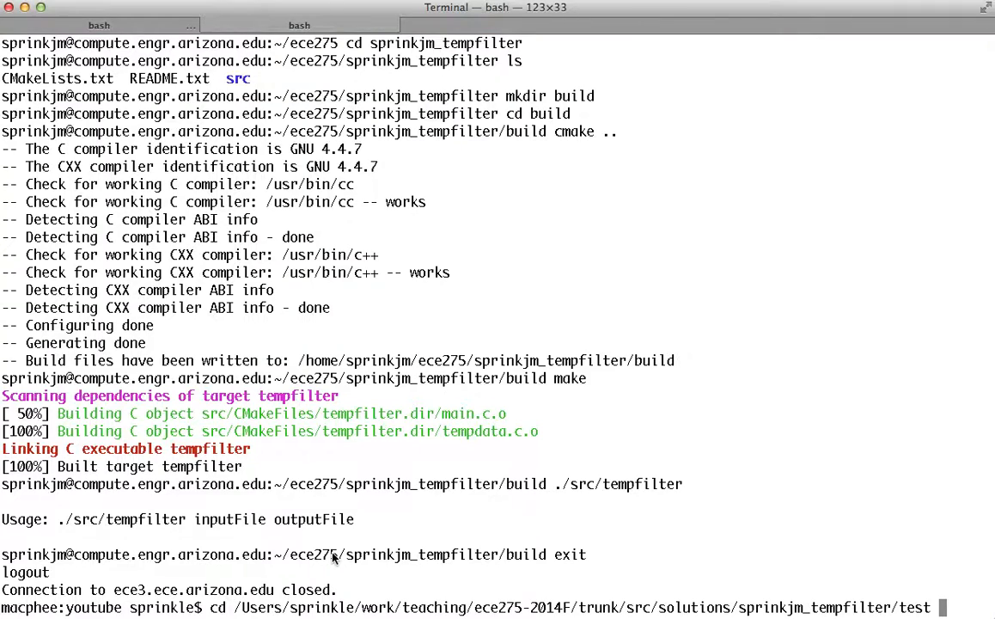
type("ls")
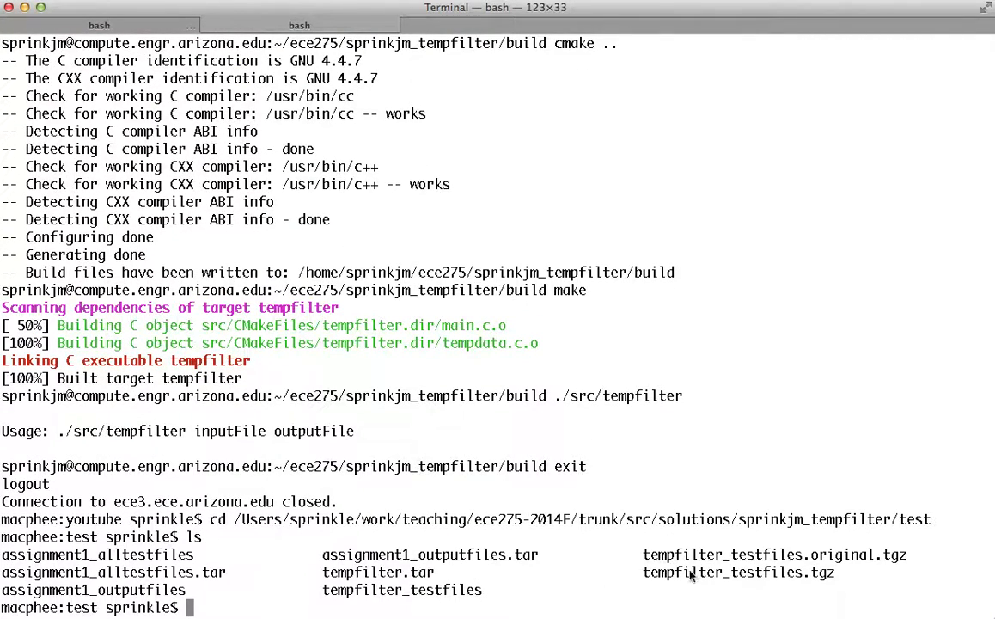
mouse_move(628, 529)
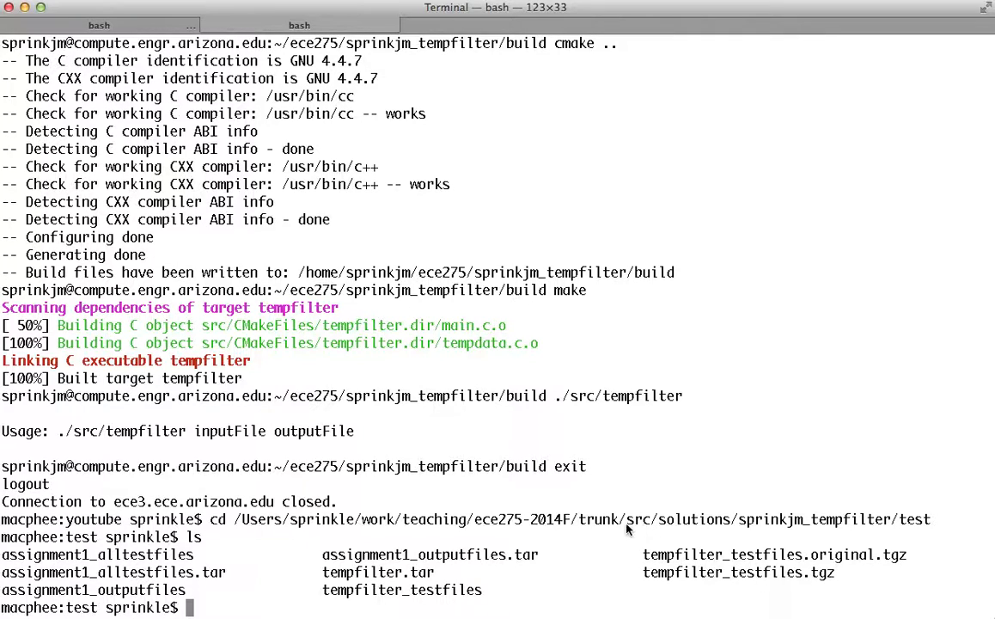
type("s")
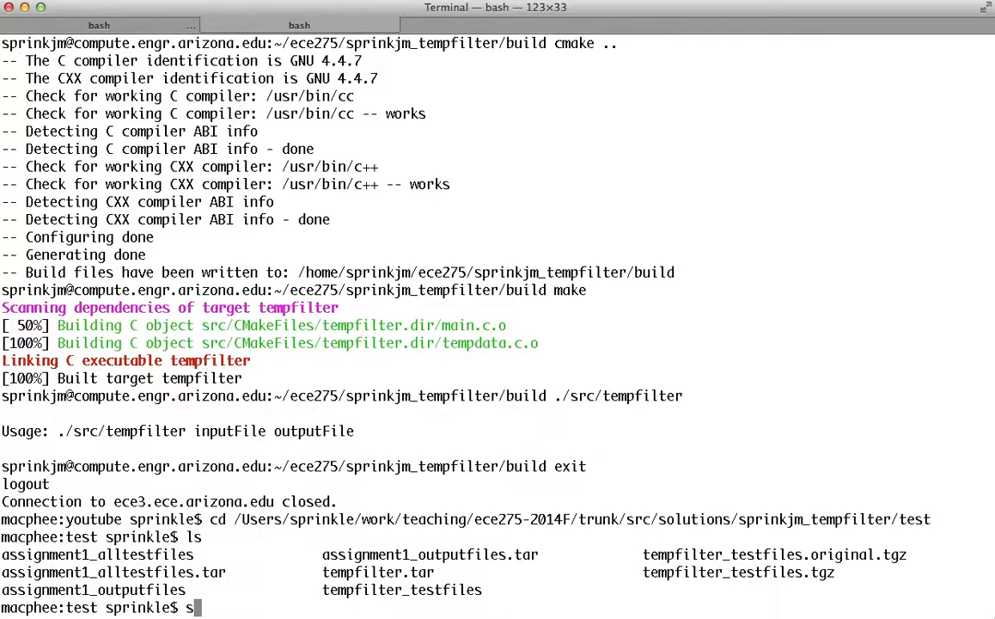
type("cp te")
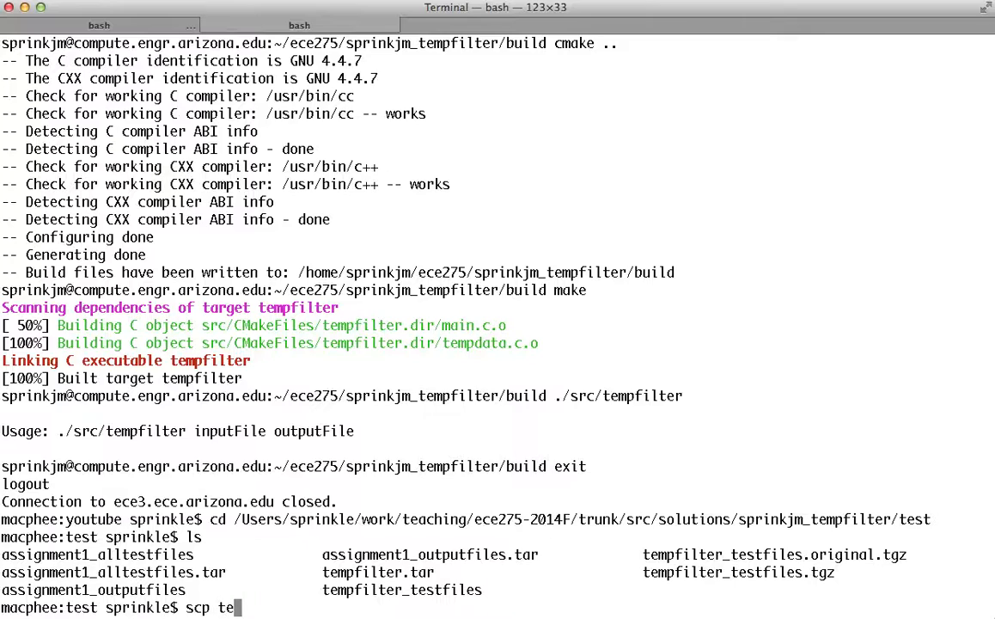
type("mpfilter_te")
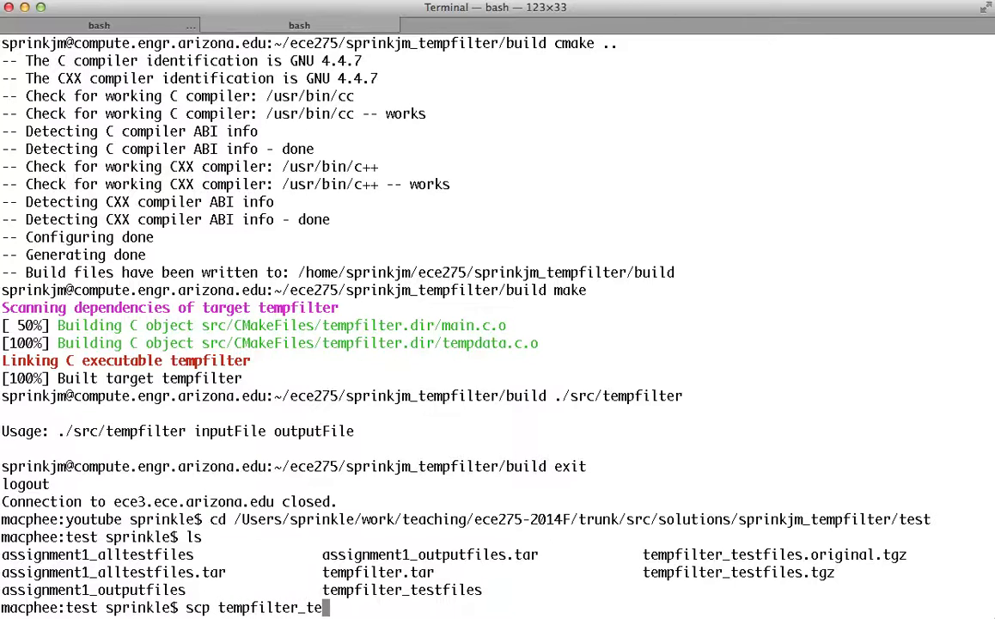
type("stfiles.tgz")
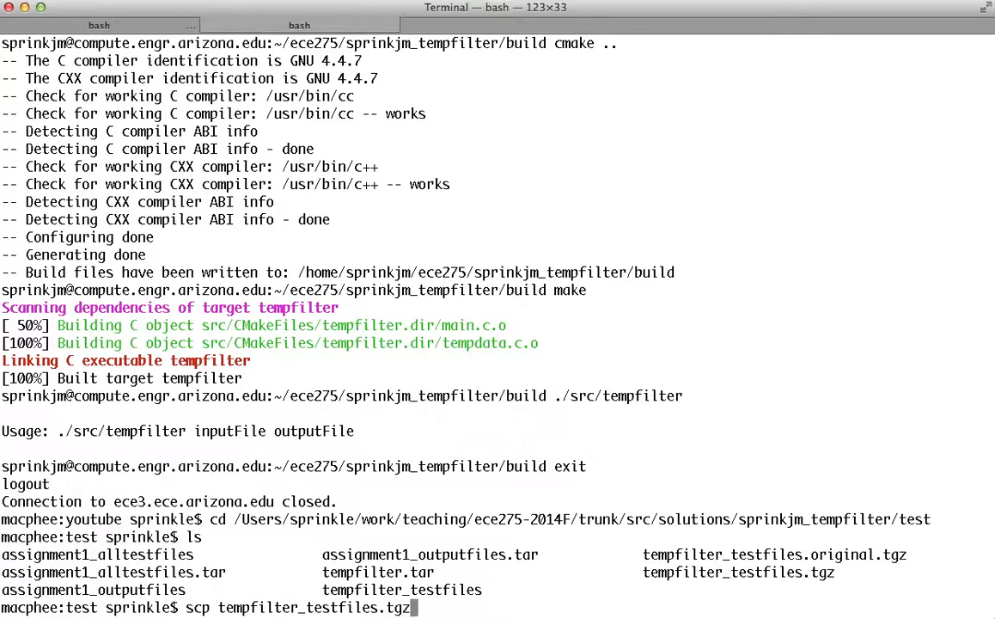
type("sprink")
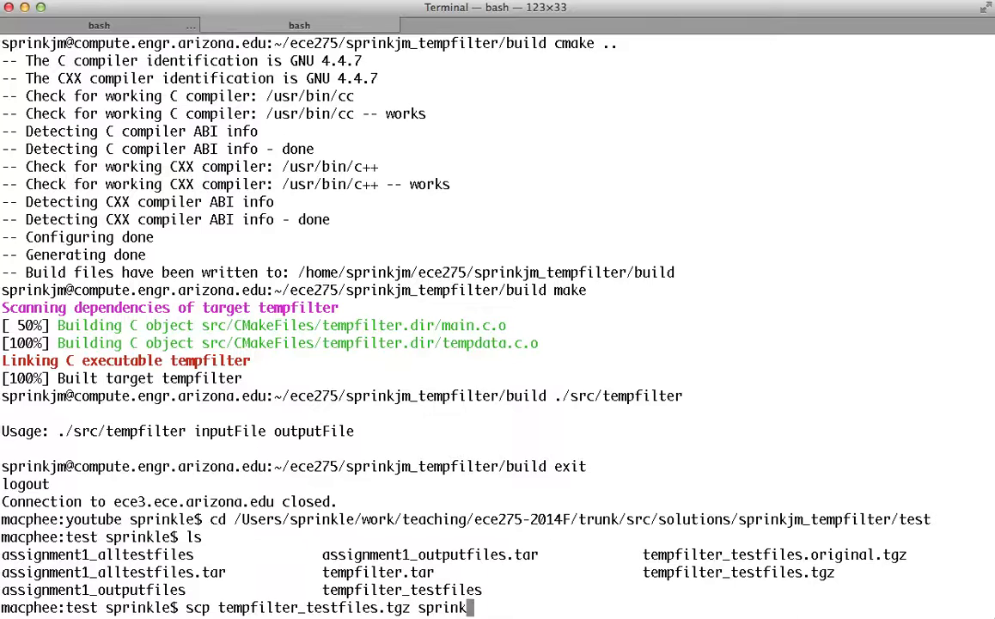
type("jm@ece3.ece.arizona.edu:~")
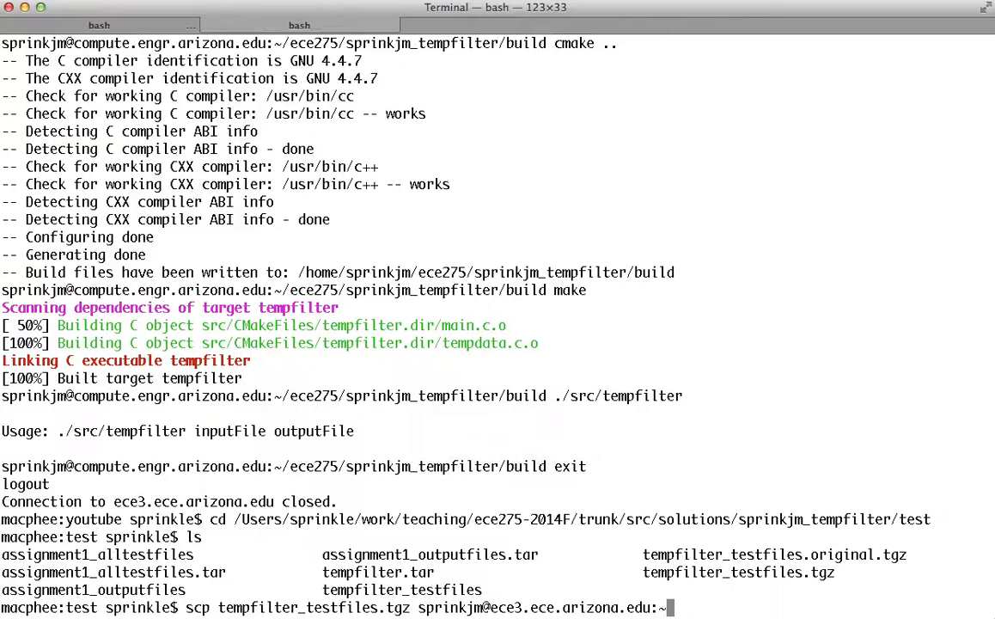
type("e")
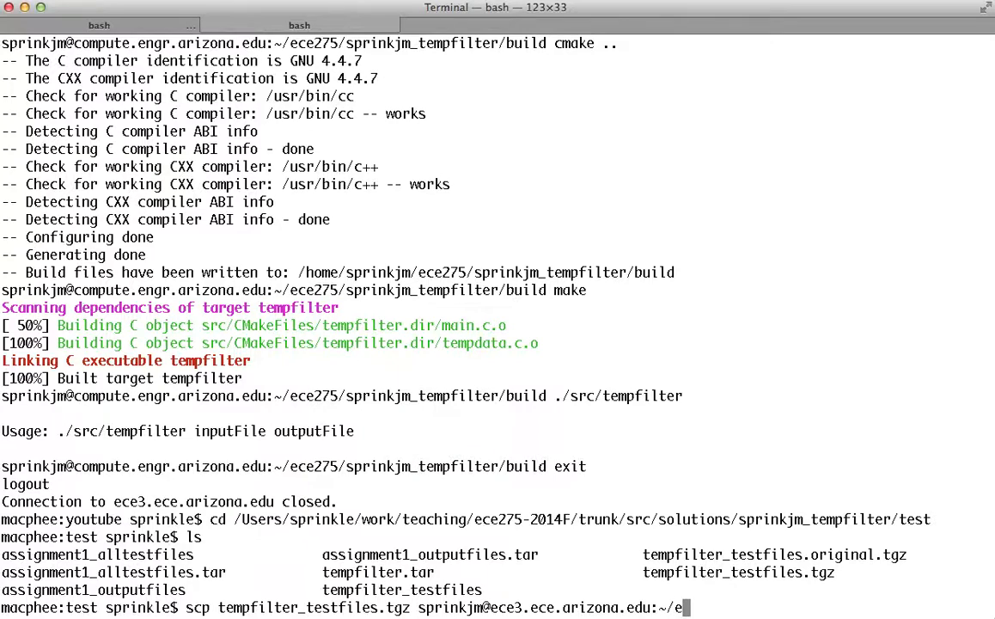
type("ce275")
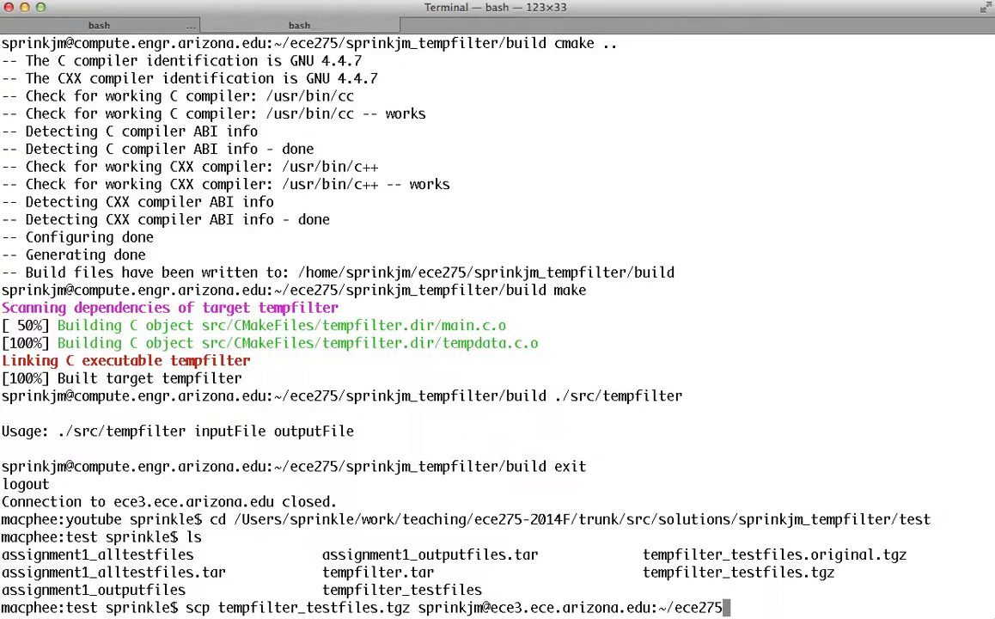
key("enter")
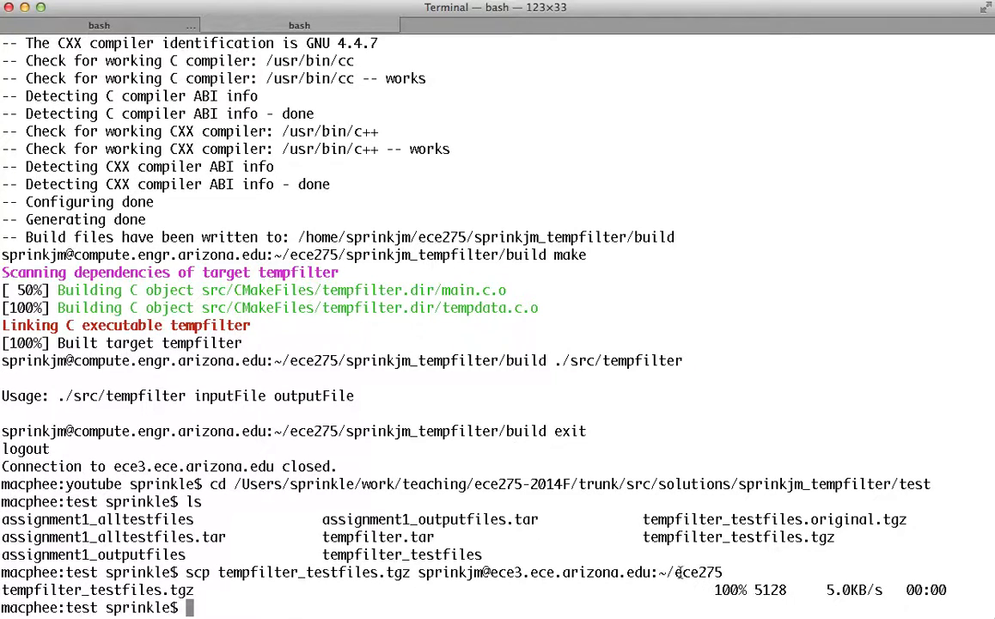
double_click(699, 572)
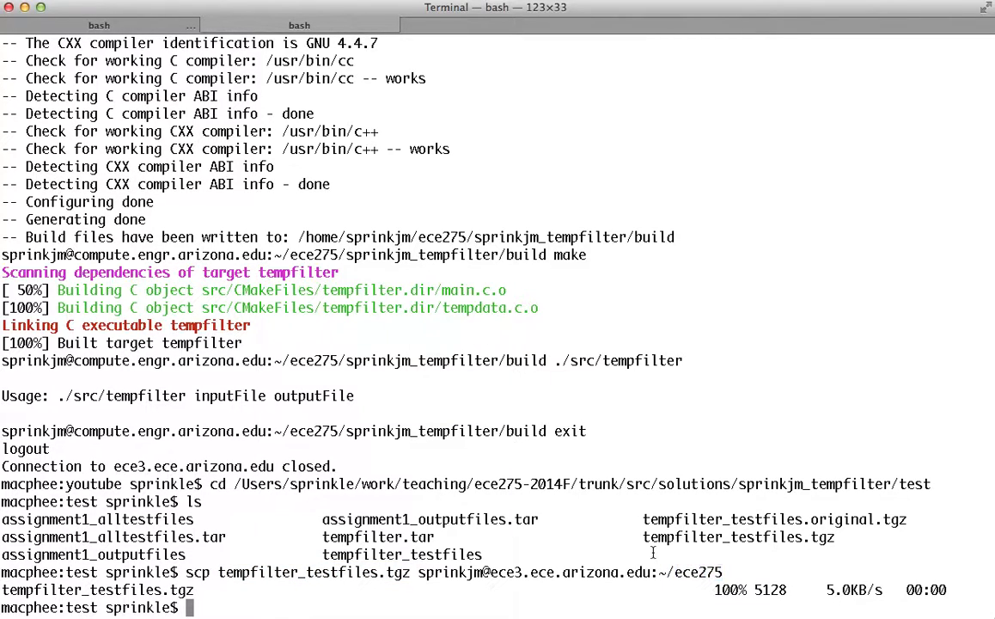
type("ssh")
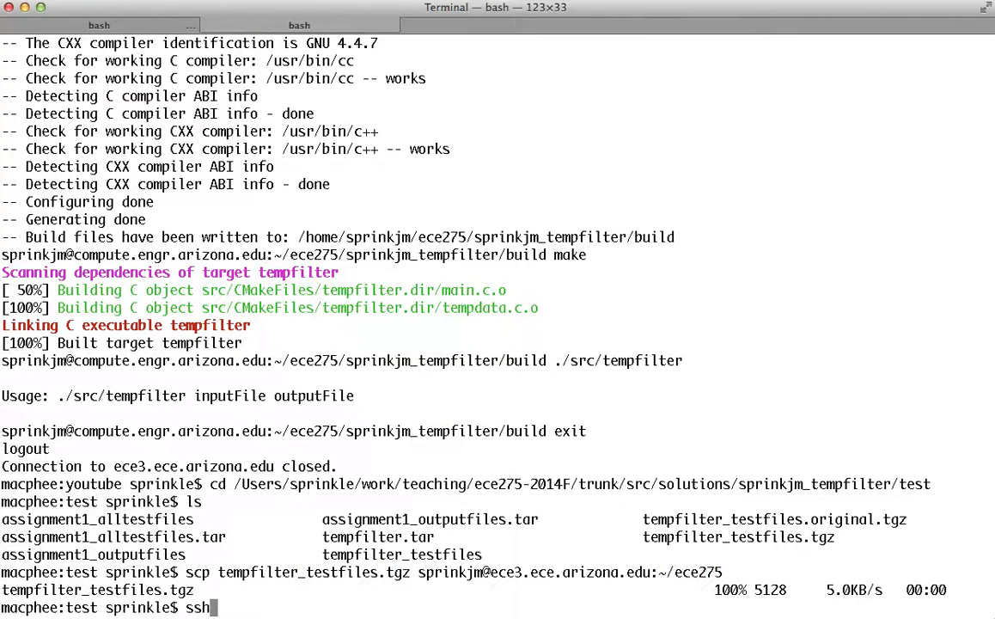
type("sprinkjm")
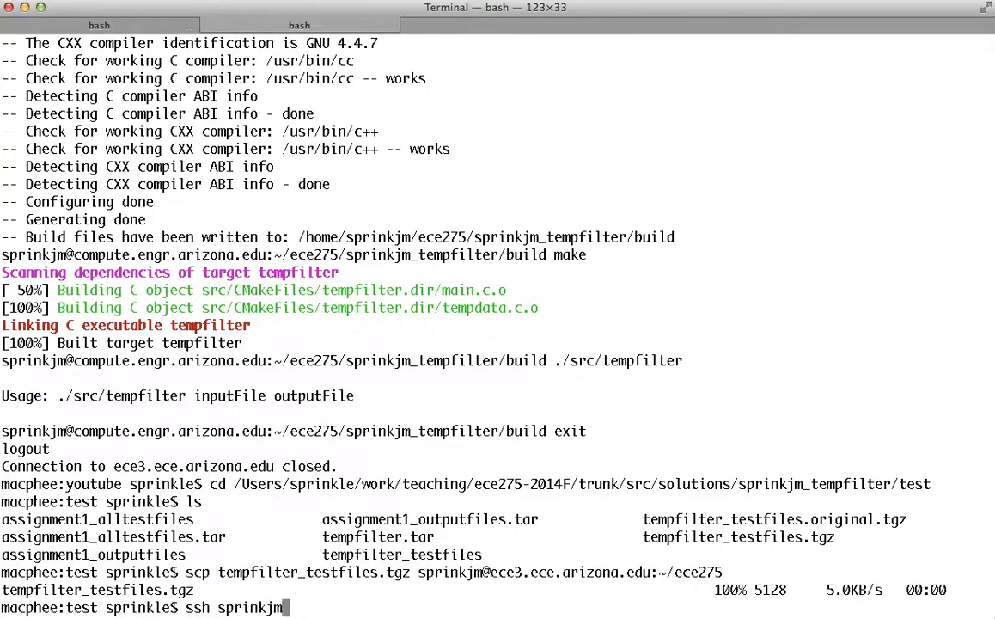
type("@ece")
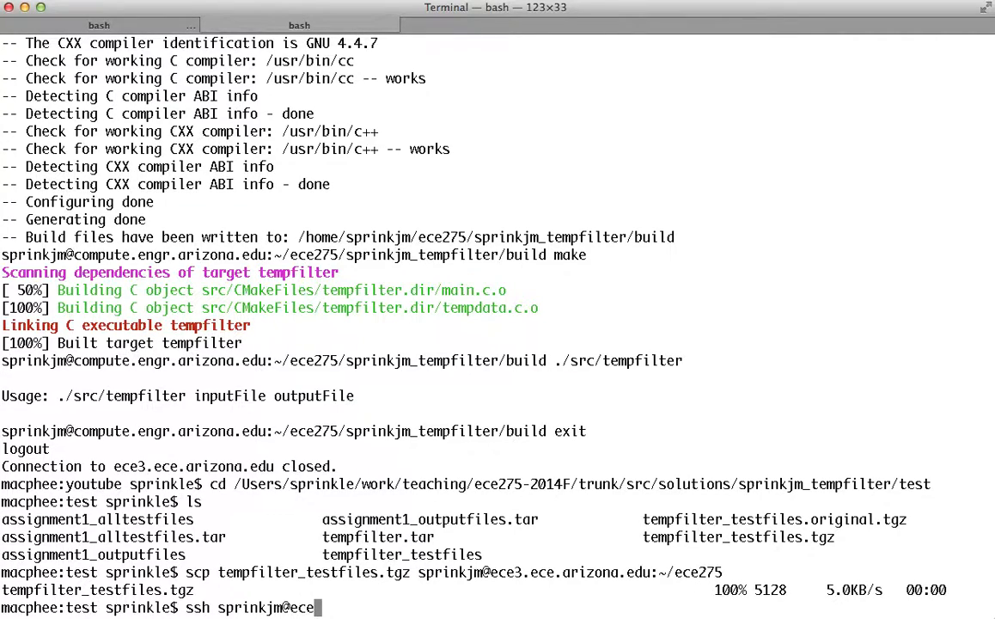
type("3.ece.arizona.edu")
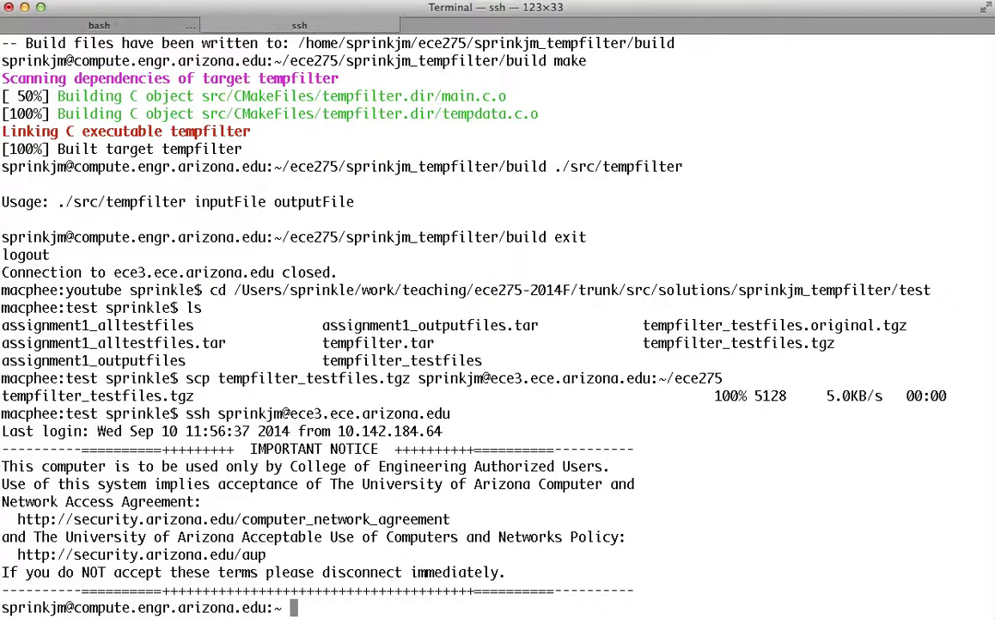
type("cd ece275")
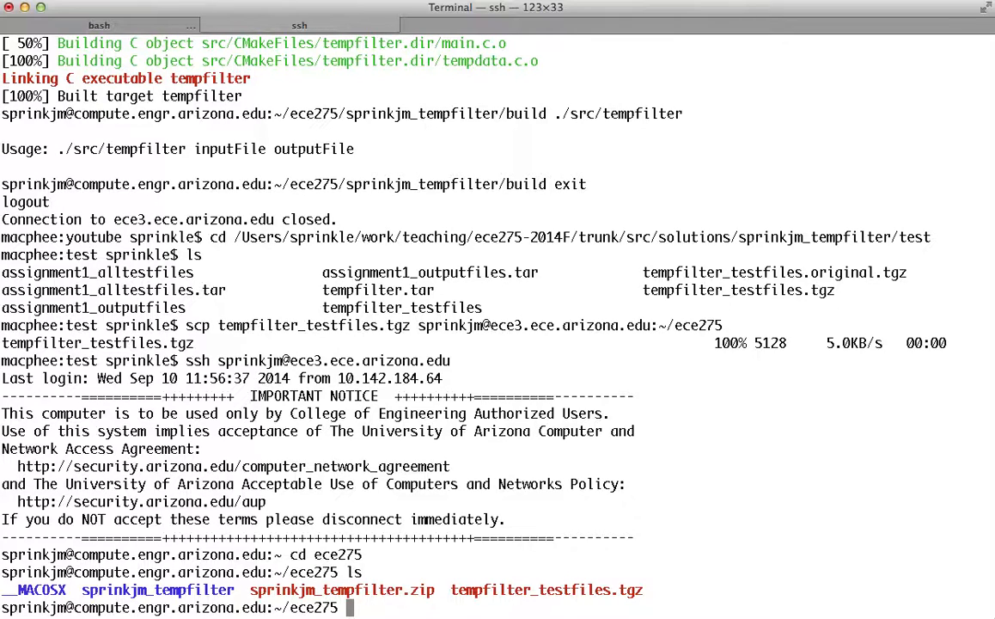
Step: Extract tempfilter_testfiles.tgz with tar xzf and confirm the new folder with ls
type("tar")
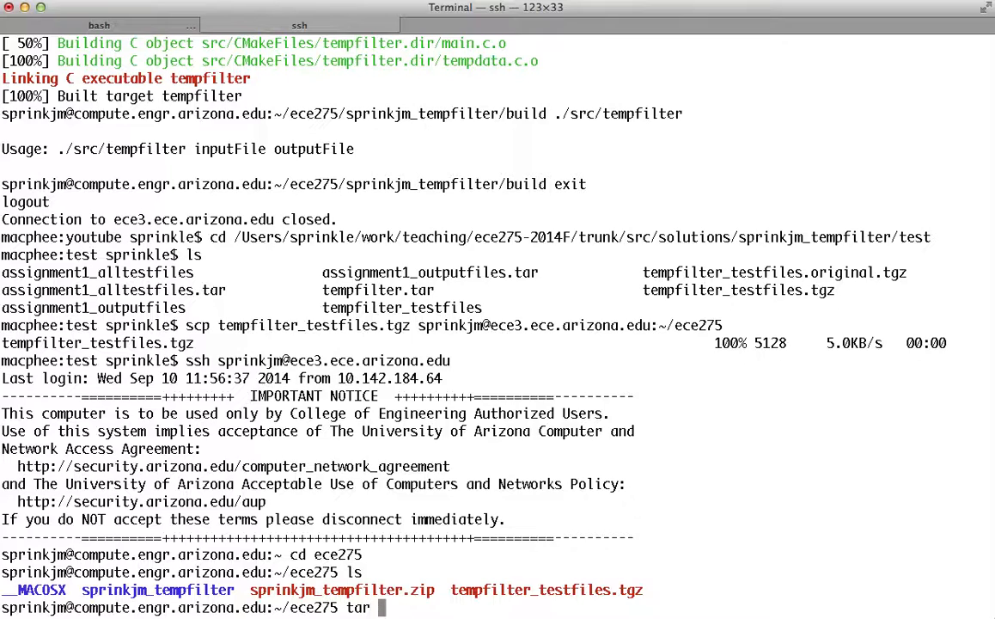
type("xz")
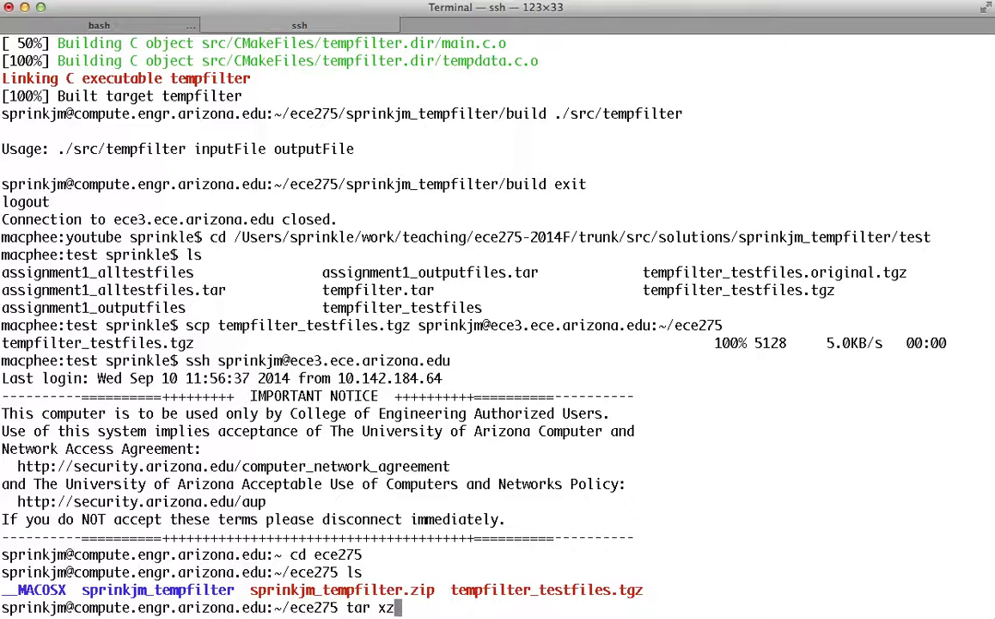
type("f")
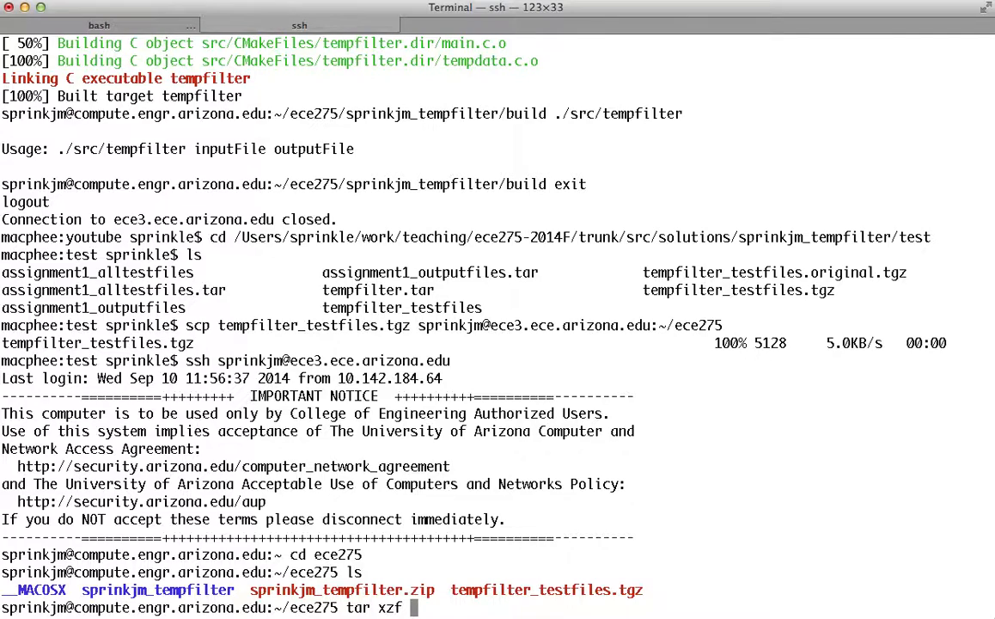
type("tempfilter_testfiles.tgz")
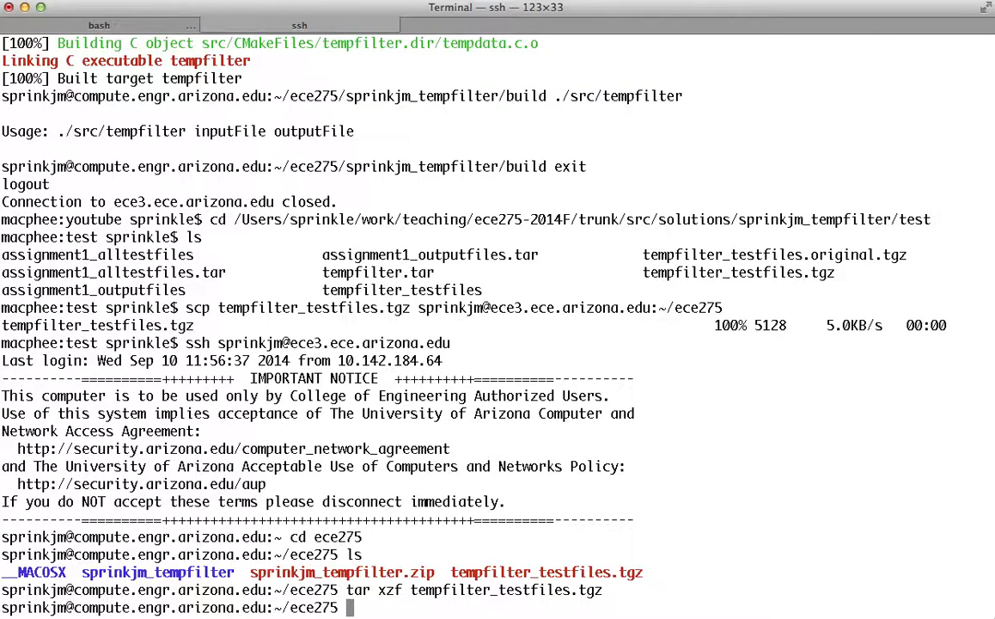
key("Return")
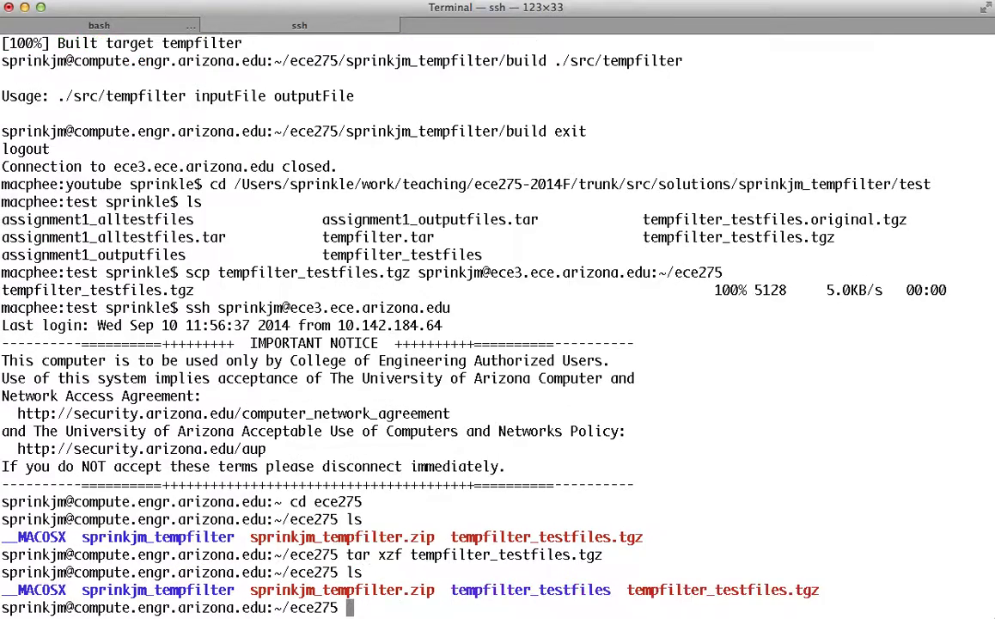
double_click(529, 589)
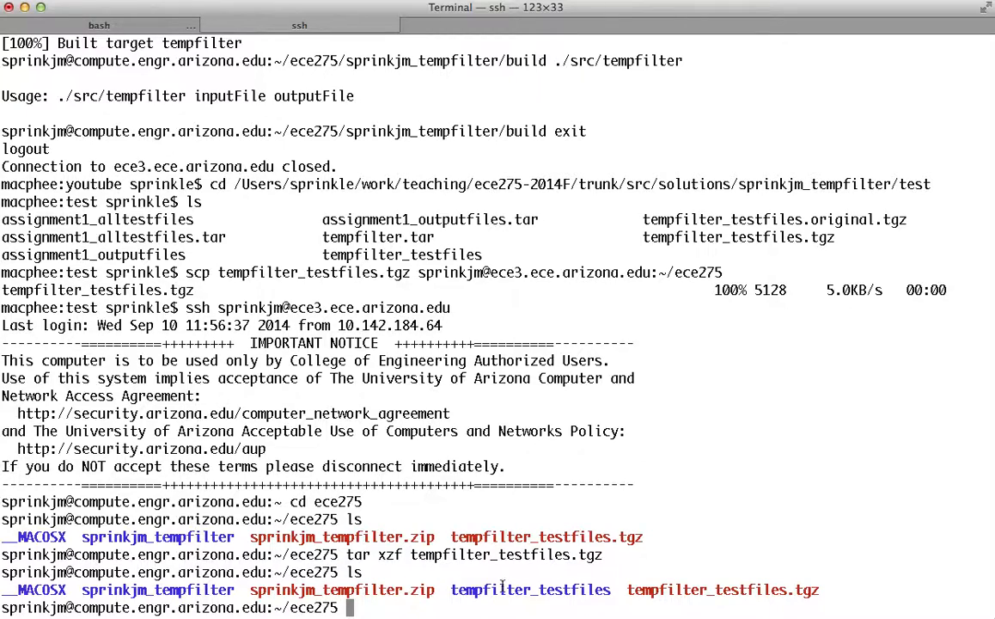
Step: List the six test files, enter sprinkjm_tempfilter/build and run tempfilter to see its usage message
type("ls tempfilter_testfiles")
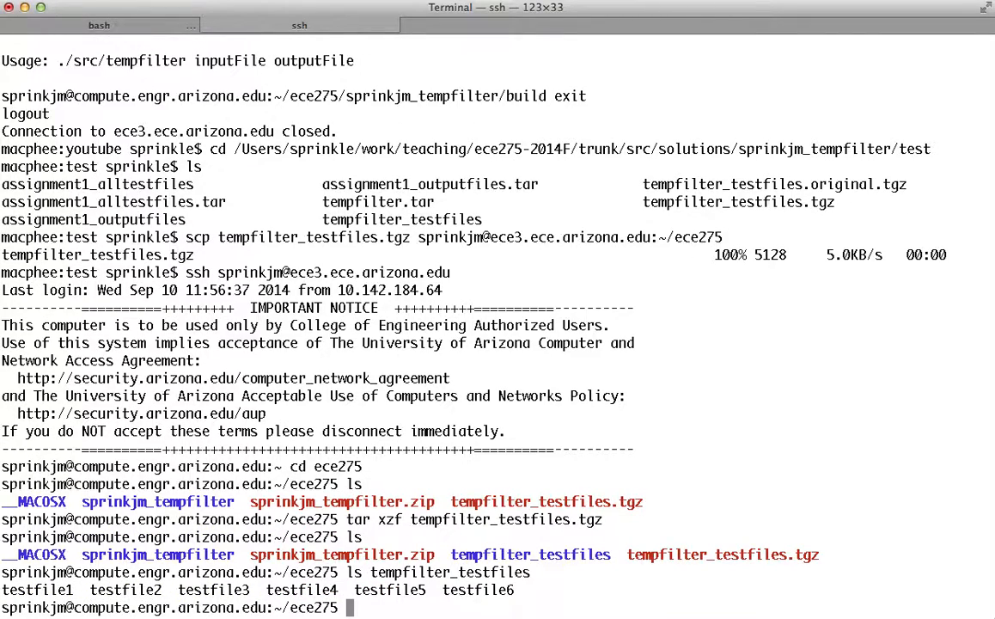
type("p")
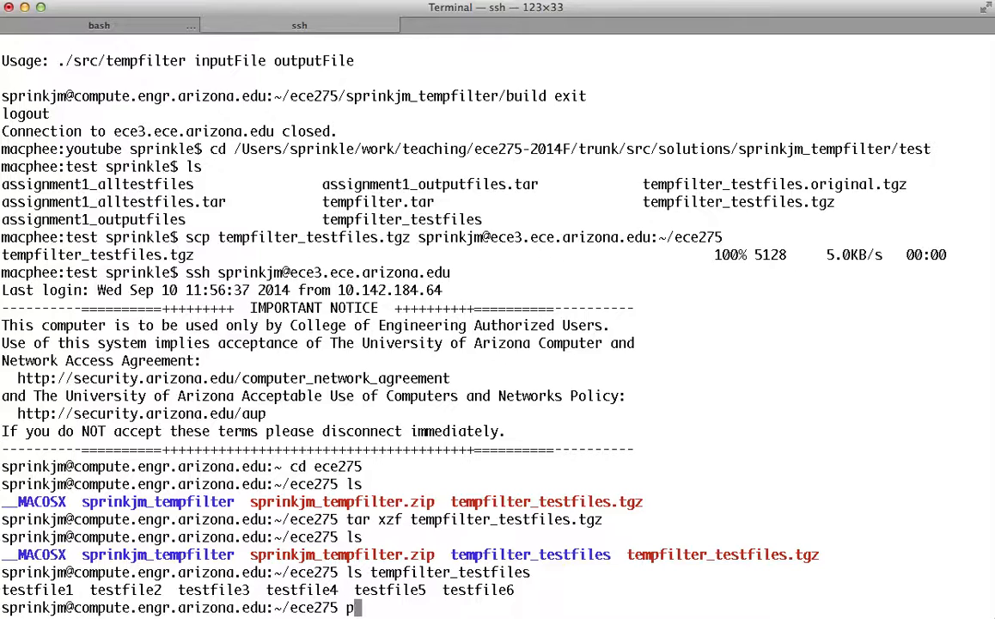
type("cd sprinkjm_tempfilter")
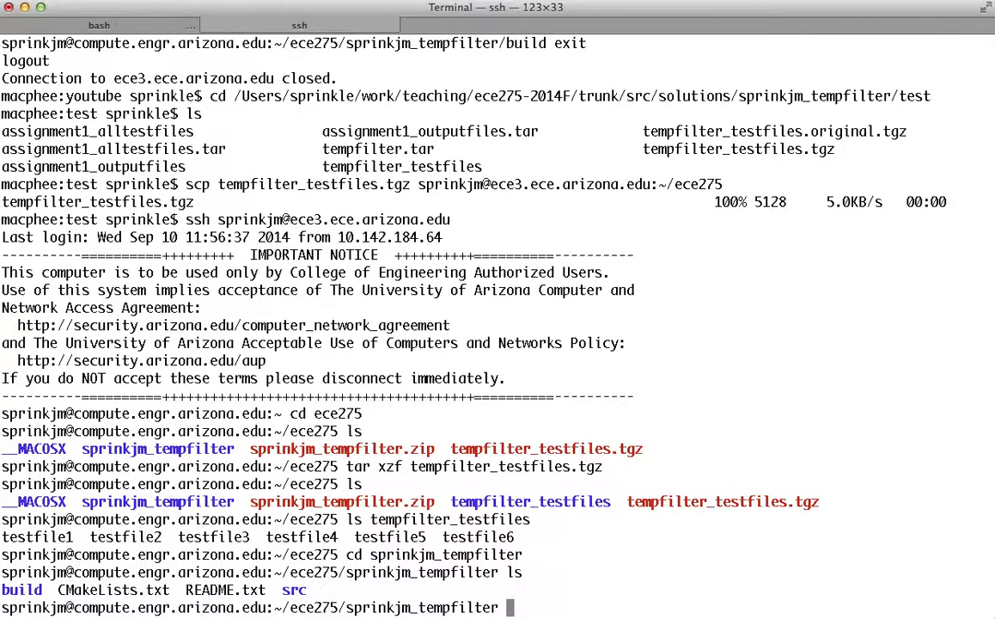
type("cd build")
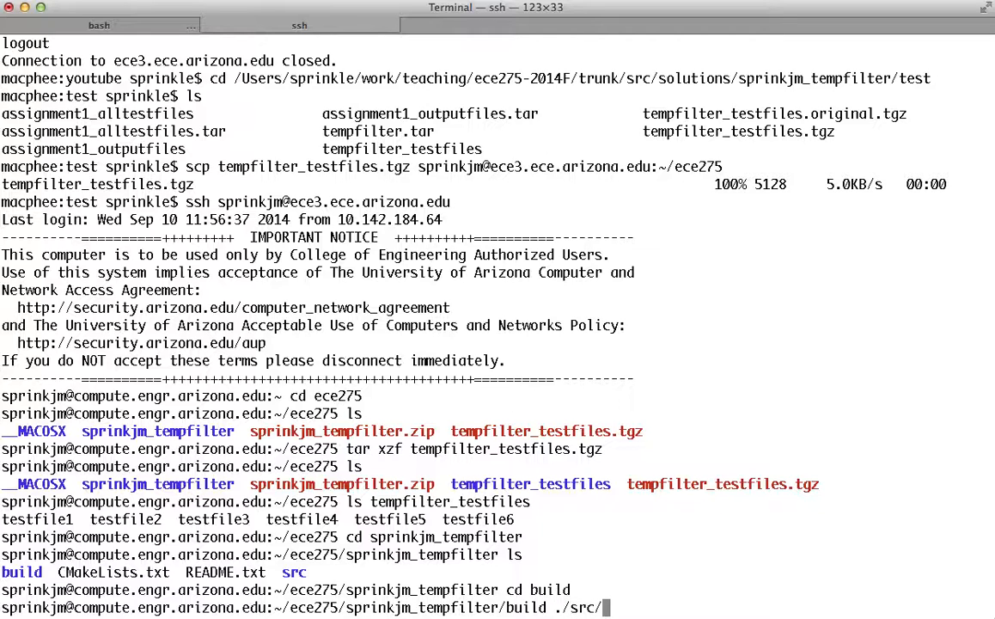
type("tempfilter")
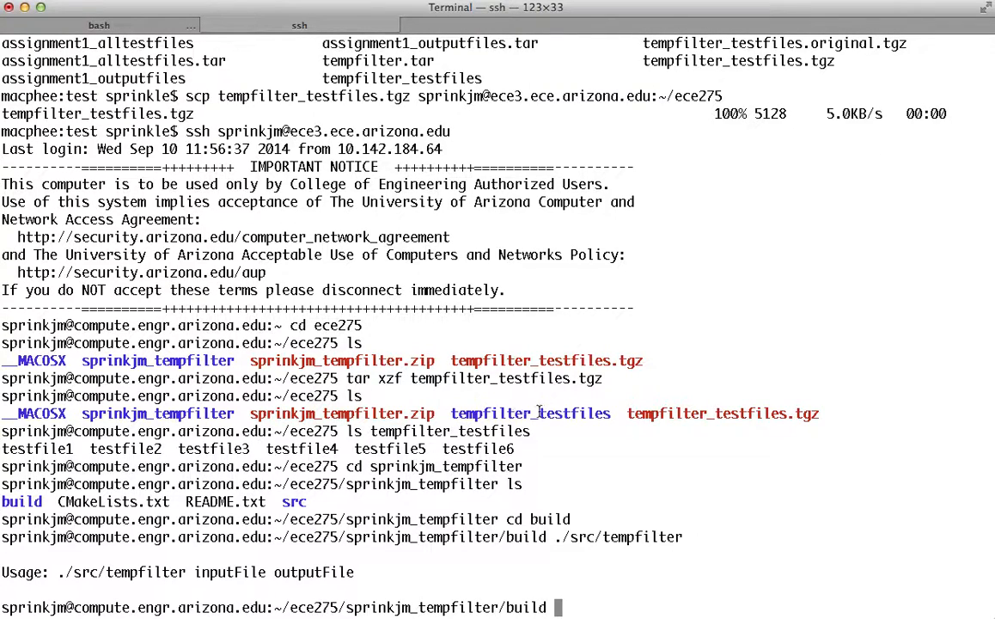
mouse_move(570, 481)
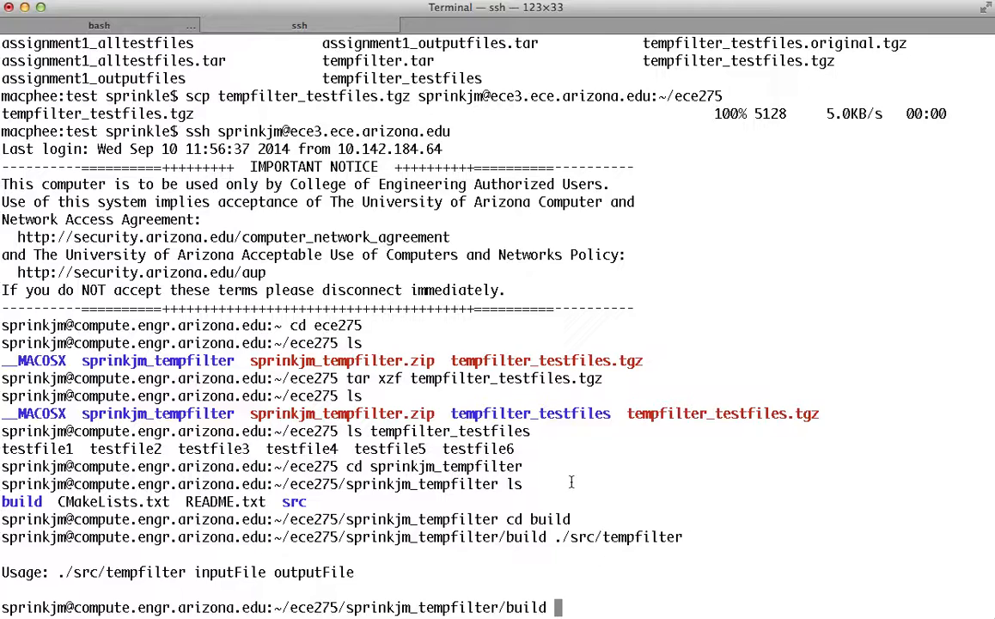
Step: List the parent folder, then ls ../../tempfilter_testfiles to show testfile1 through testfile6
type("ls ..")
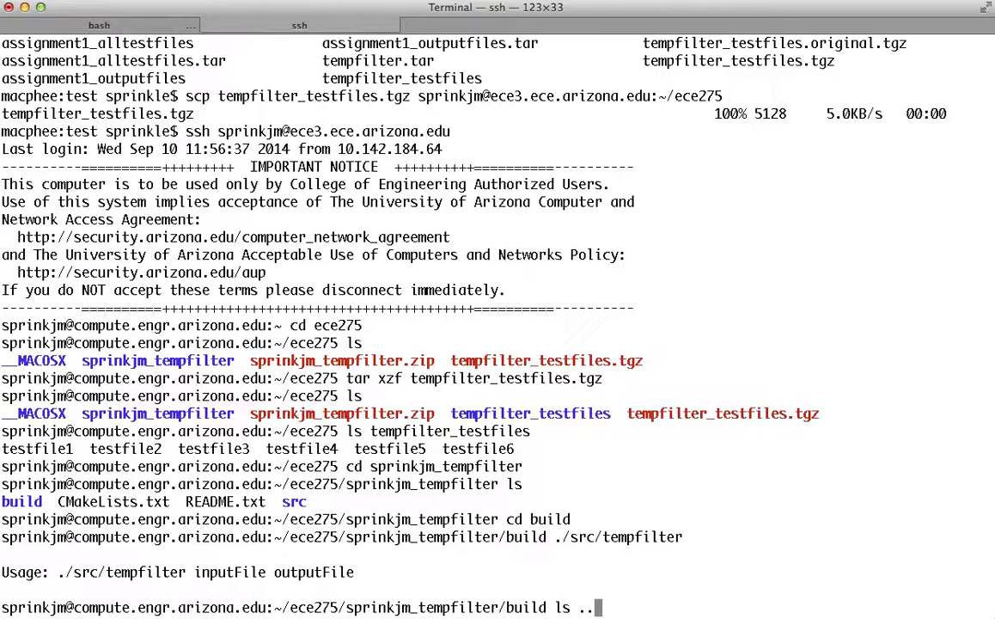
key("Return")
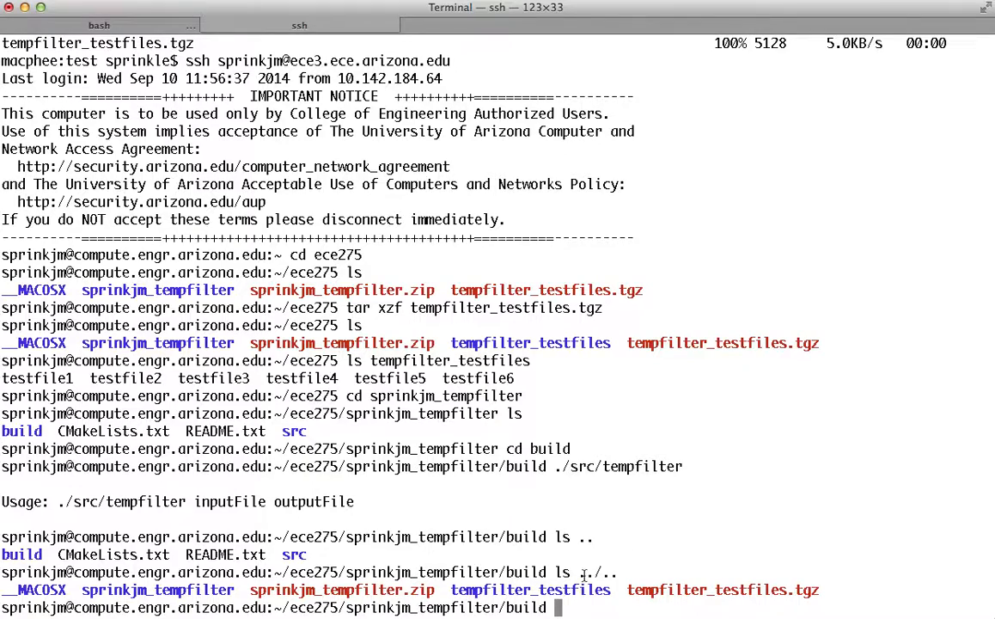
mouse_move(581, 515)
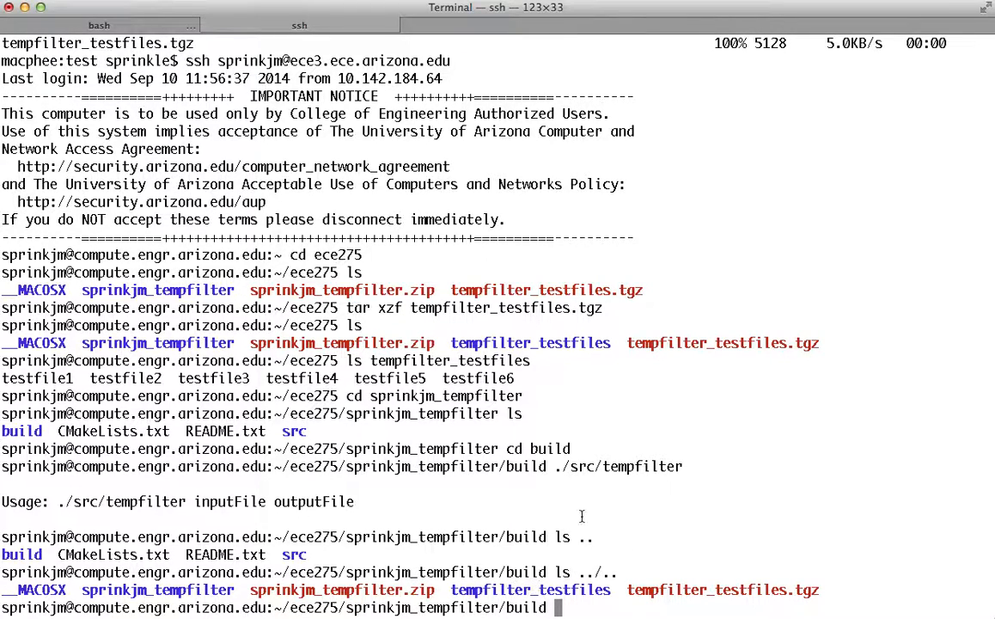
type("ls")
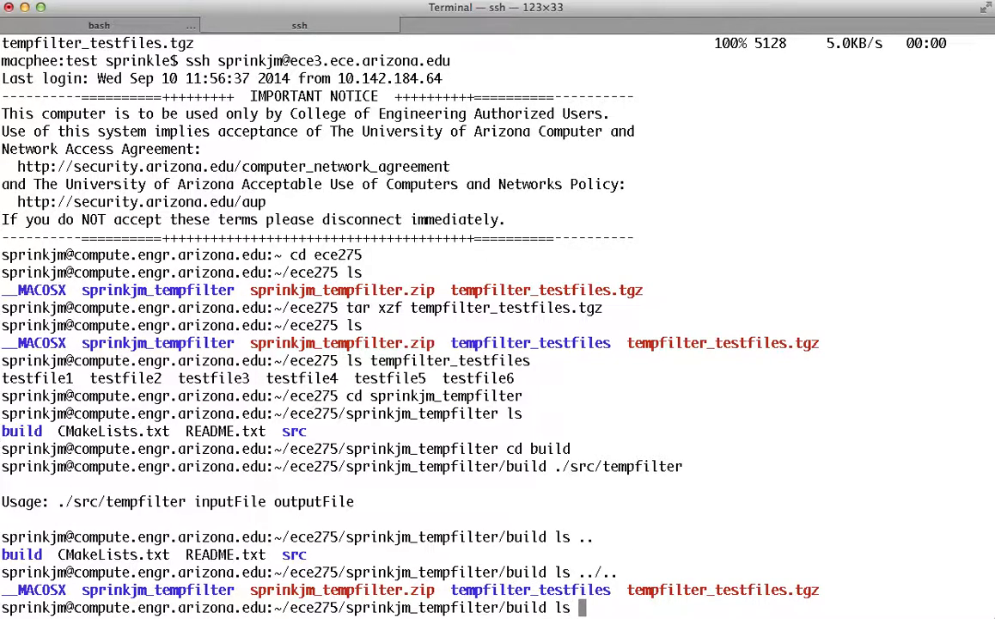
type("../..")
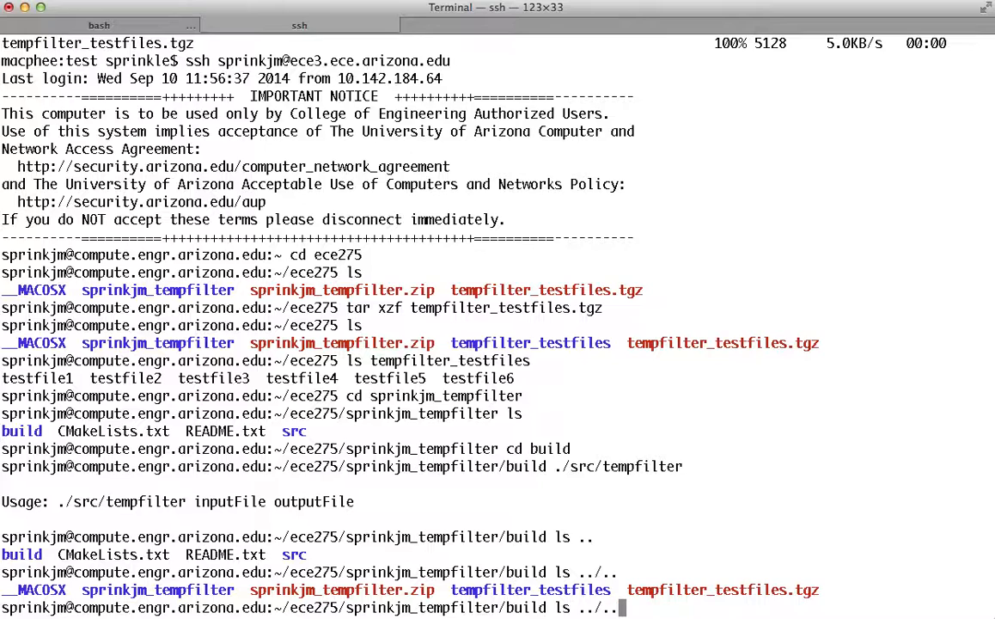
type("/tempfilter")
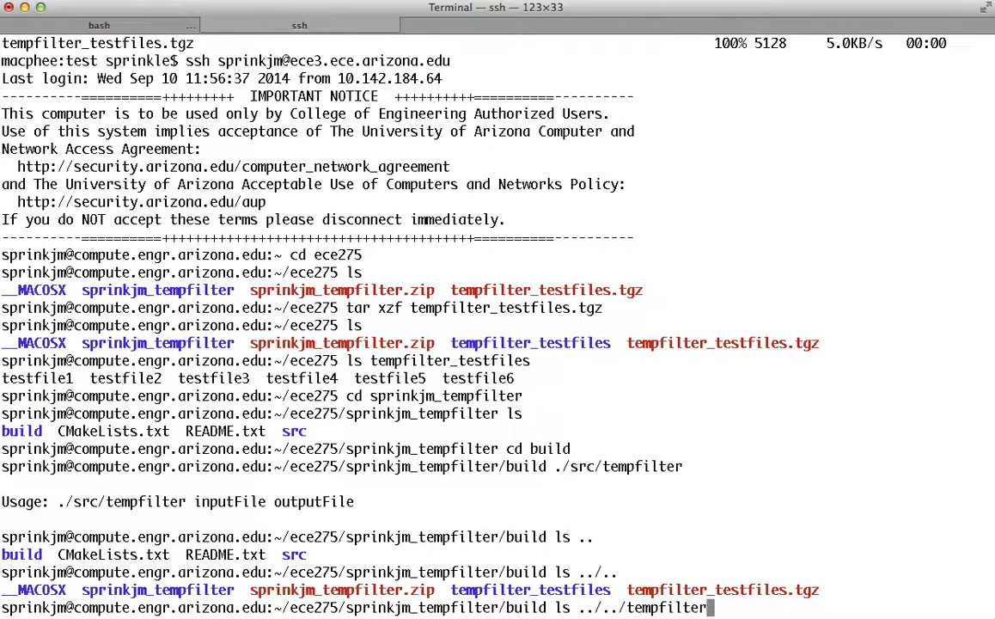
type("_testfiles")
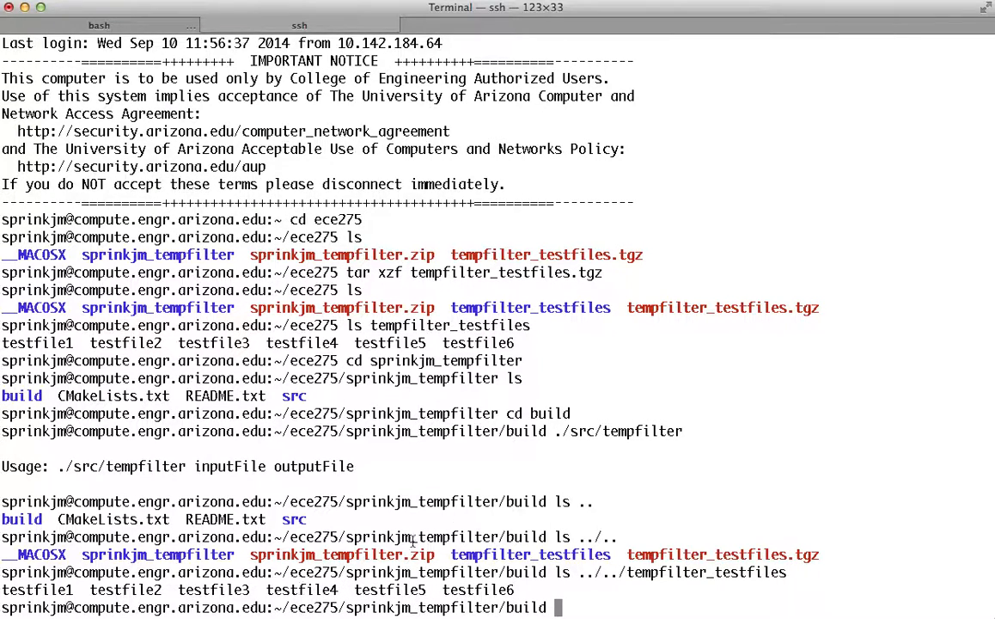
mouse_move(568, 580)
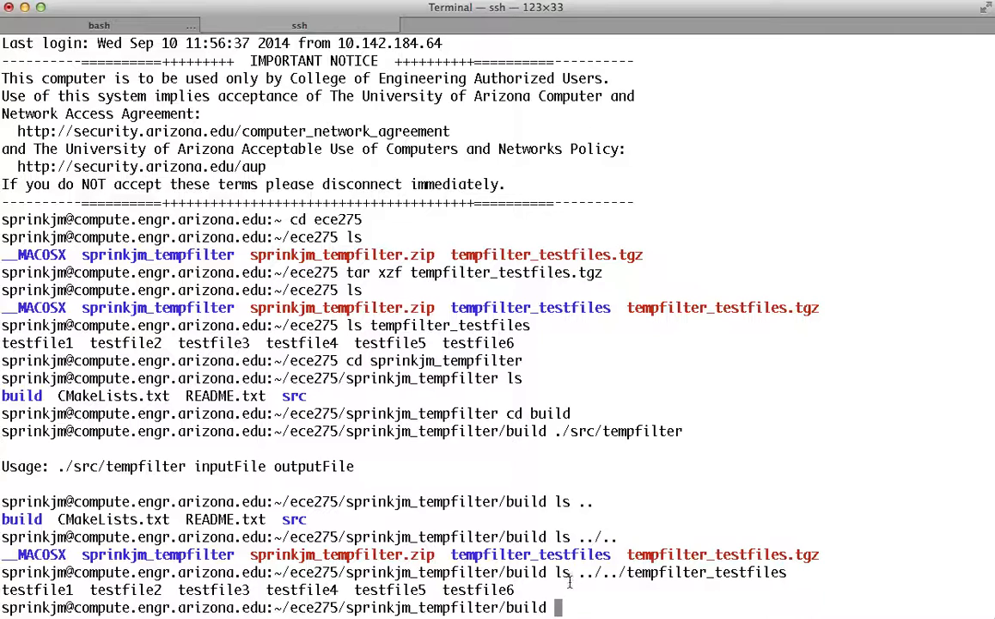
Step: Run ./src/tempfilter on ../../tempfilter_testfiles/testfile1 writing output1, correcting the tempfilger typo
type("./src")
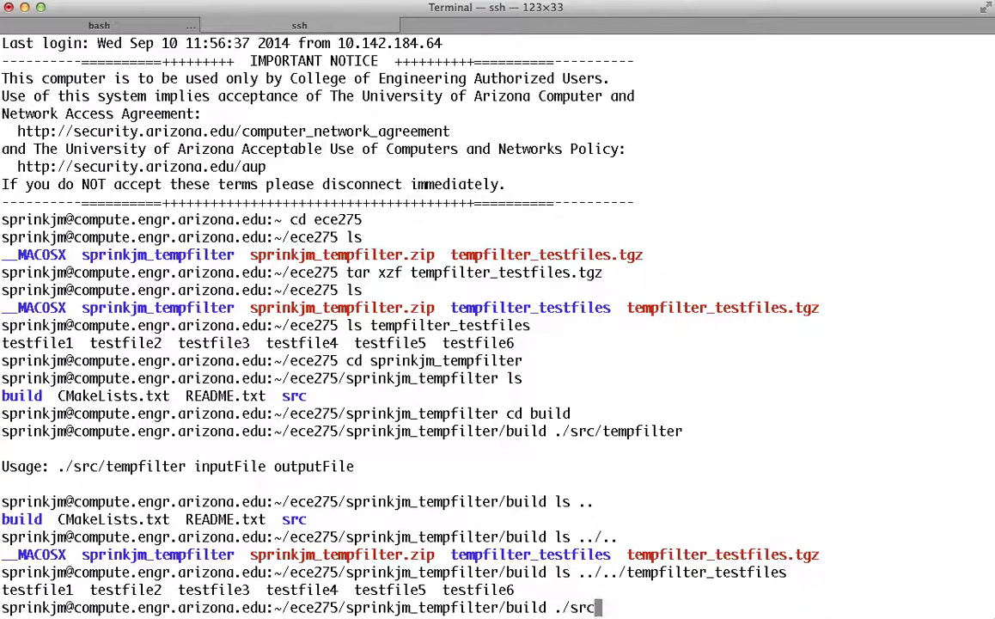
type("tempfilger")
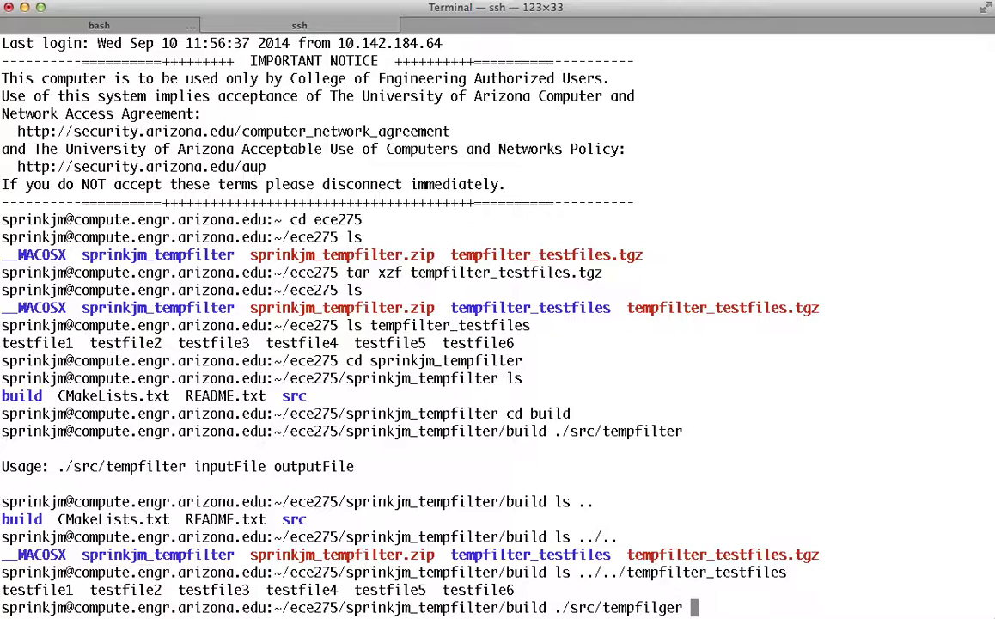
left_click_drag(581, 570, 646, 570)
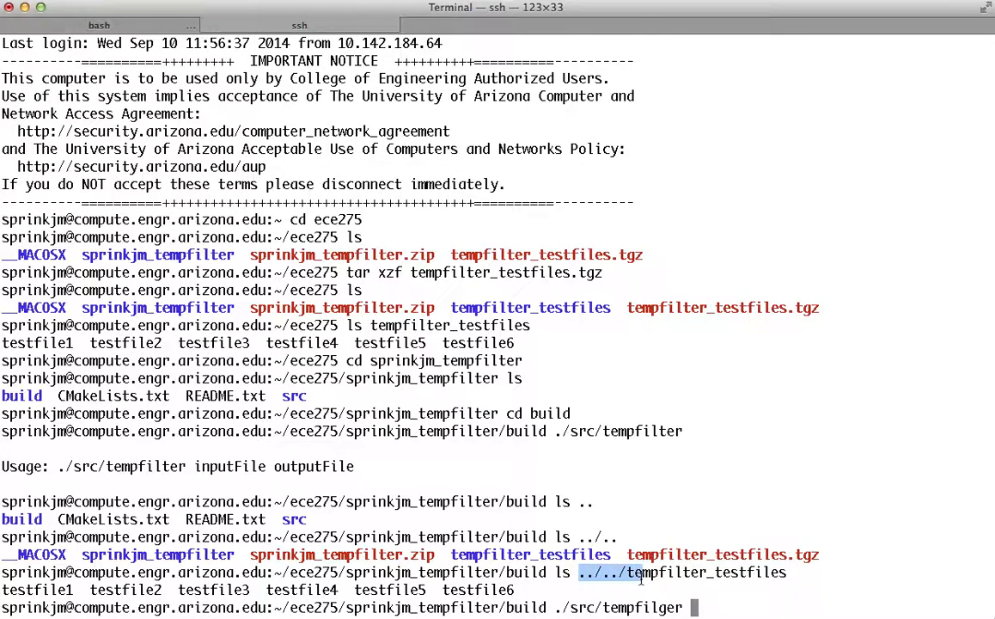
type("../../tempf")
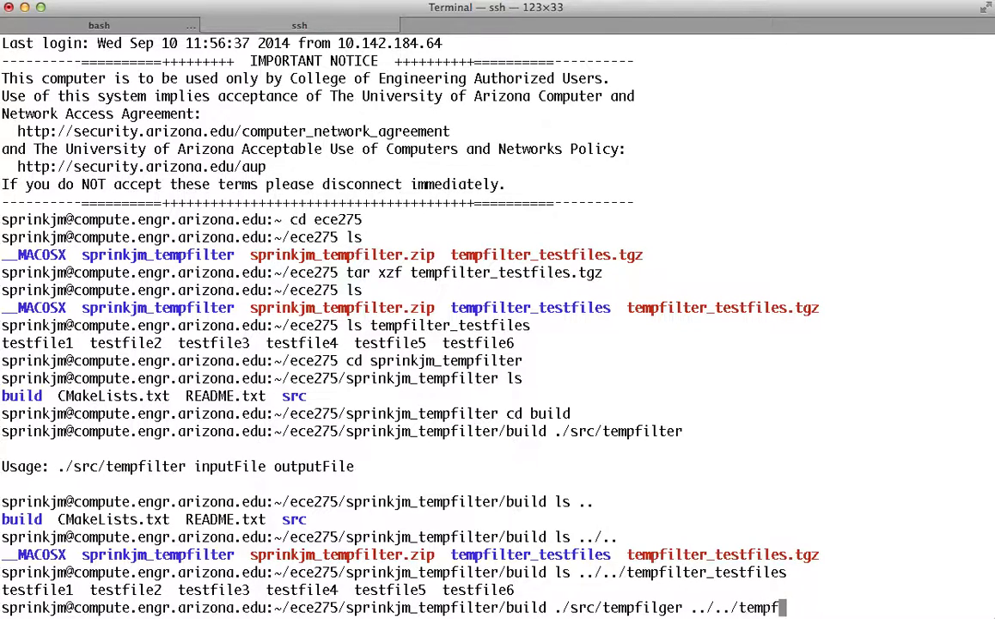
type("ilter_testfile")
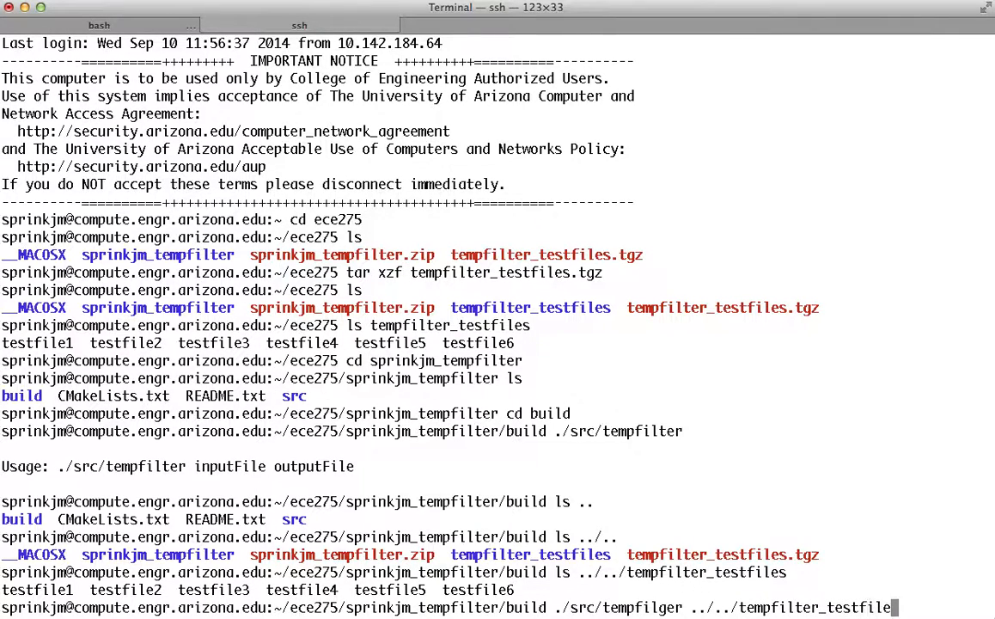
type("/")
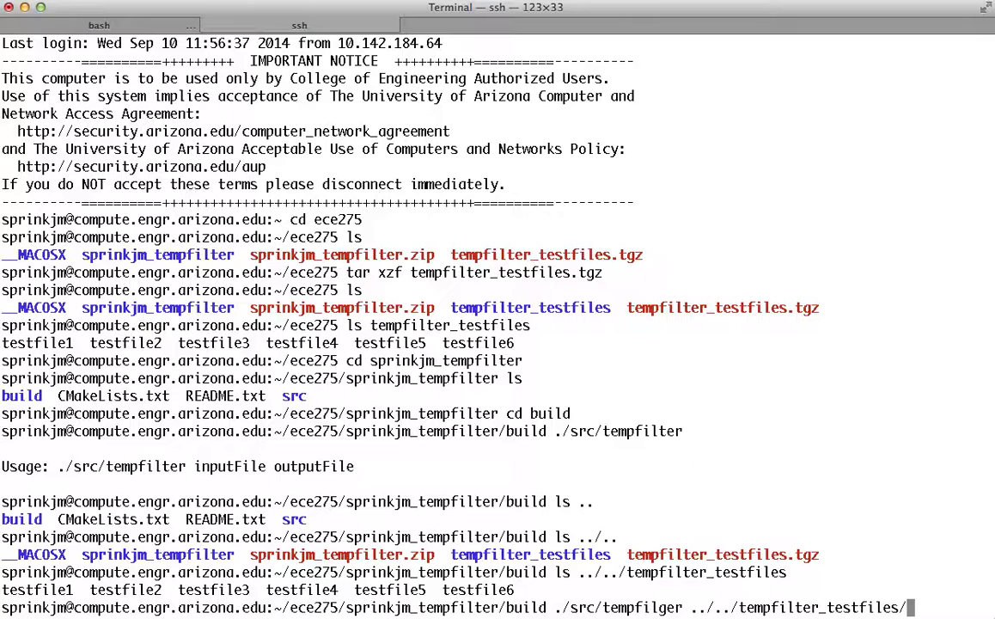
type("testfile1 output1")
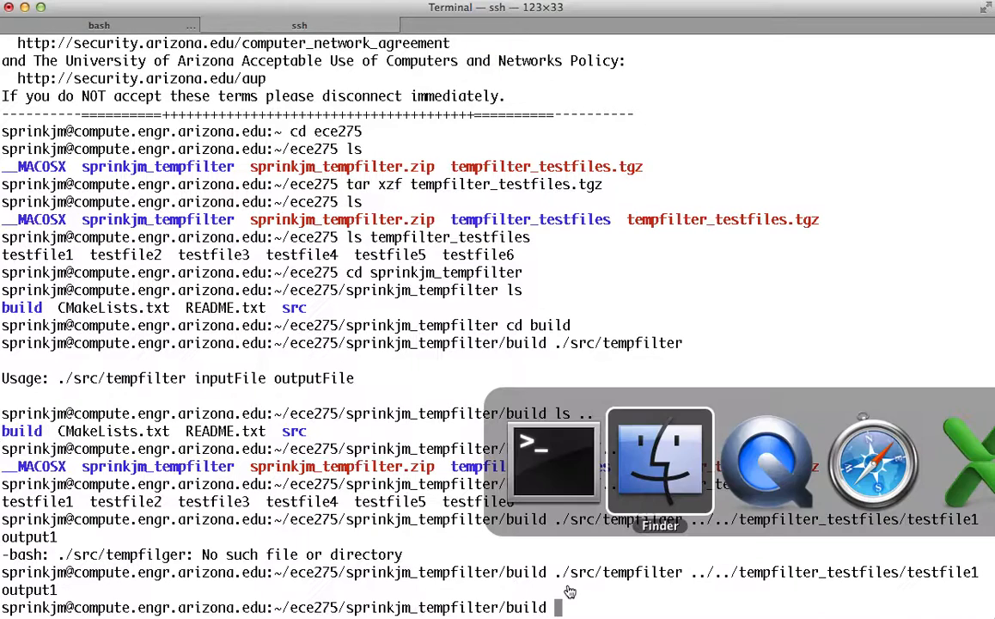
Step: Switch to Finder and select sprinkjm_tempfilter.zip in the solutions/youtube folder
left_click(660, 460)
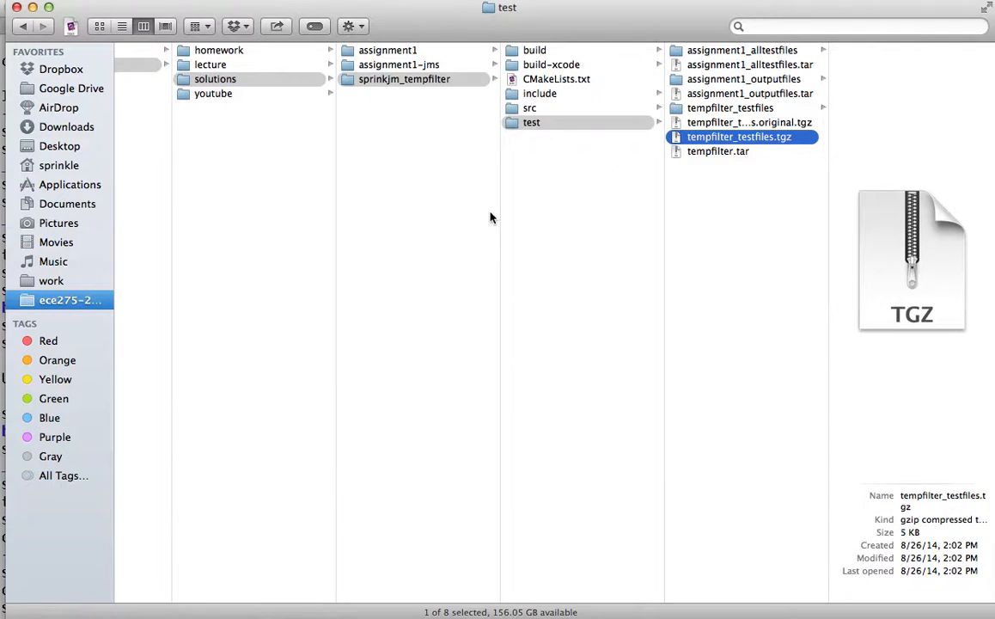
left_click(215, 79)
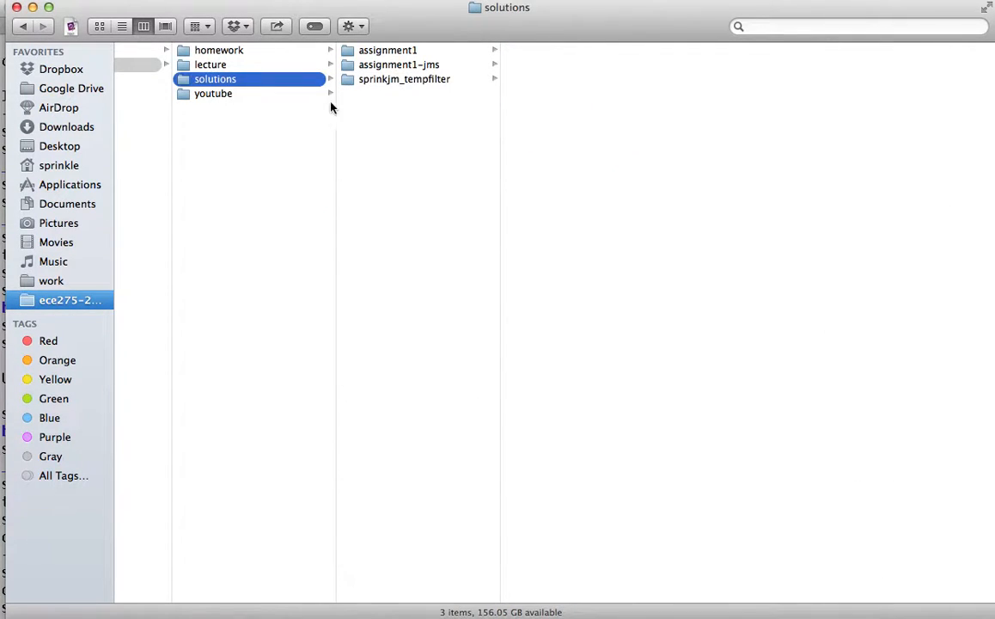
left_click(213, 93)
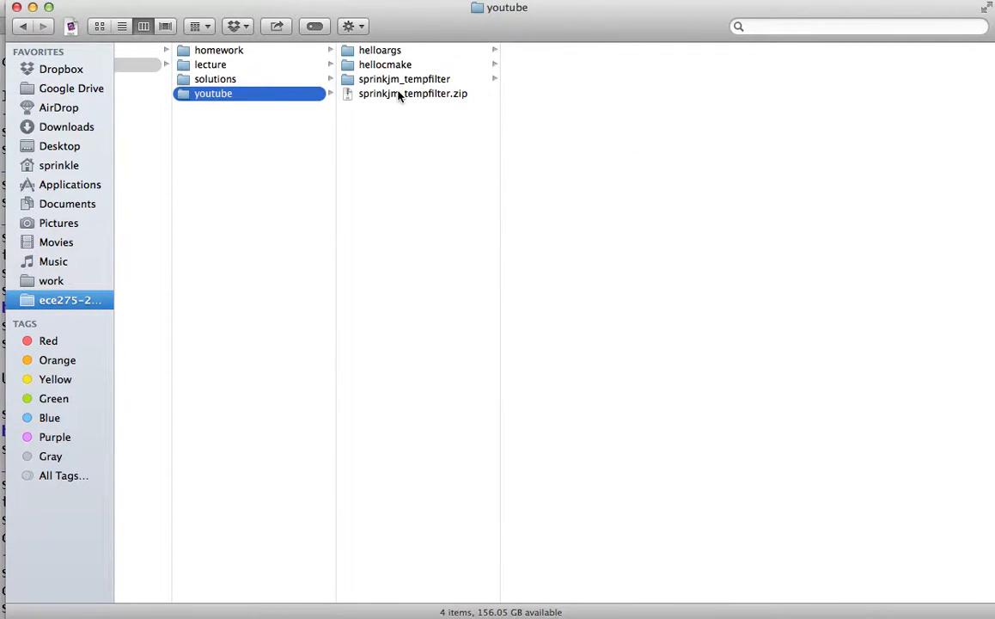
left_click(413, 93)
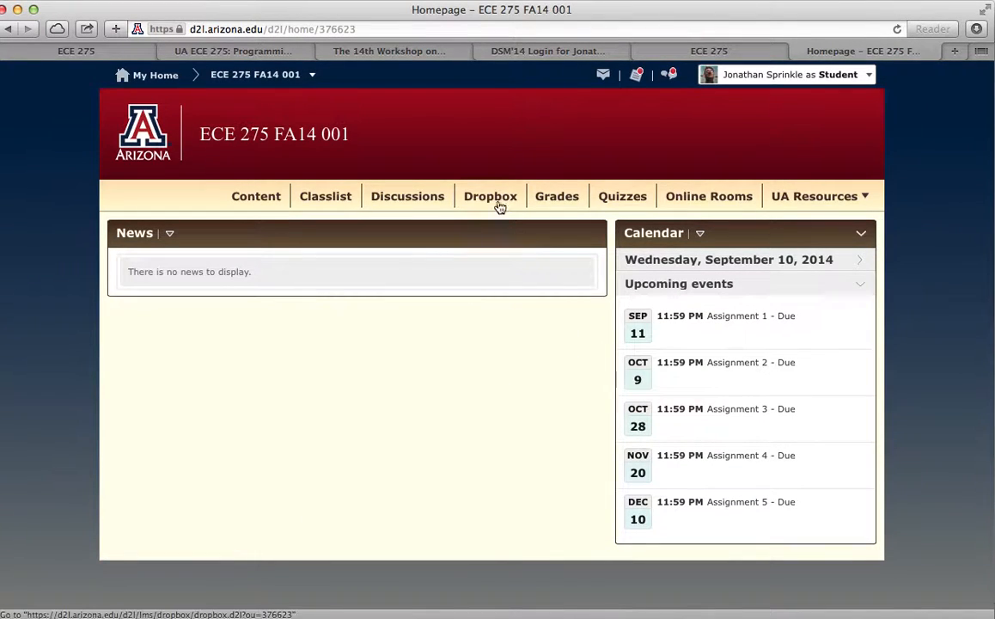
Step: Reach Assignment 1's Add a File dialog in the Dropbox and drop sprinkjm_tempfilter.zip into it
left_click(490, 196)
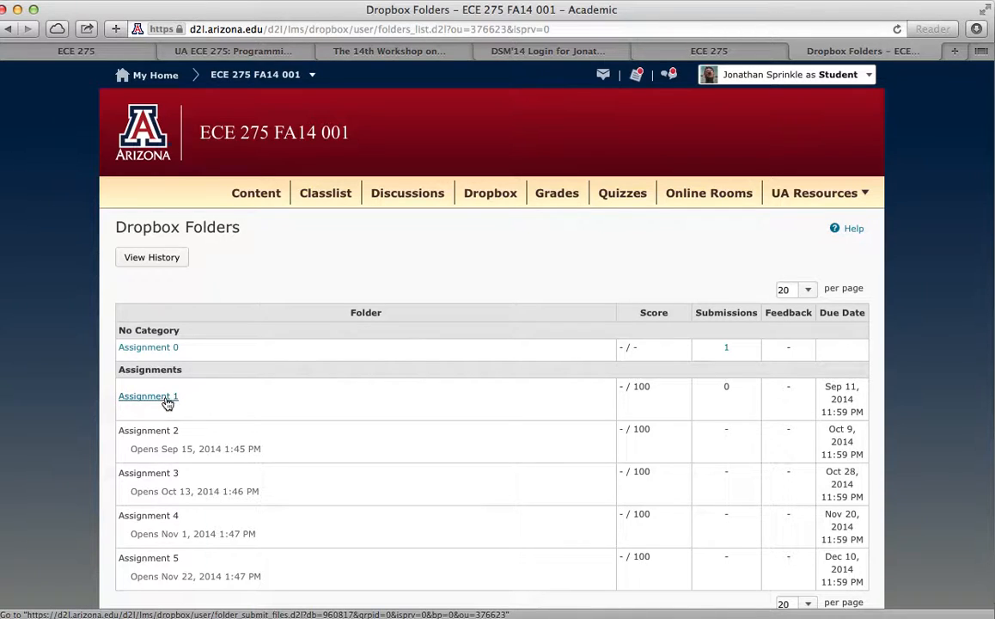
left_click(148, 395)
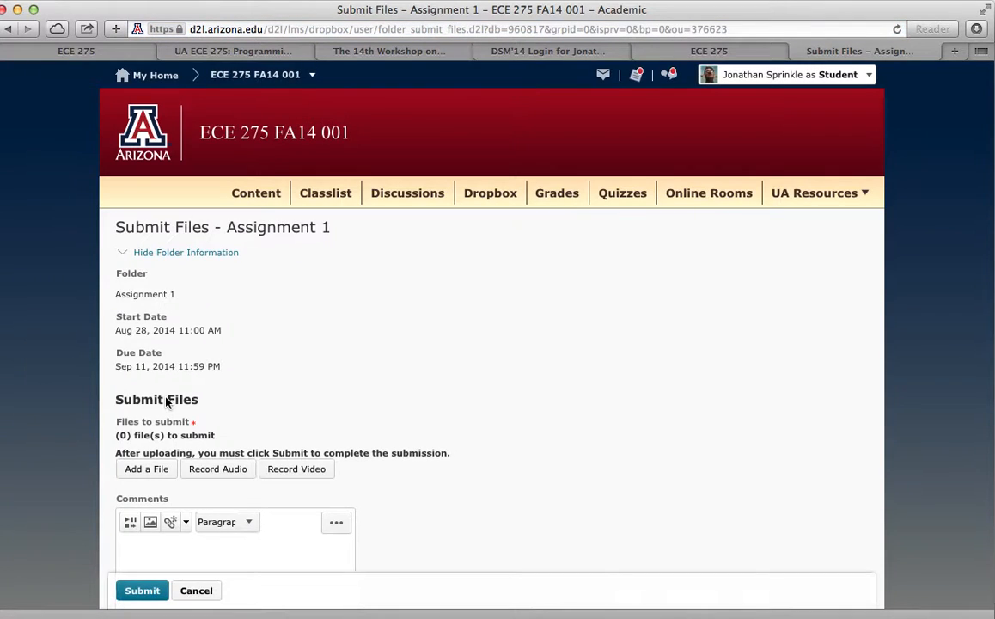
left_click(146, 468)
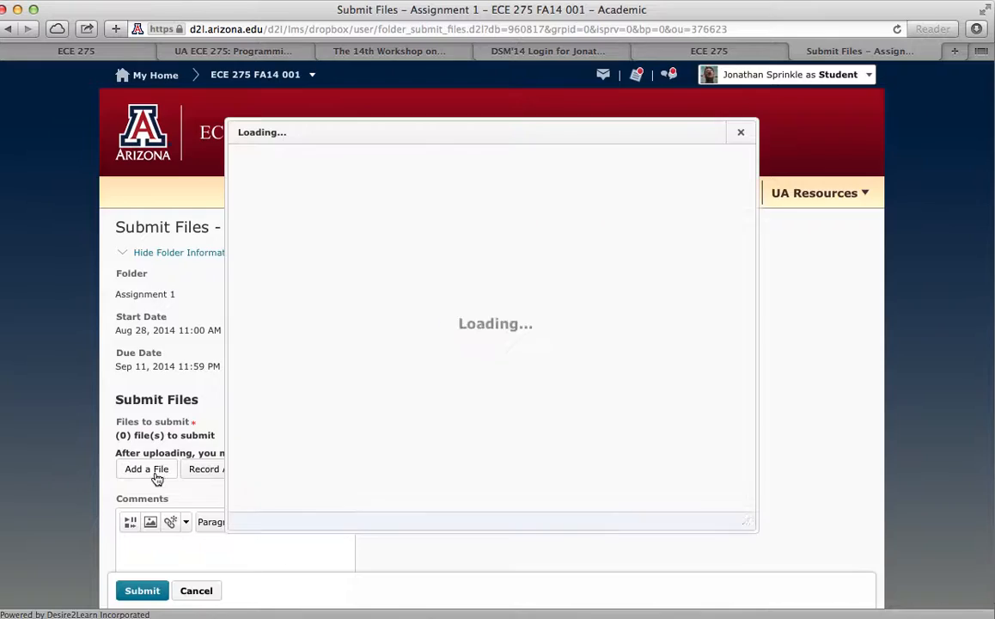
left_click(146, 468)
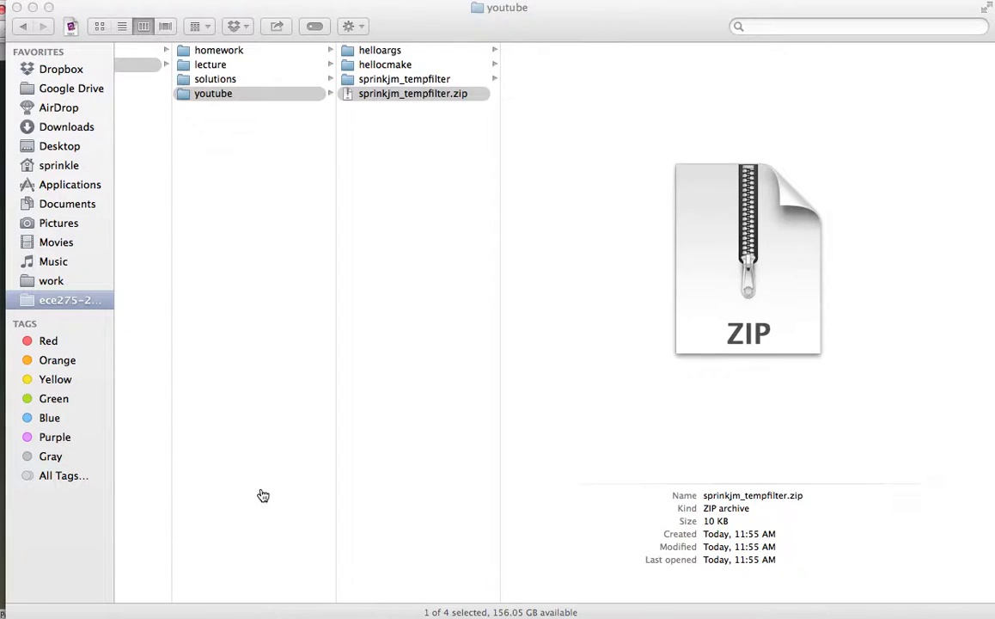
left_click(413, 93)
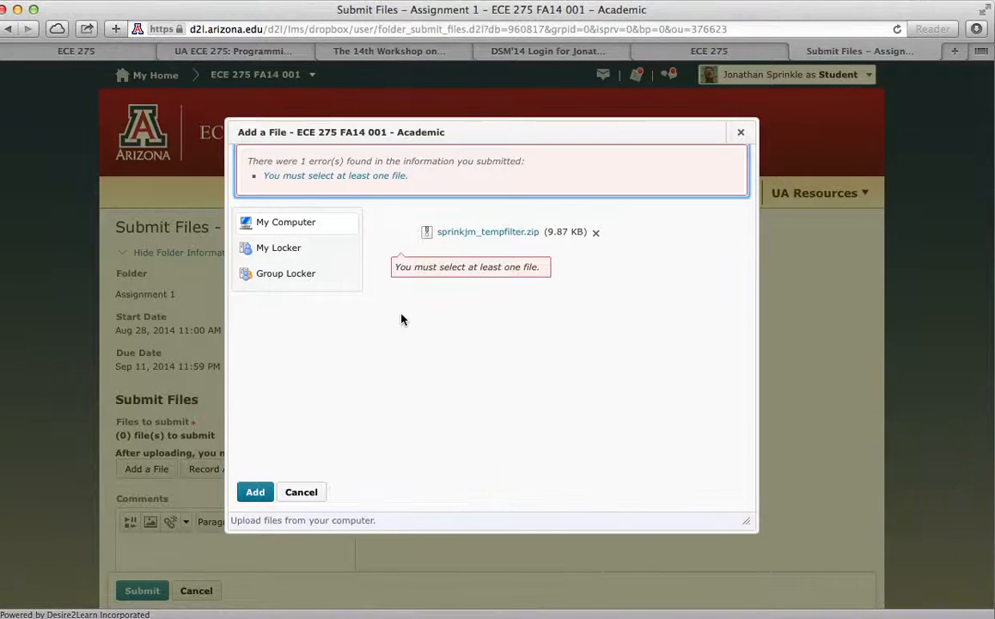
mouse_move(395, 208)
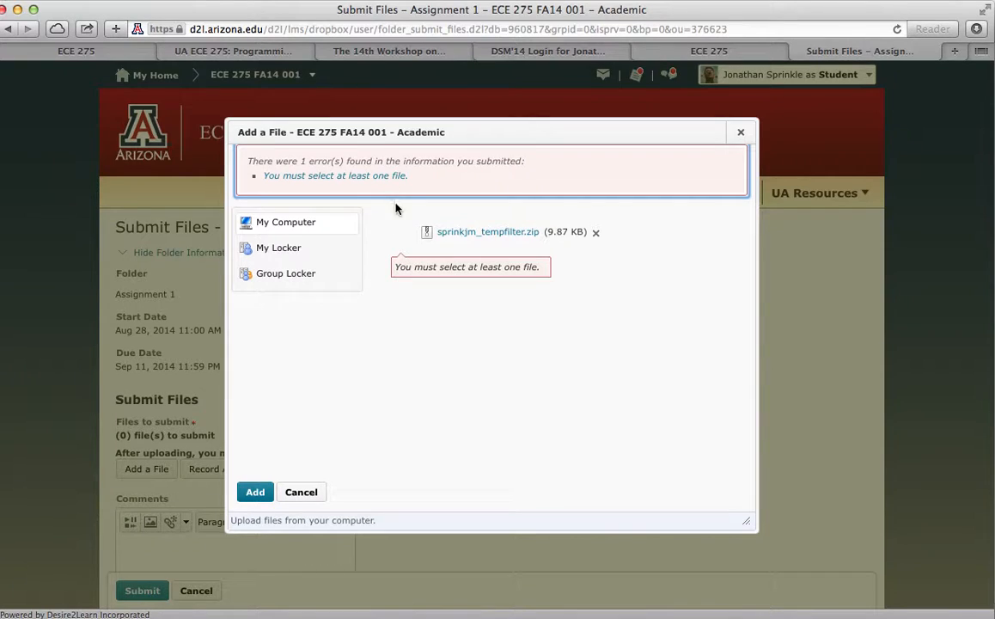
mouse_move(555, 247)
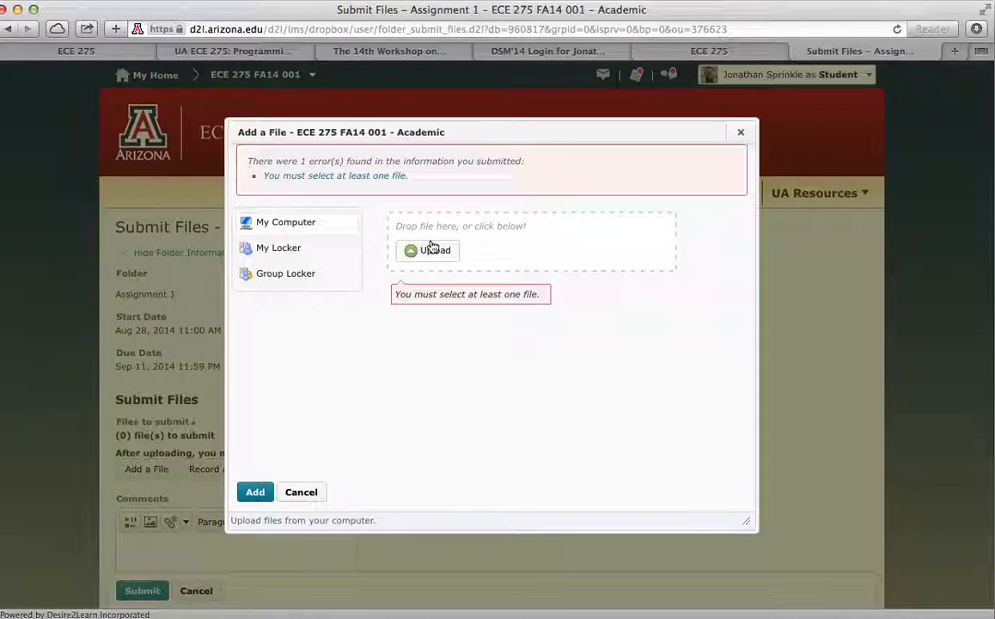
Step: Upload sprinkjm_tempfilter.zip chosen from ece275-2014F/trunk/src/youtube via the file browser
left_click(428, 251)
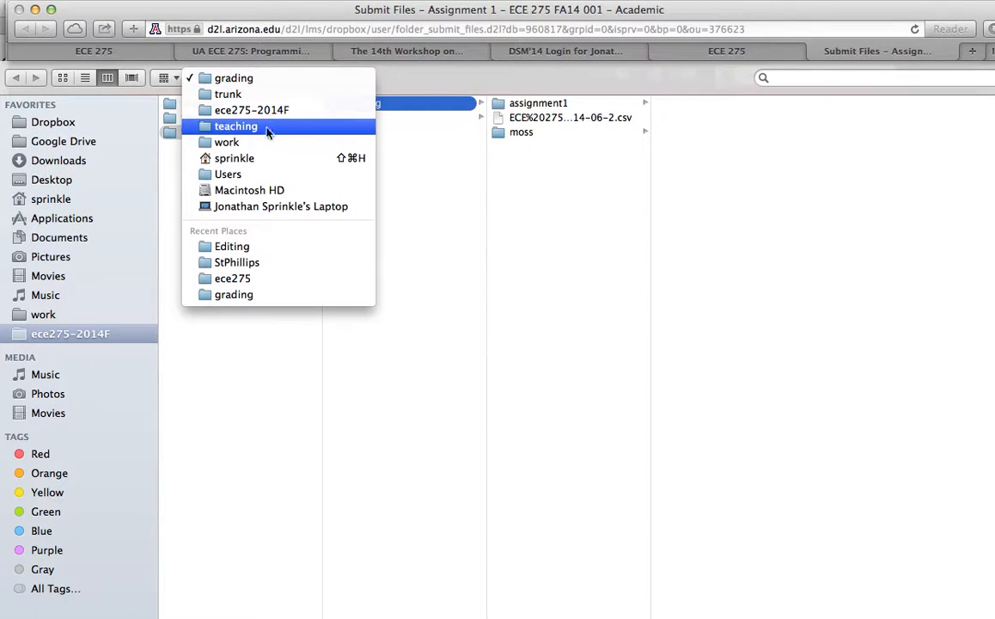
left_click(251, 110)
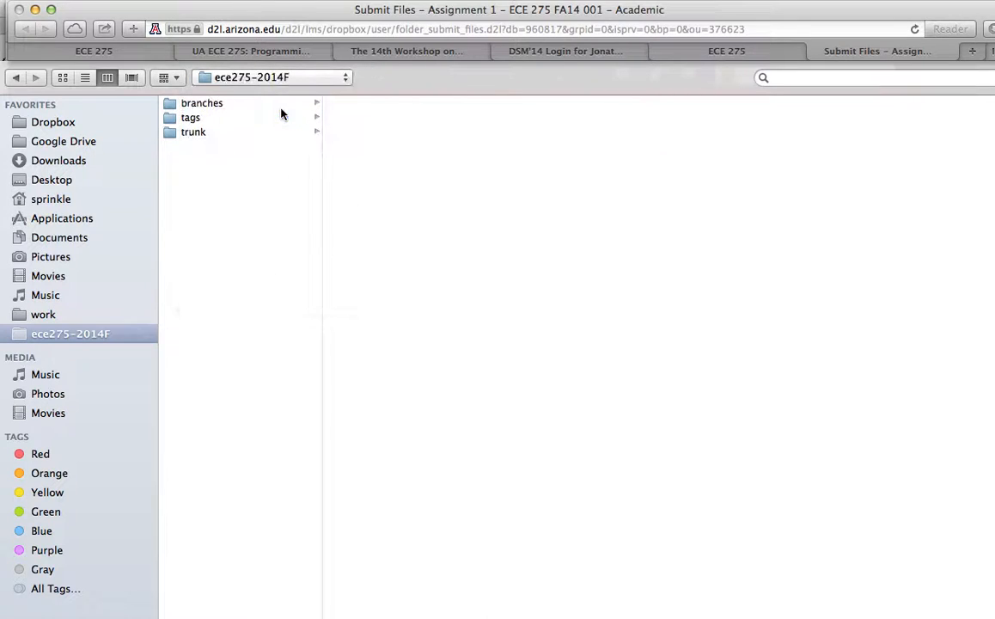
left_click(192, 130)
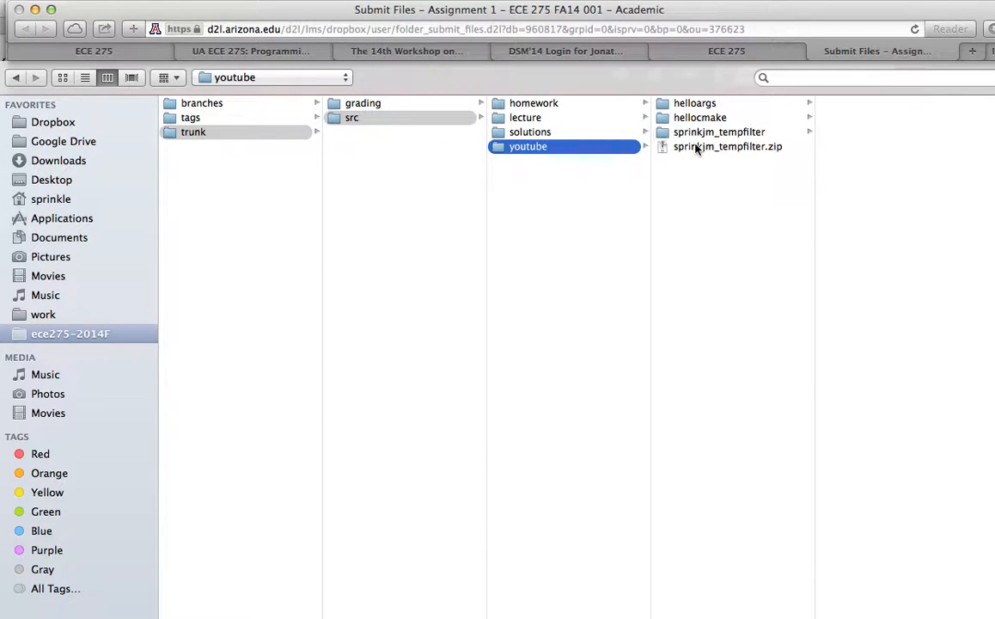
left_click(727, 146)
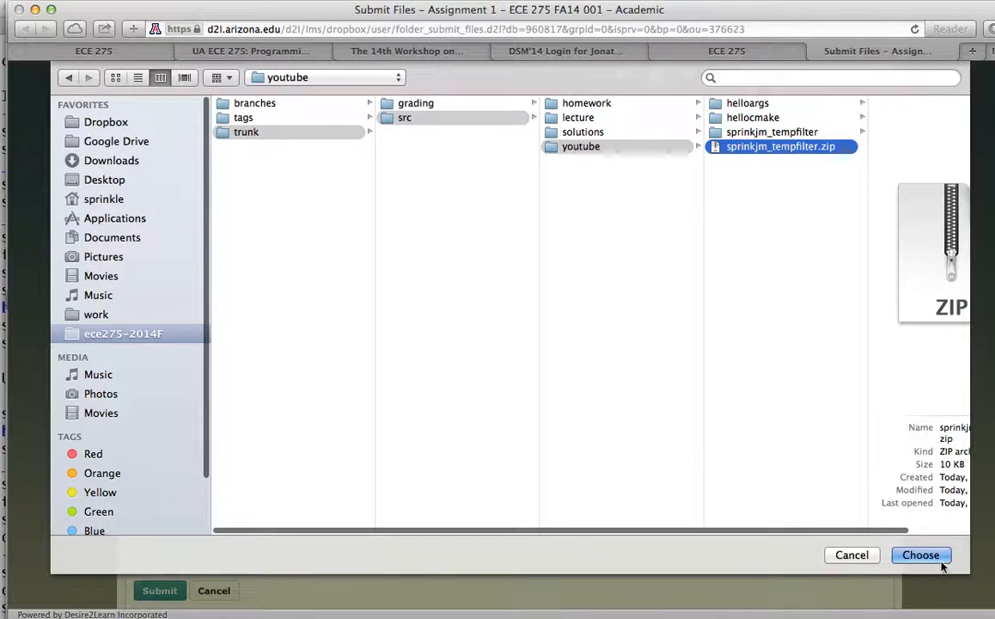
left_click(921, 553)
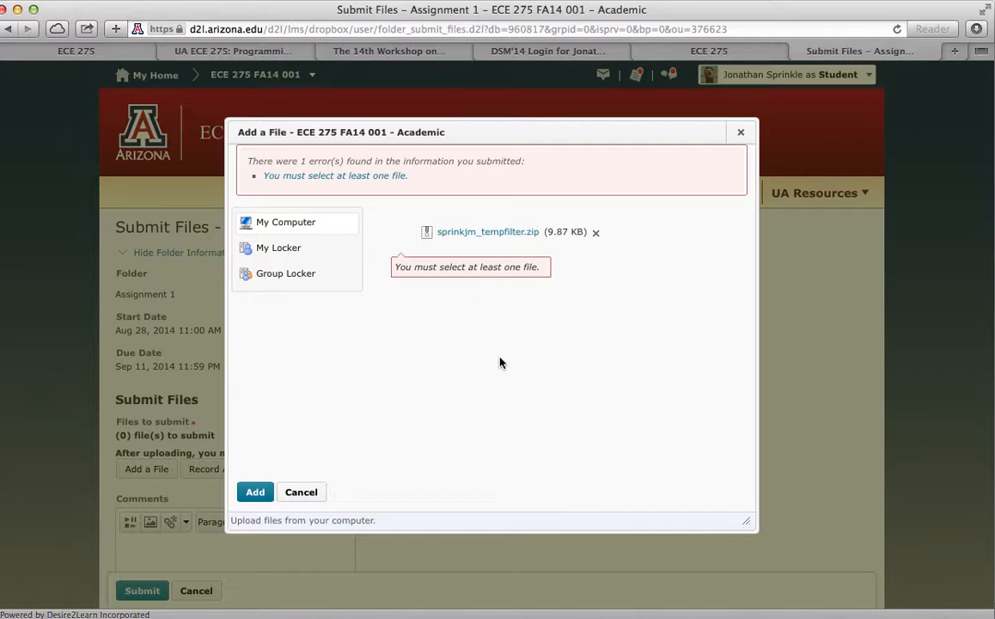
Step: Add the zip and submit it to the Assignment 1 dropbox
left_click(254, 492)
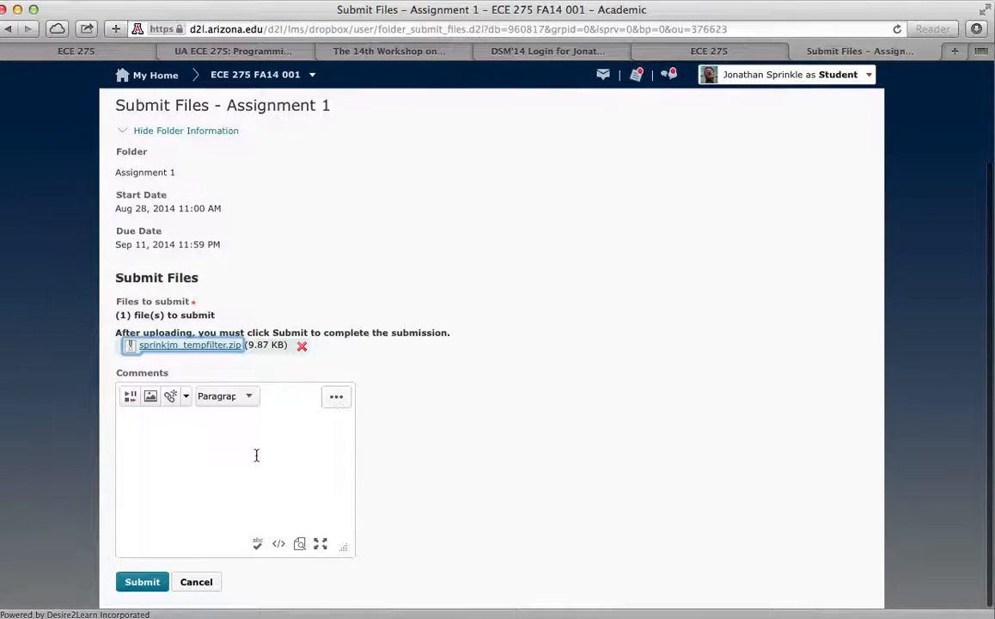
left_click(141, 581)
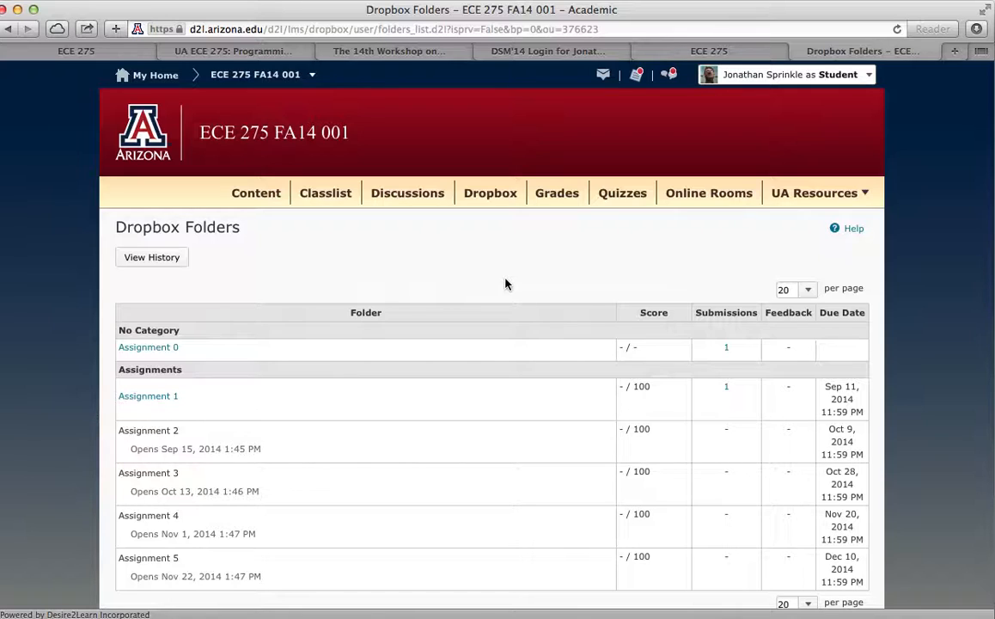
mouse_move(292, 117)
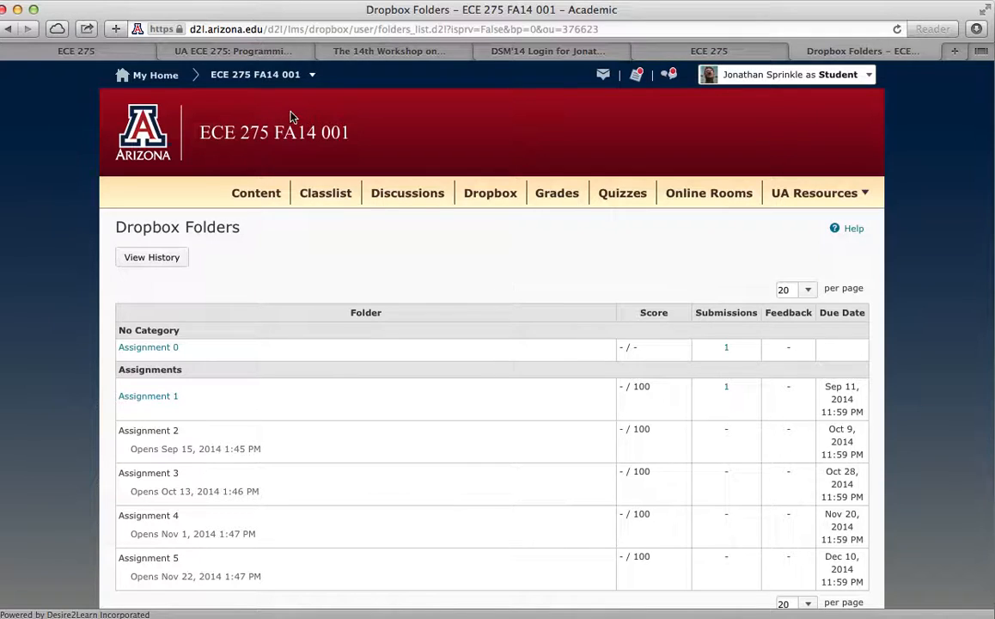